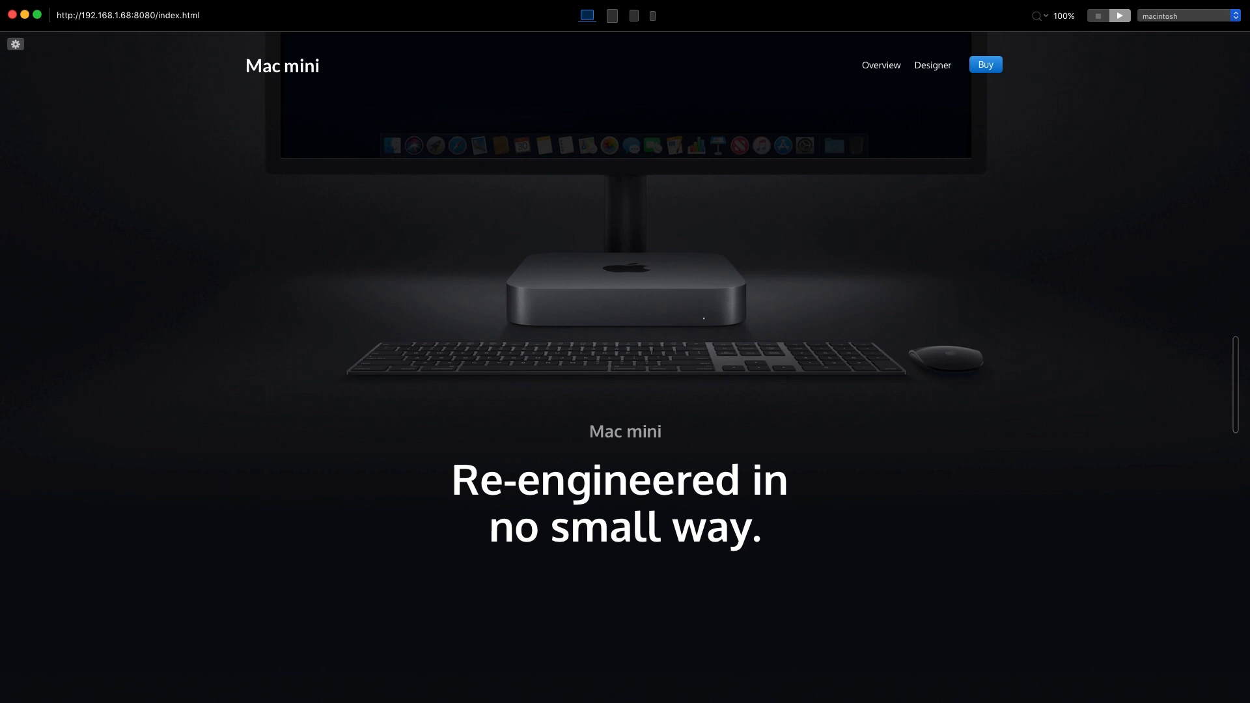
{"action": "mouse_move", "coordinate": [1094, 245]}
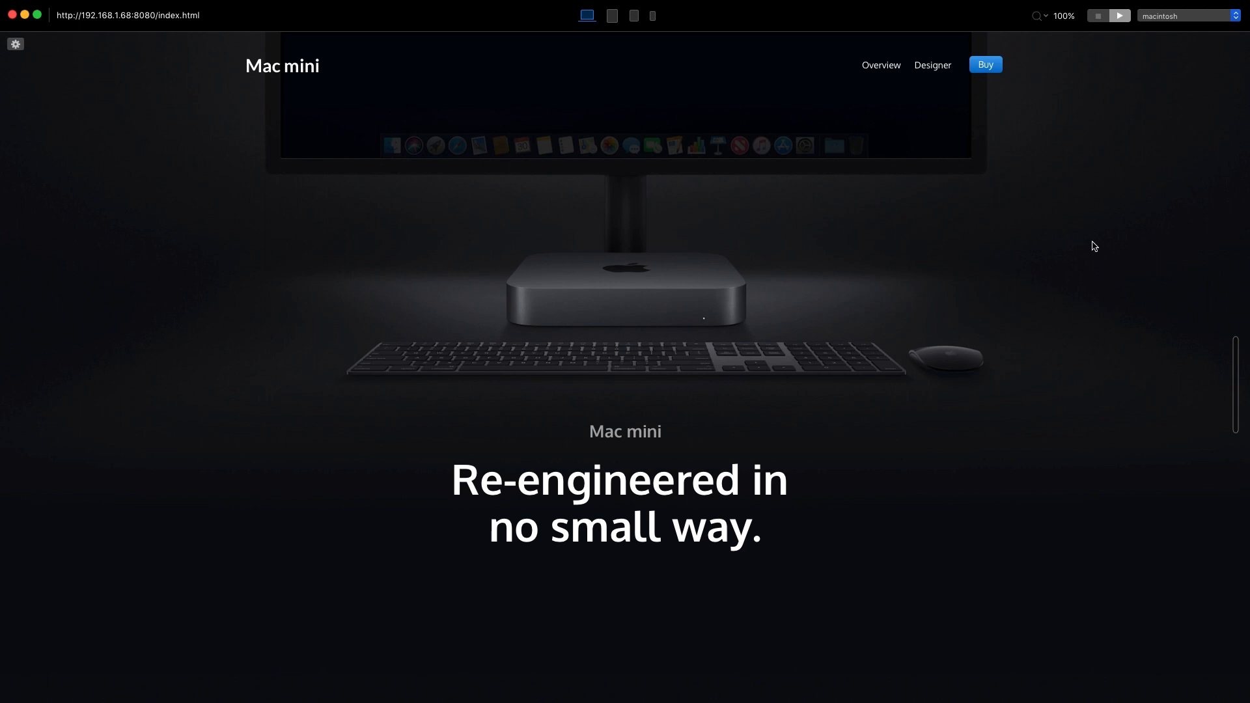
{"action": "scroll", "scroll_direction": "down", "scroll_amount": 3}
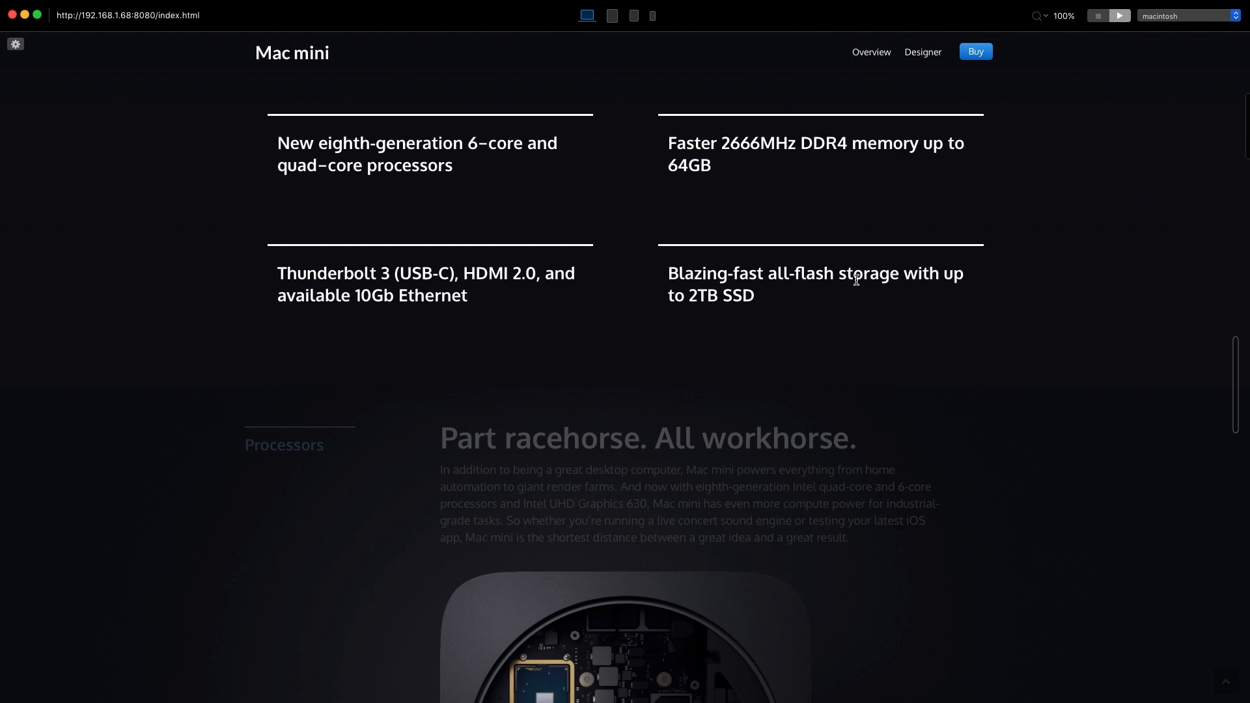
{"action": "scroll", "scroll_direction": "down", "scroll_amount": 3}
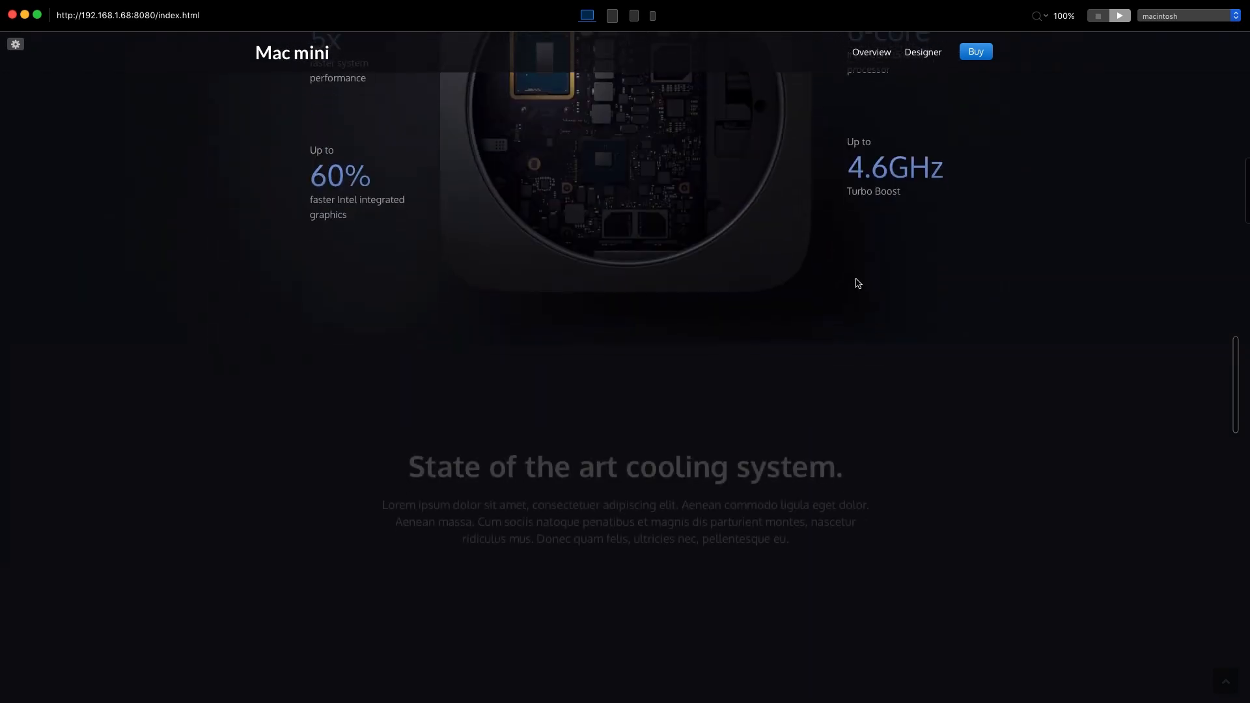
{"action": "scroll", "scroll_direction": "down", "scroll_amount": 3}
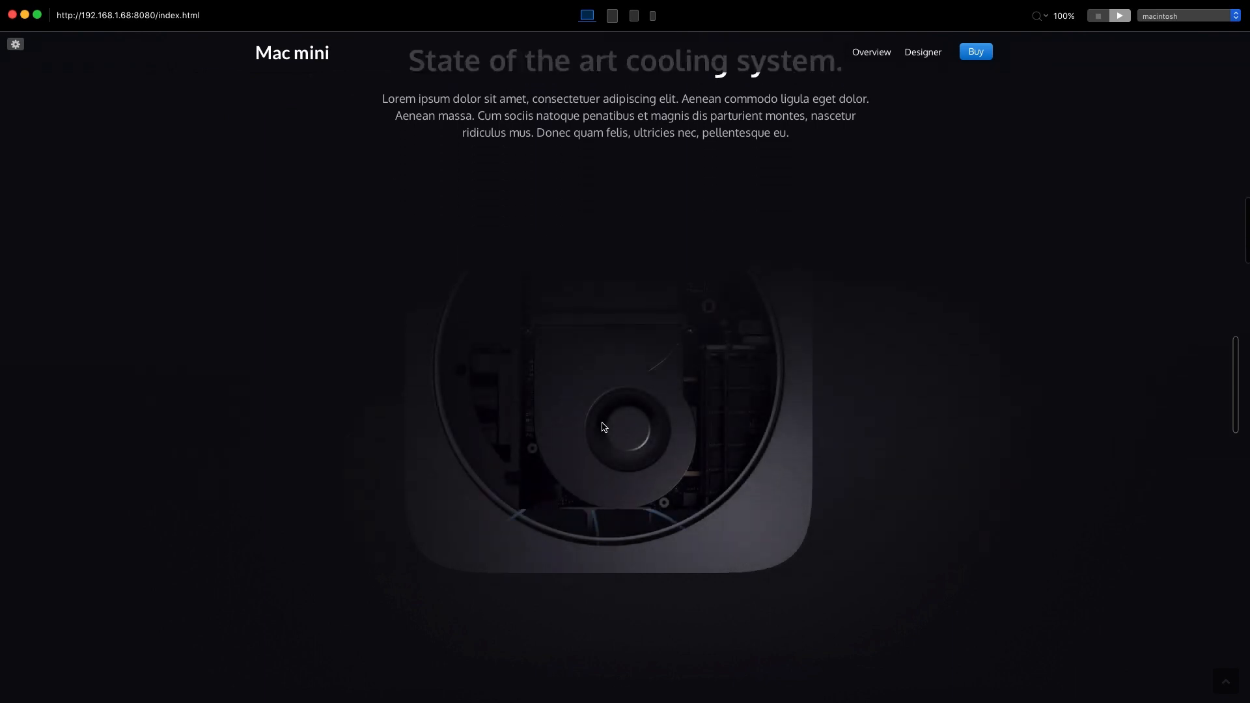
{"action": "scroll", "scroll_direction": "down", "scroll_amount": 3}
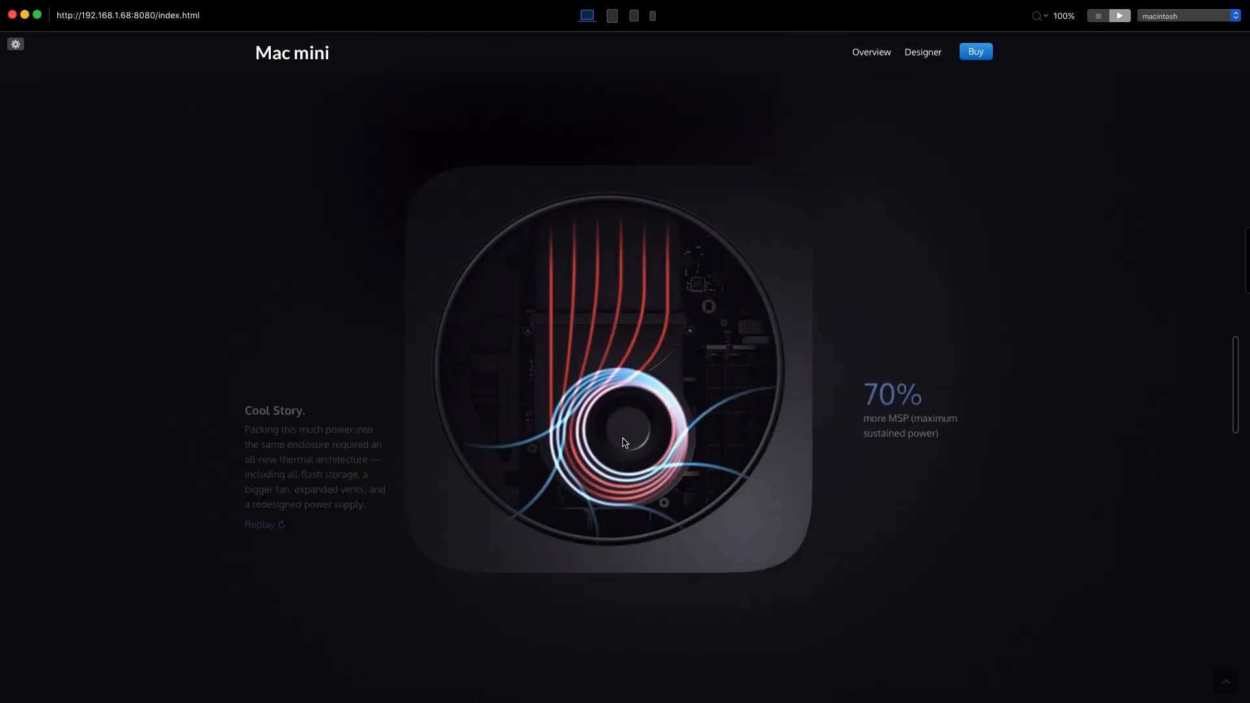
{"action": "scroll", "scroll_direction": "down", "scroll_amount": 3}
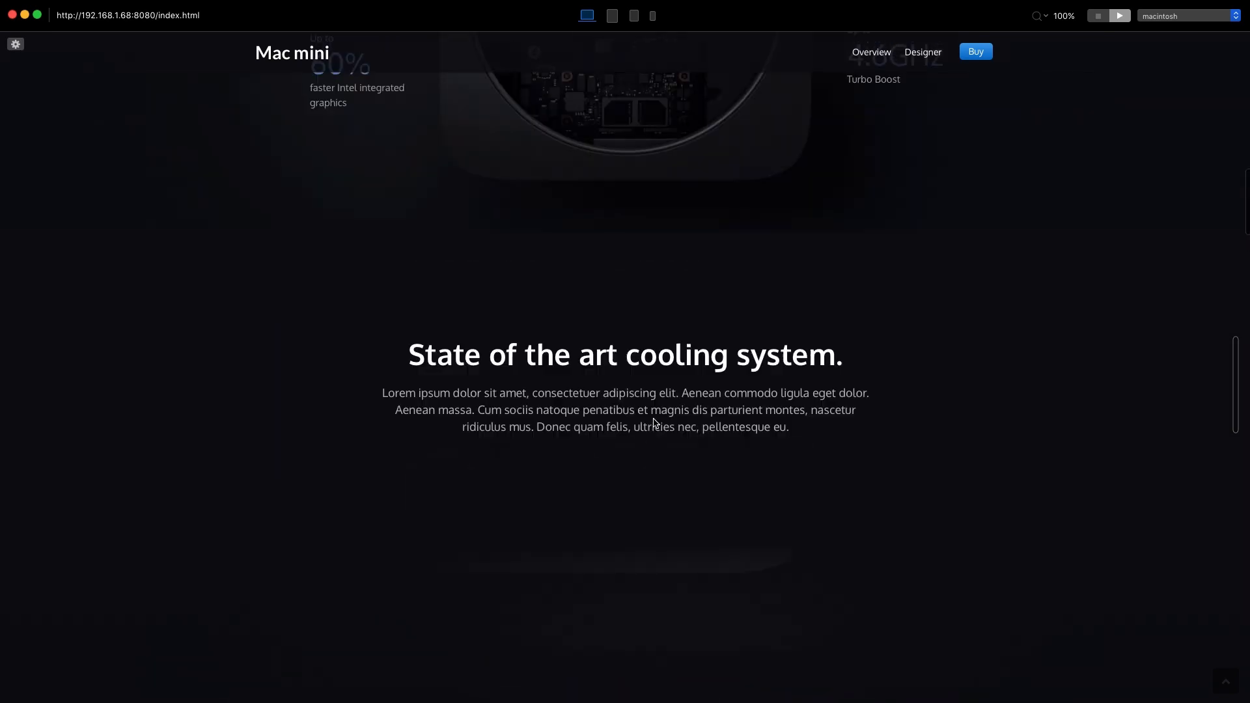
{"action": "scroll", "scroll_direction": "up", "scroll_amount": 3}
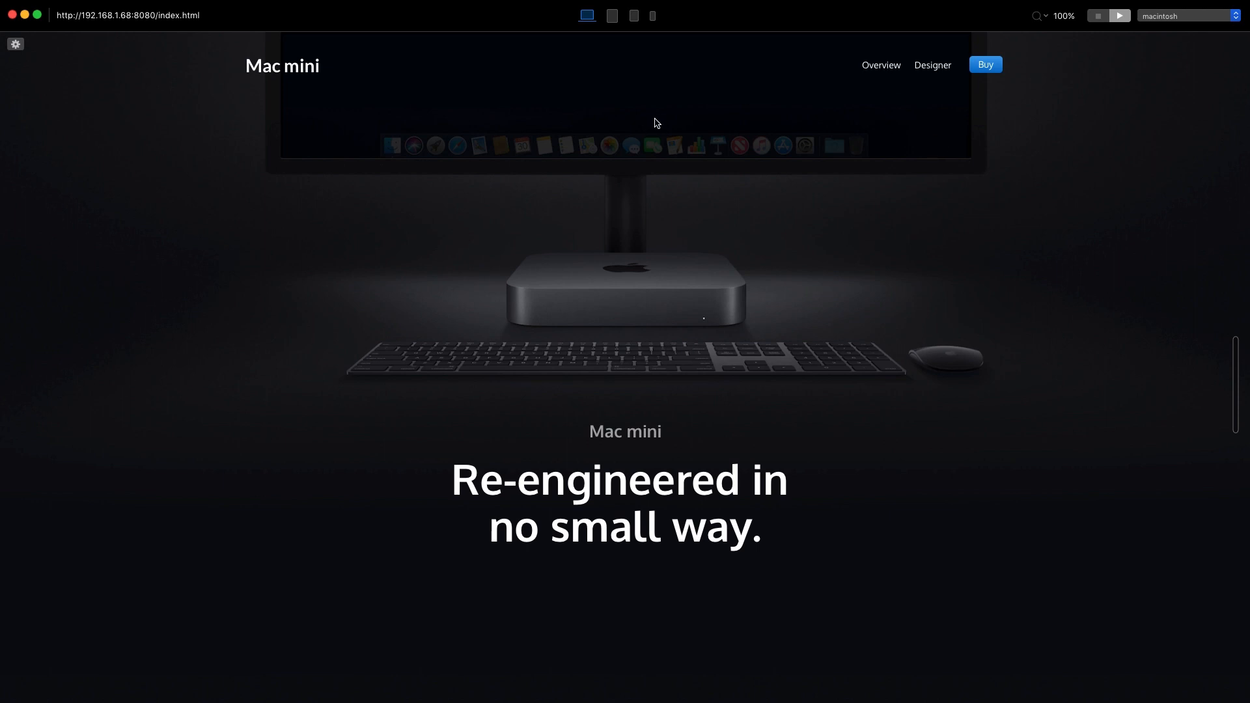
{"action": "mouse_move", "coordinate": [323, 90]}
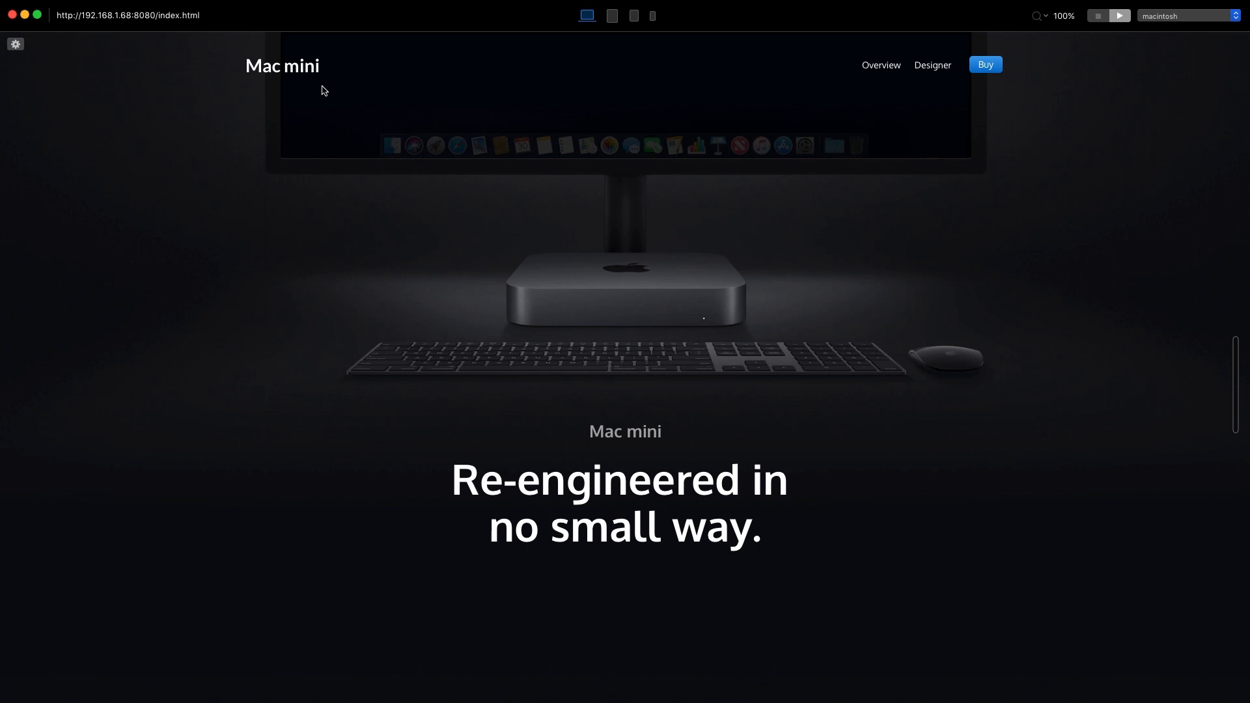
{"action": "mouse_move", "coordinate": [296, 82]}
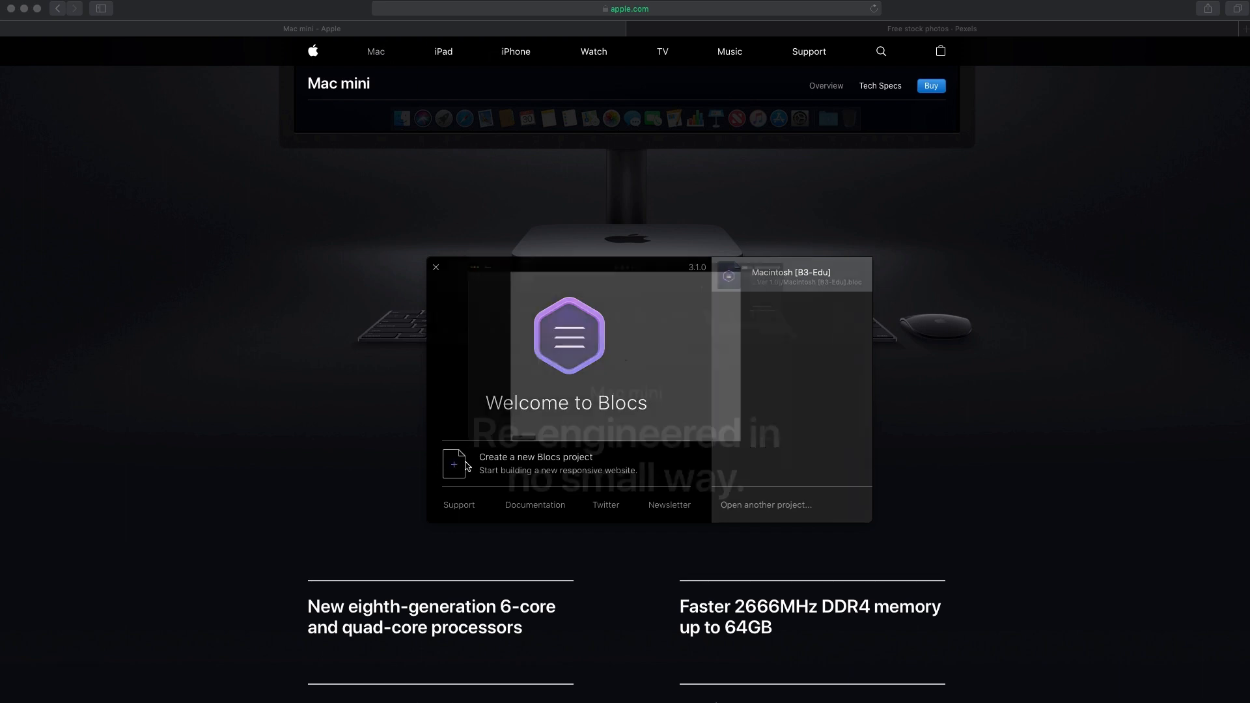
{"action": "left_click", "coordinate": [536, 463]}
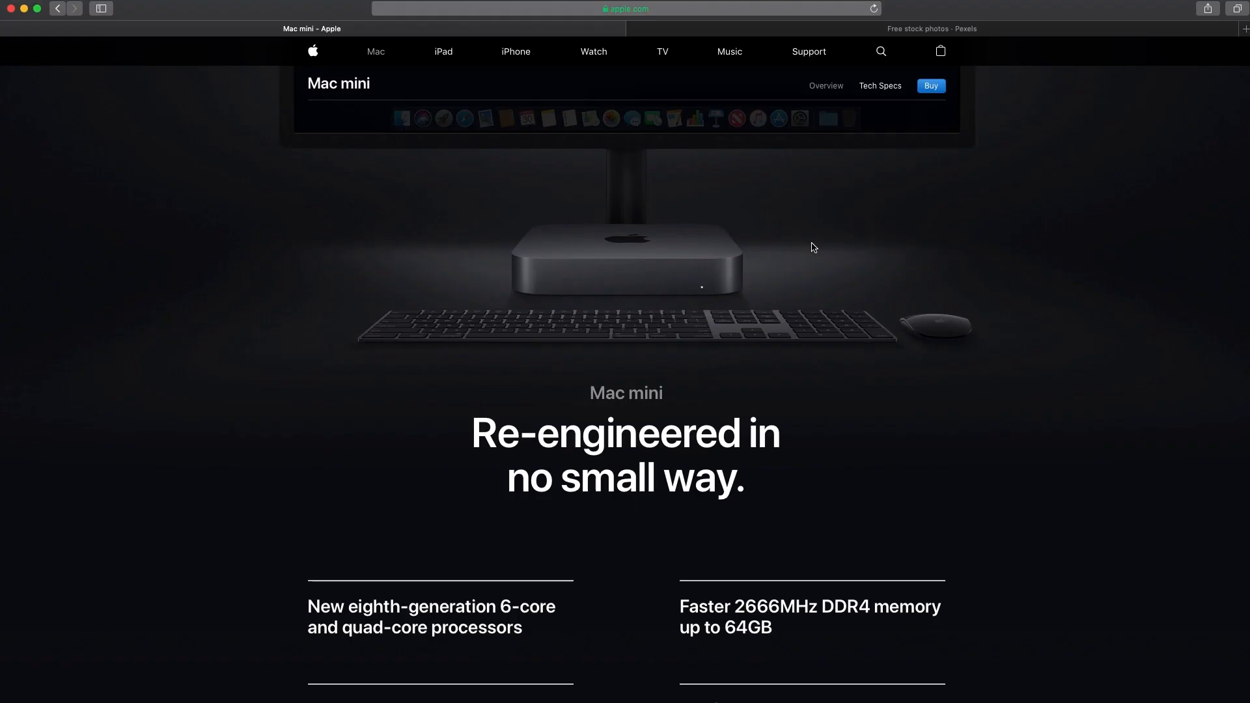
{"action": "left_click", "coordinate": [931, 29]}
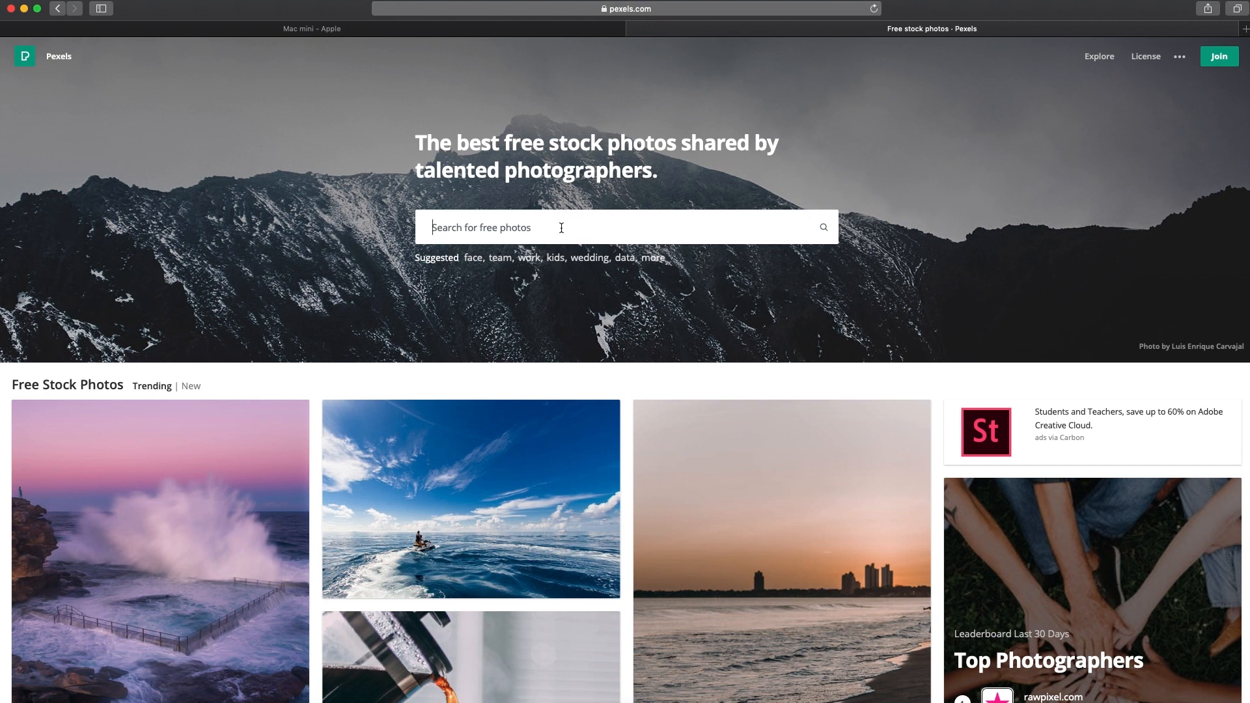
Search Pexels for 'white wall imac' and browse the resulting photos
{"action": "type", "text": "white"}
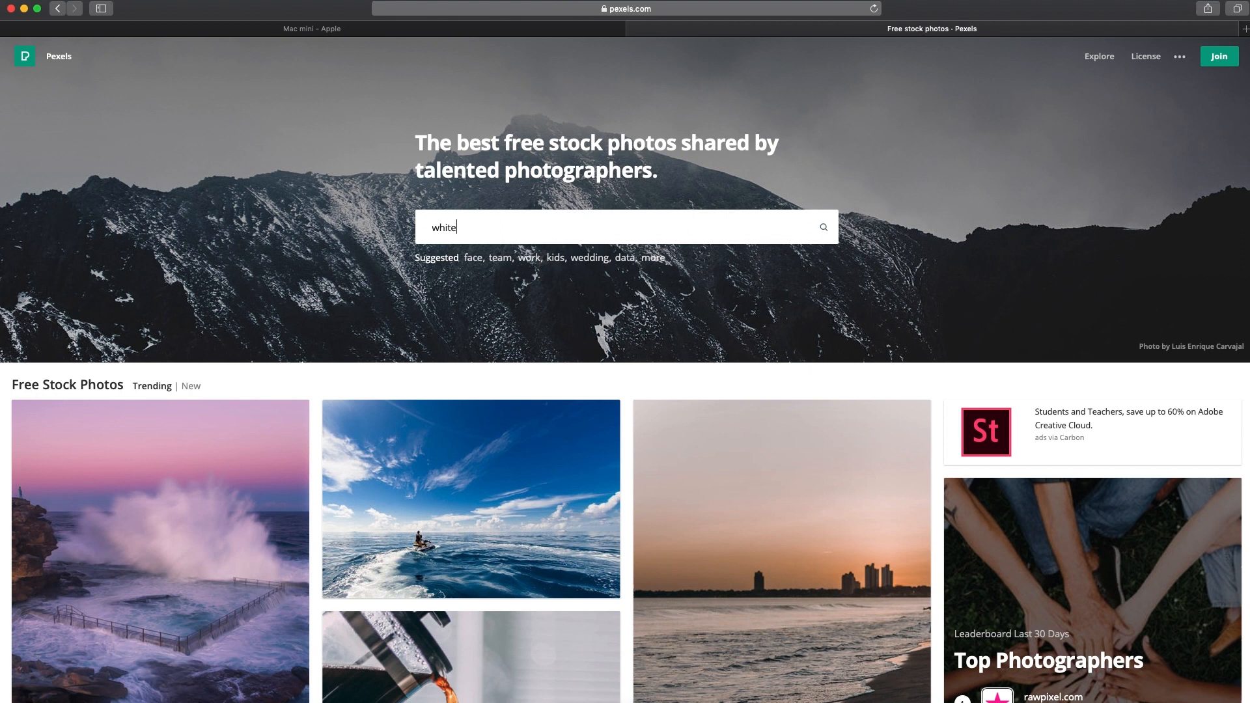
{"action": "type", "text": "wall imac"}
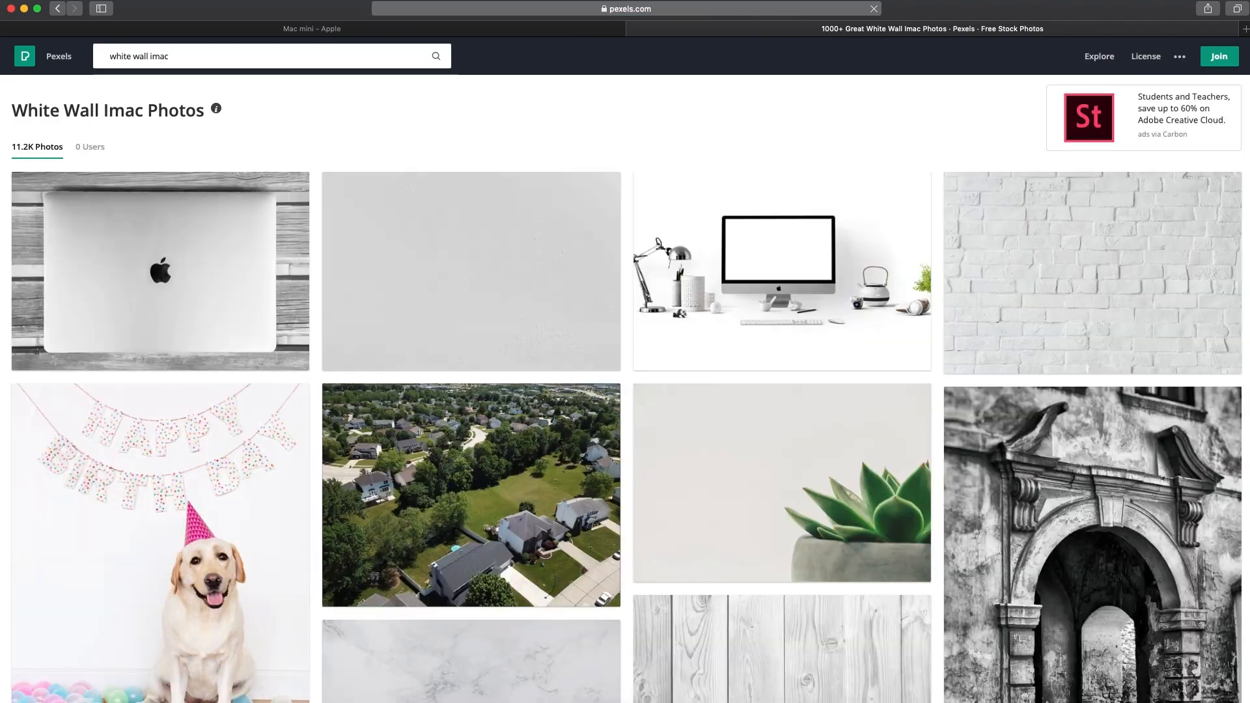
{"action": "scroll", "scroll_direction": "down", "scroll_amount": 3}
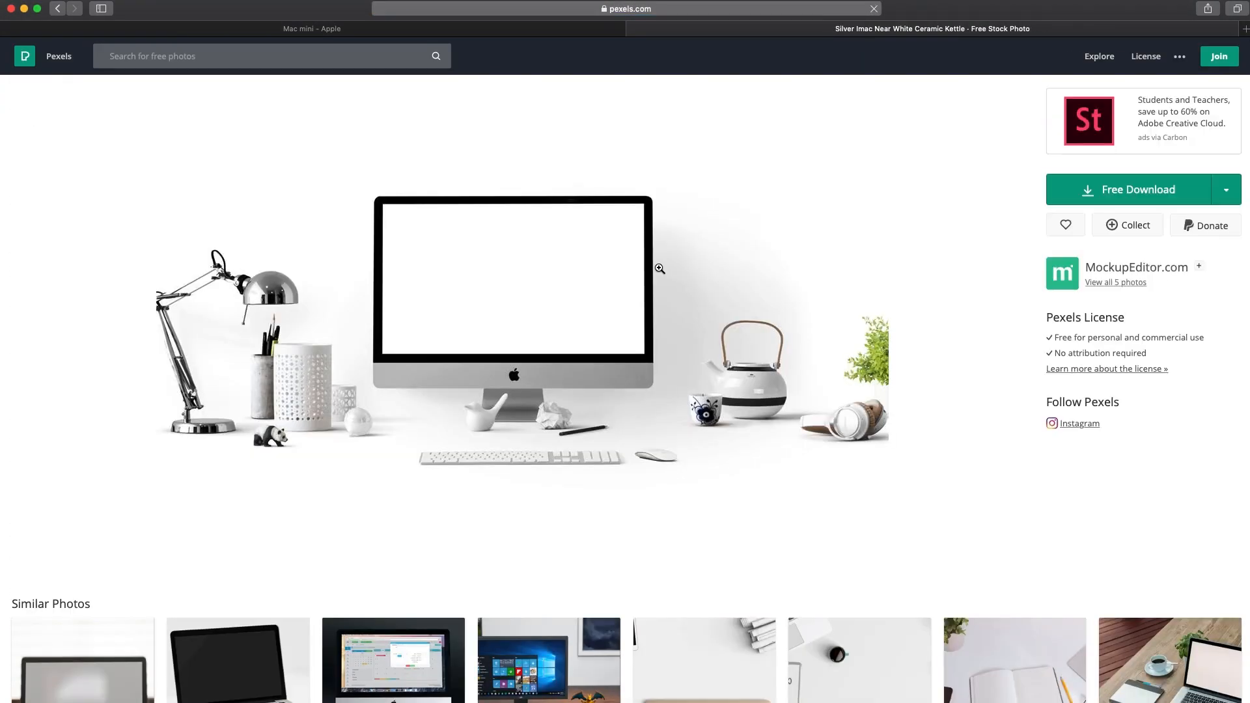
Download the silver iMac kettle photo at Original size (5184 x 3456)
{"action": "left_click", "coordinate": [1225, 189]}
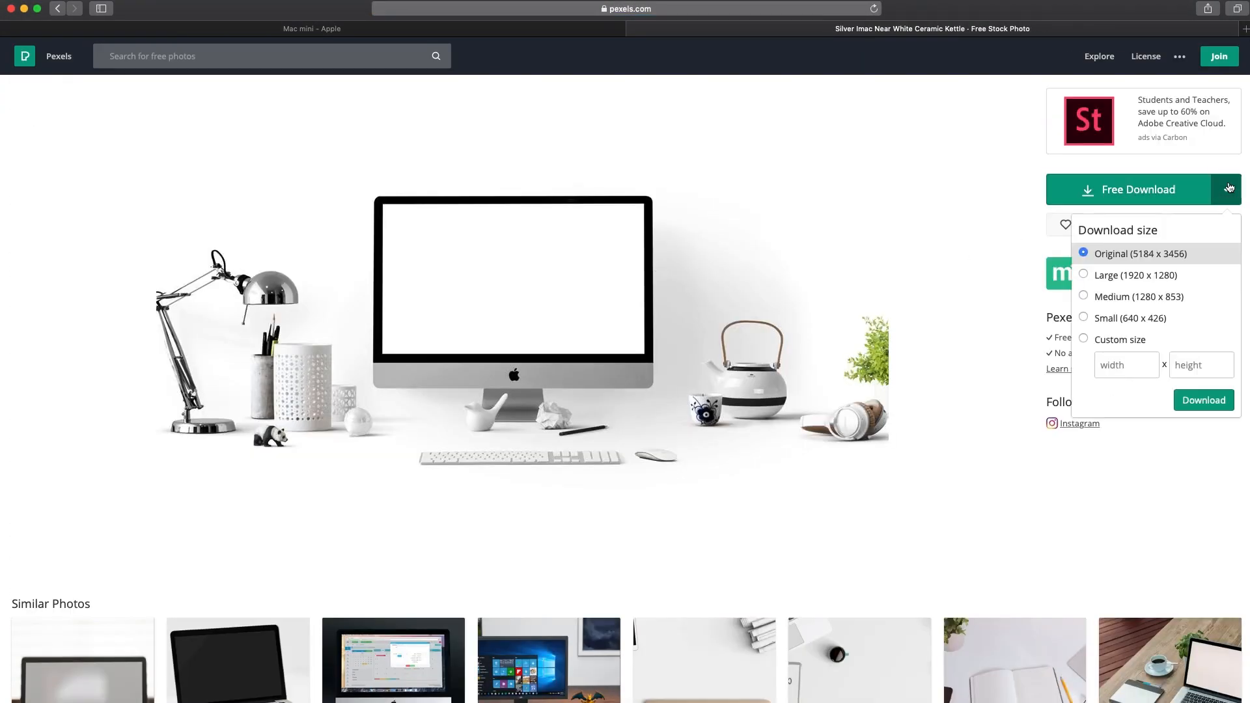
{"action": "left_click", "coordinate": [1226, 189]}
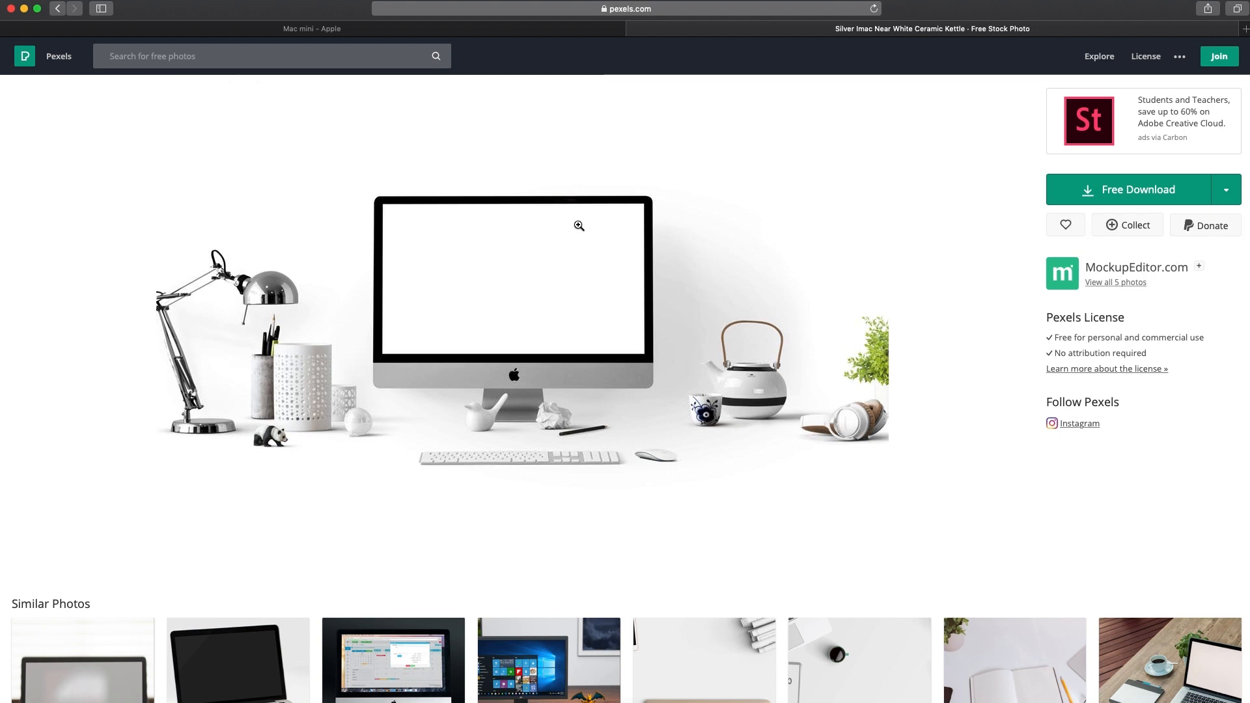
{"action": "mouse_move", "coordinate": [873, 334]}
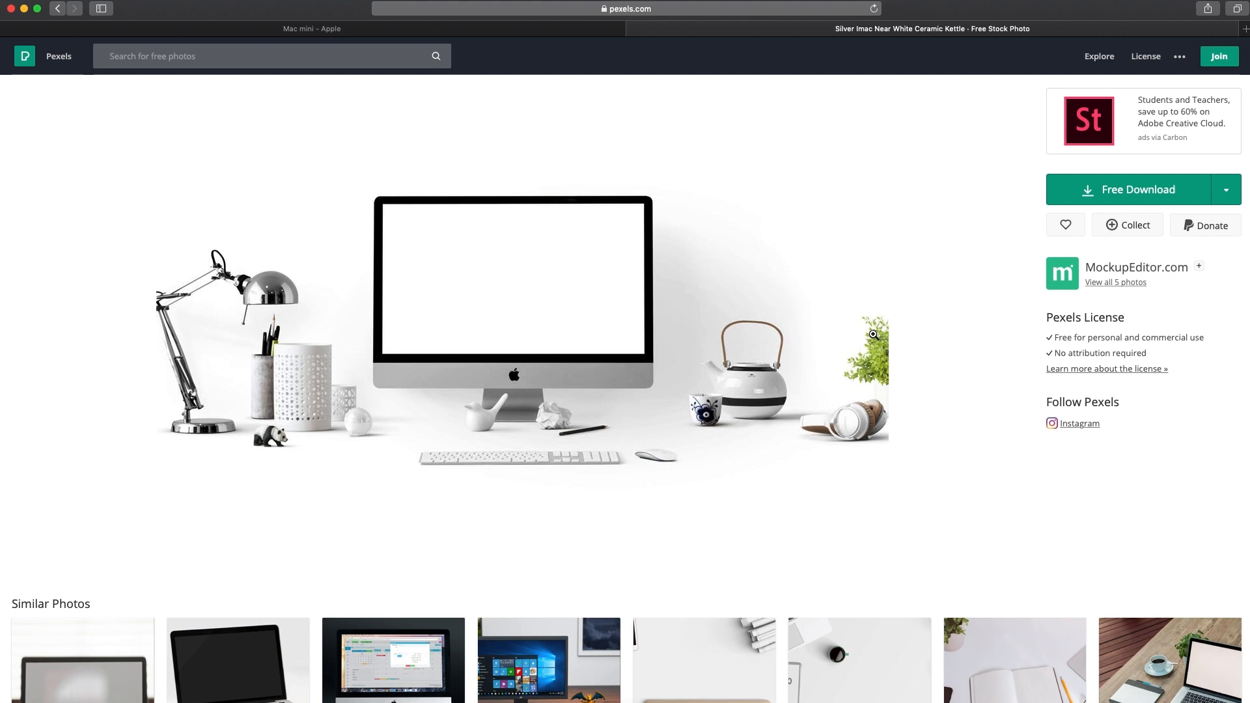
{"action": "left_click_drag", "start_coordinate": [1075, 337], "coordinate": [1187, 337]}
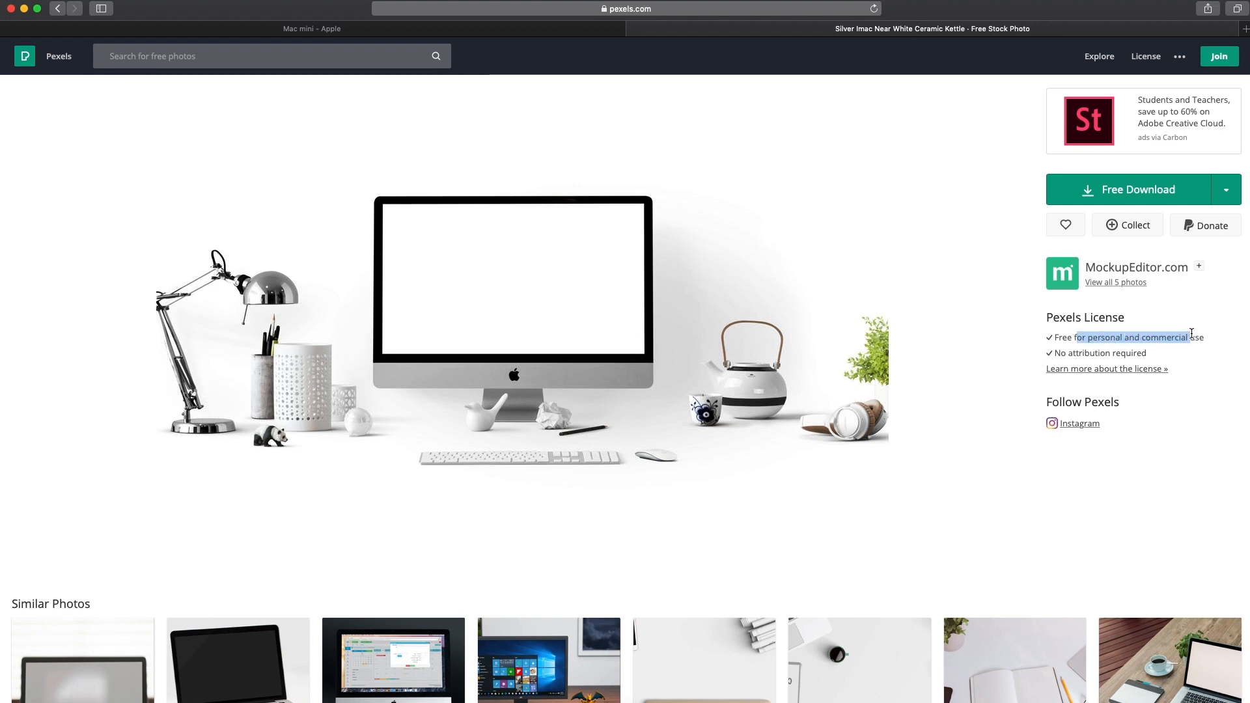
{"action": "left_click", "coordinate": [1225, 189]}
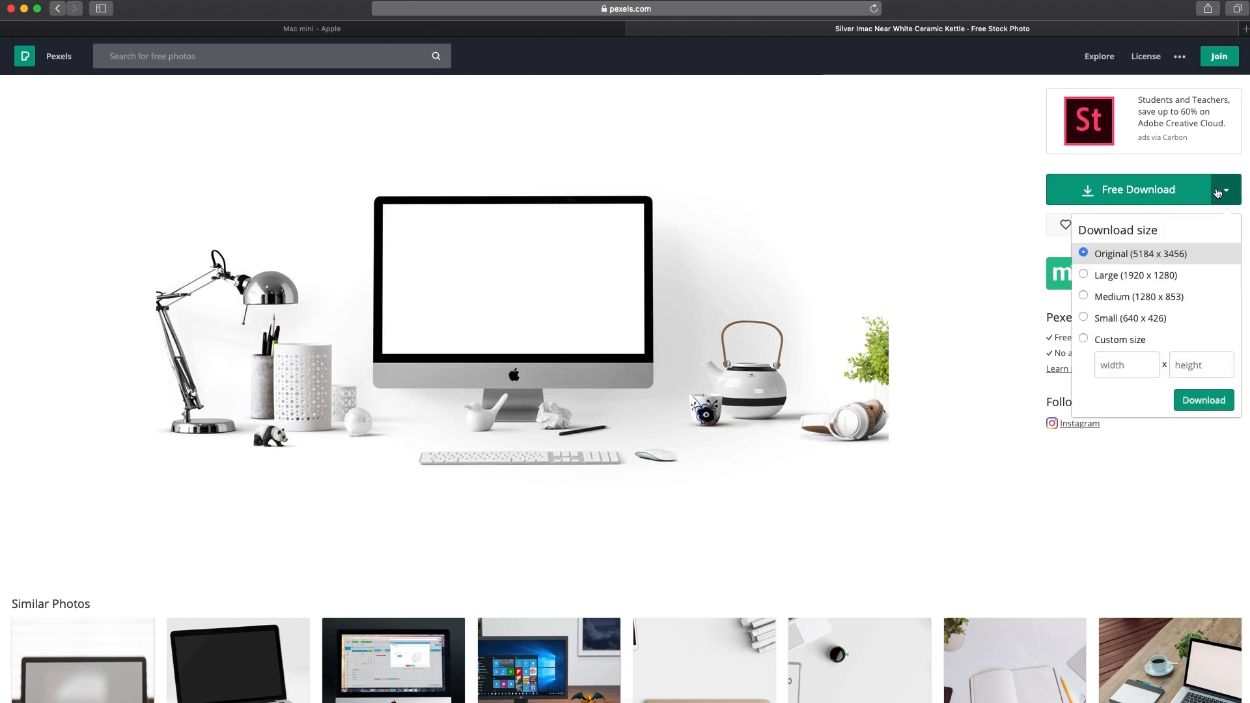
{"action": "left_click", "coordinate": [1202, 400]}
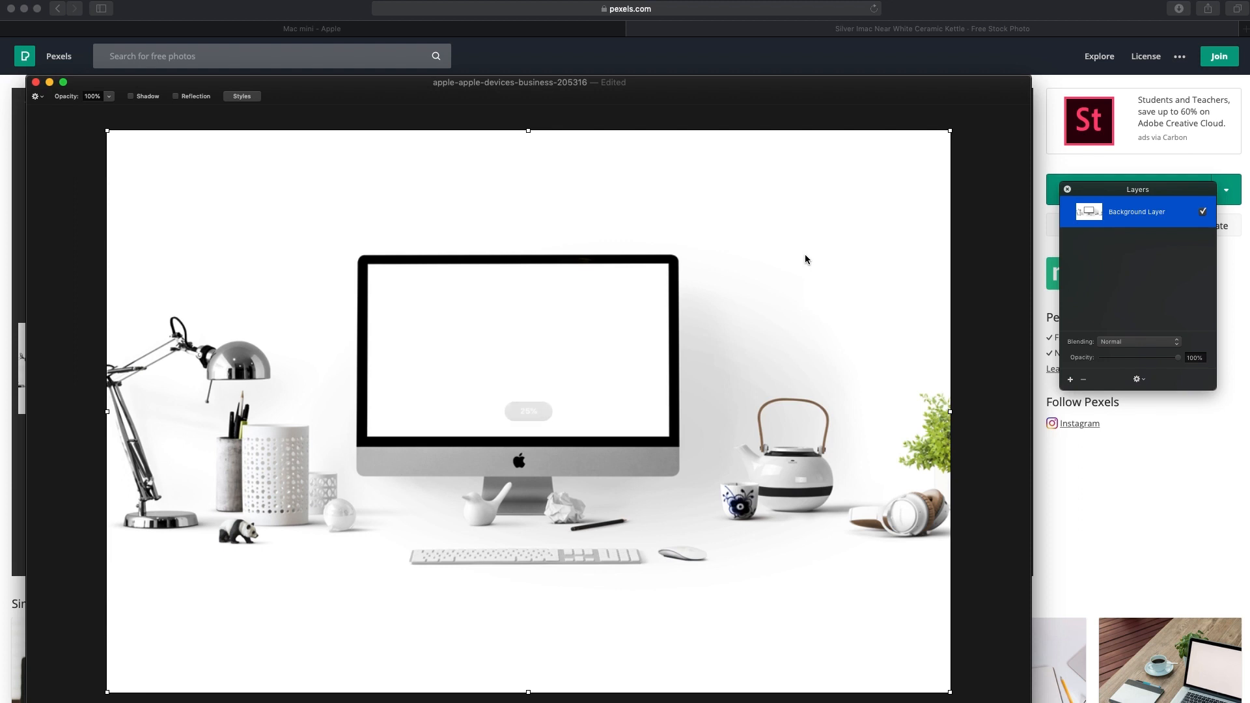
{"action": "mouse_move", "coordinate": [786, 281]}
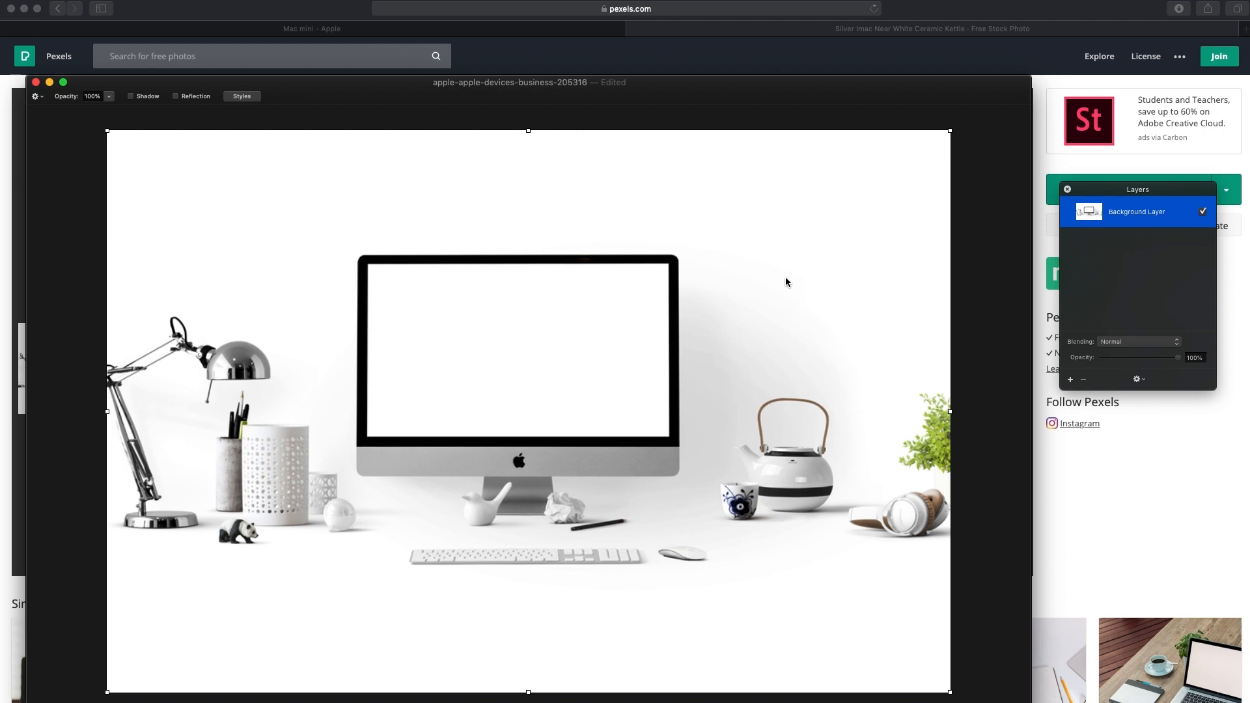
{"action": "mouse_move", "coordinate": [693, 249]}
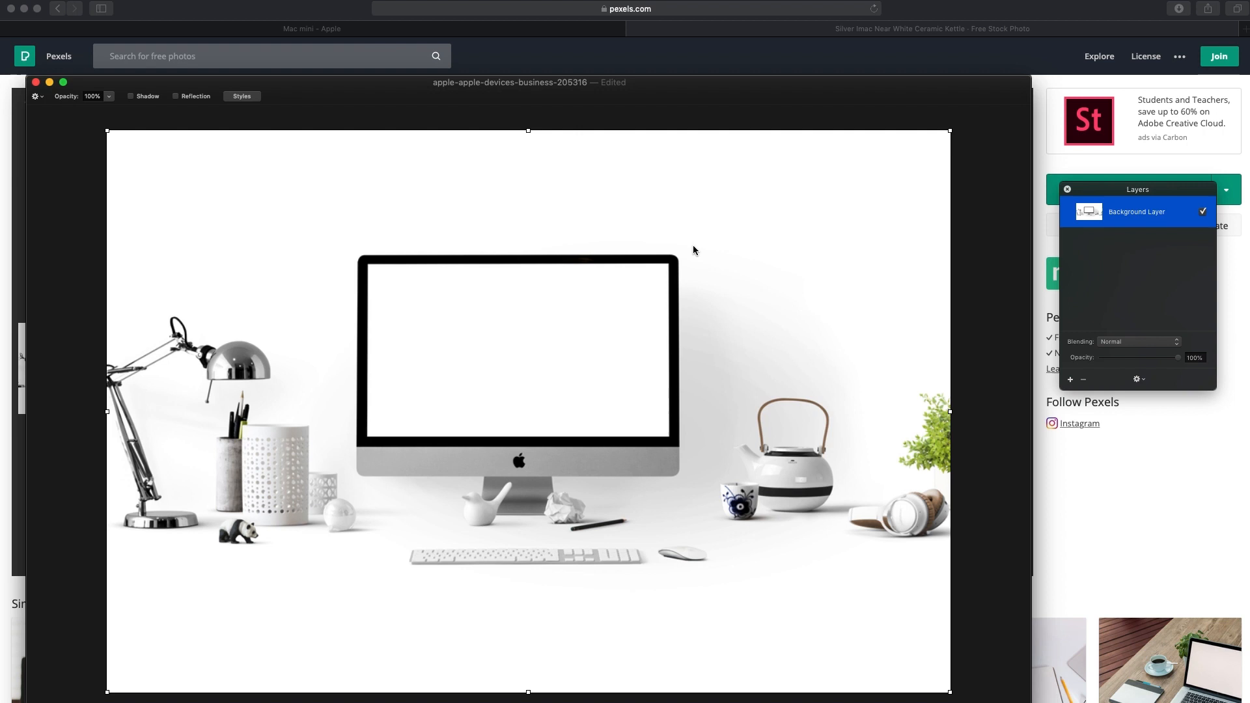
Scale the round portrait to 102.5%, centre it on the iMac screen, then hide it
{"action": "left_click", "coordinate": [1066, 188]}
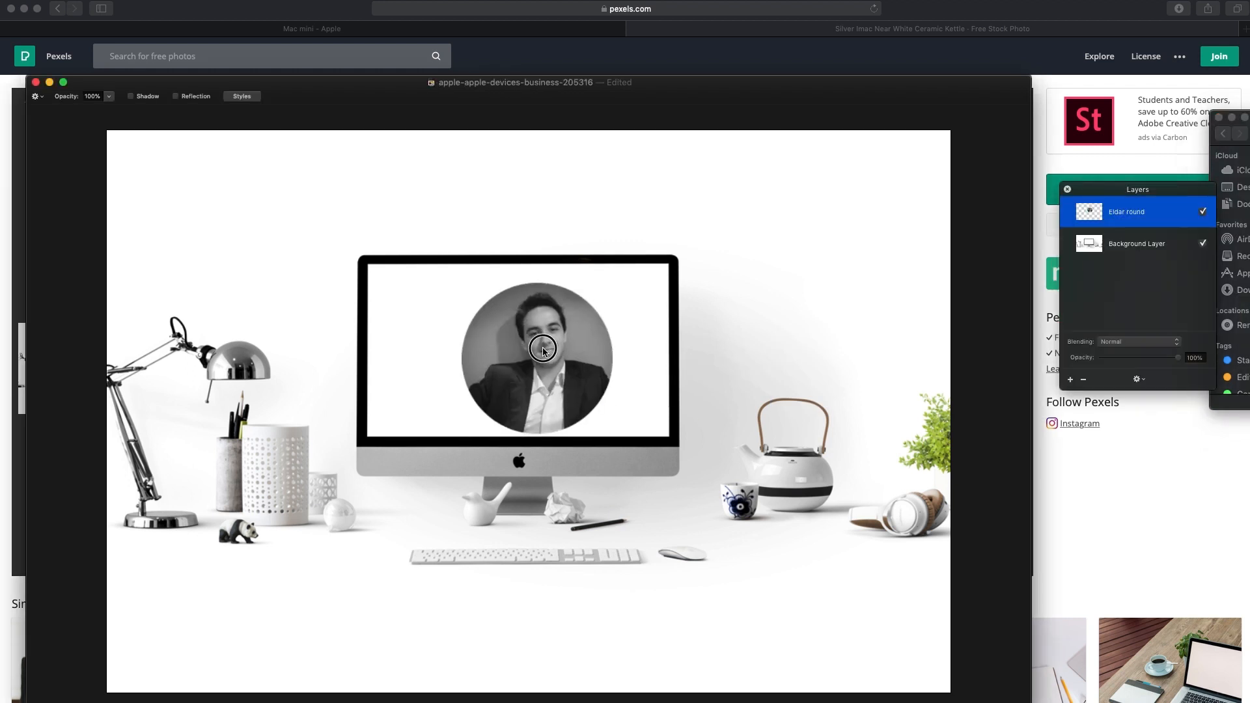
{"action": "left_click", "coordinate": [542, 350]}
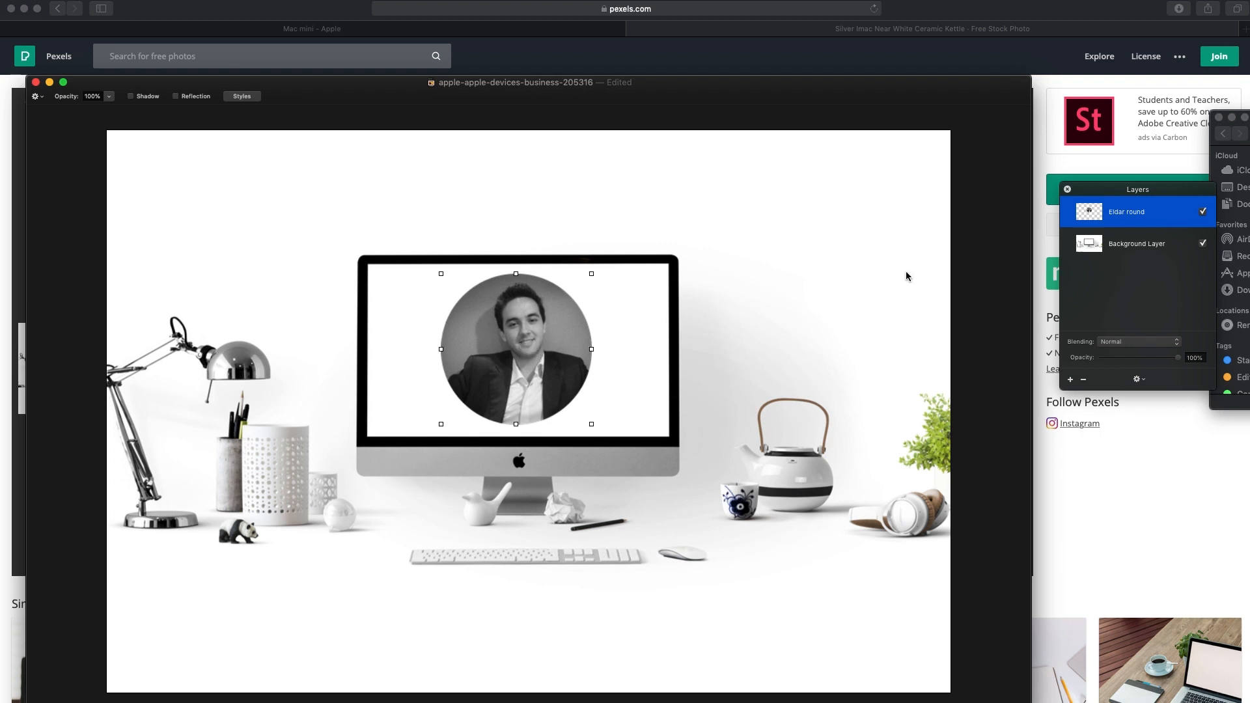
{"action": "mouse_move", "coordinate": [599, 429]}
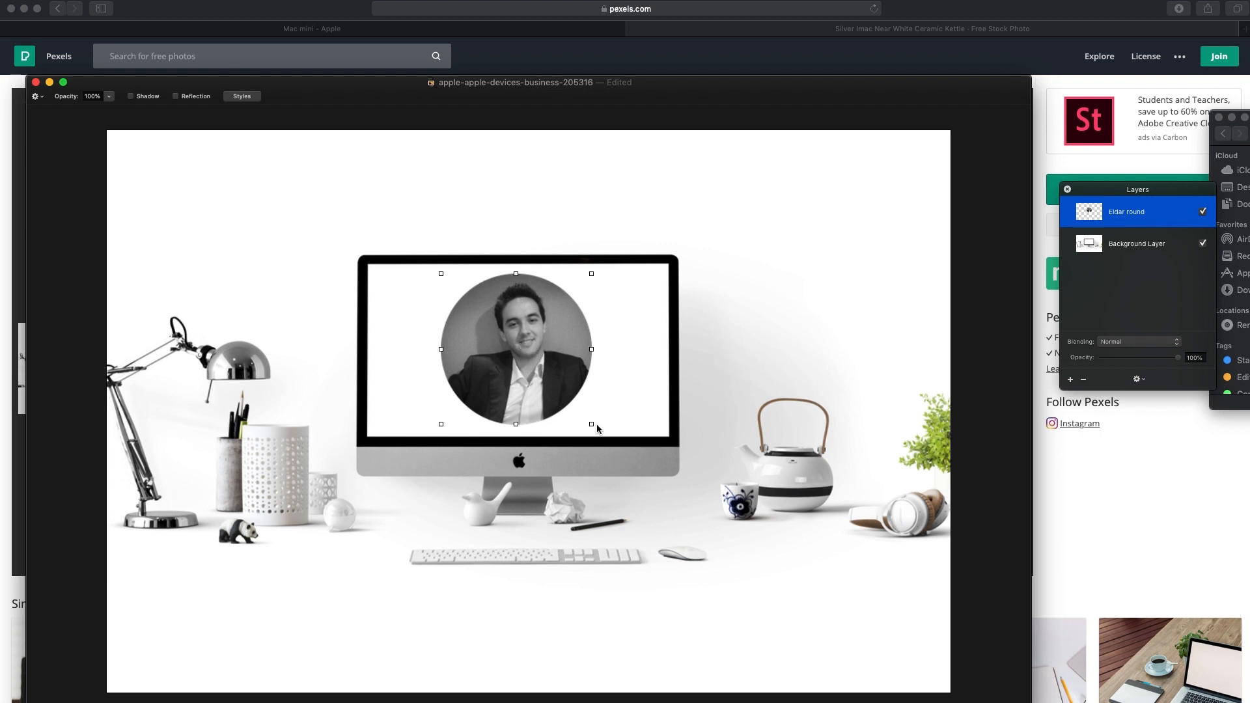
{"action": "left_click_drag", "start_coordinate": [590, 424], "coordinate": [595, 428]}
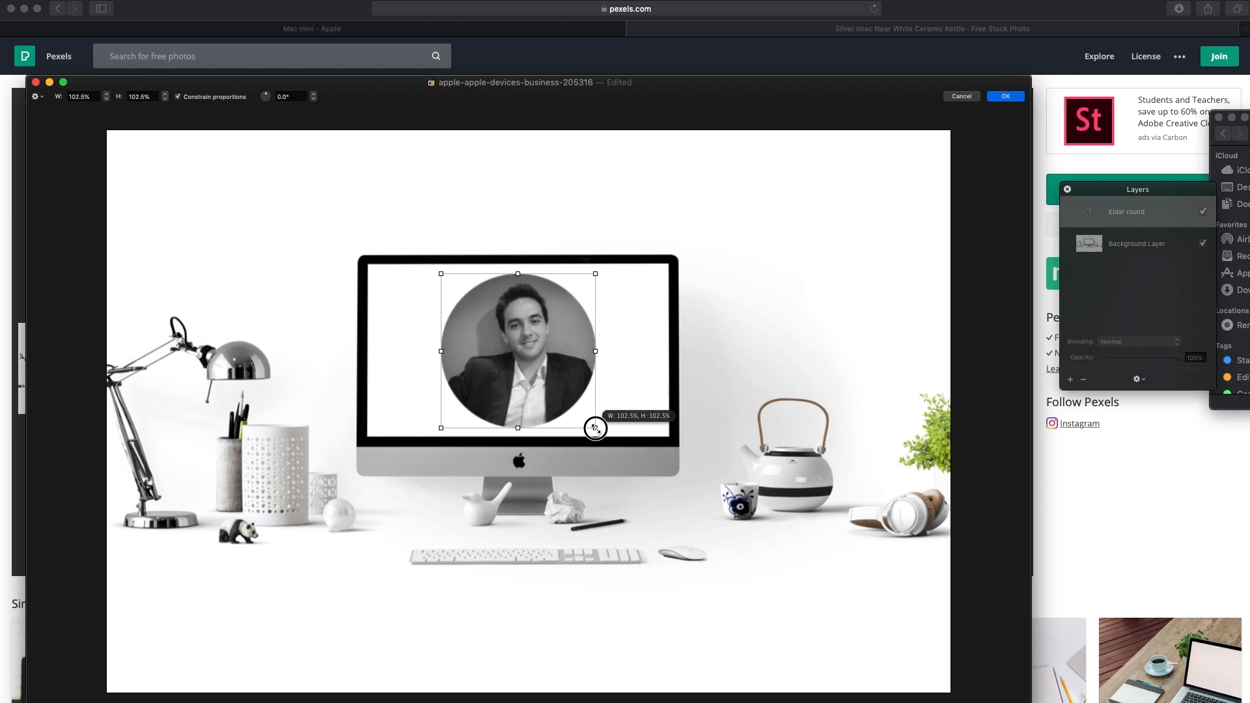
{"action": "left_click_drag", "start_coordinate": [596, 428], "coordinate": [558, 381]}
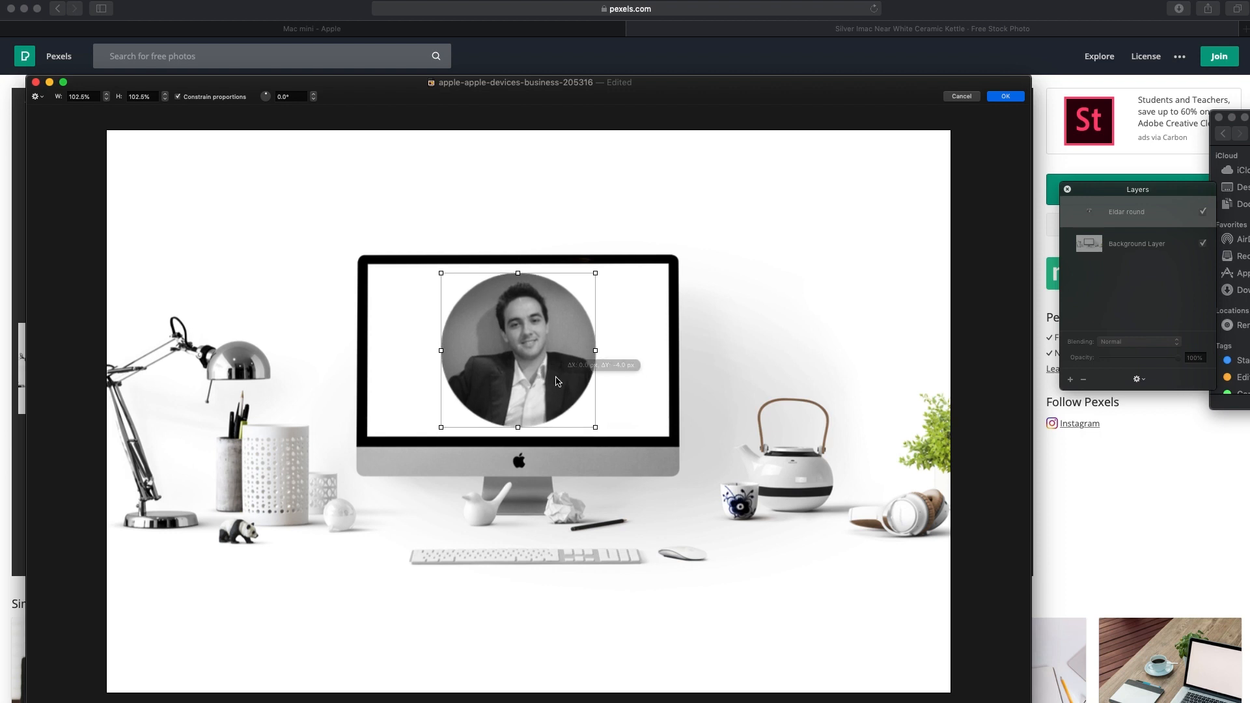
{"action": "left_click", "coordinate": [1203, 210]}
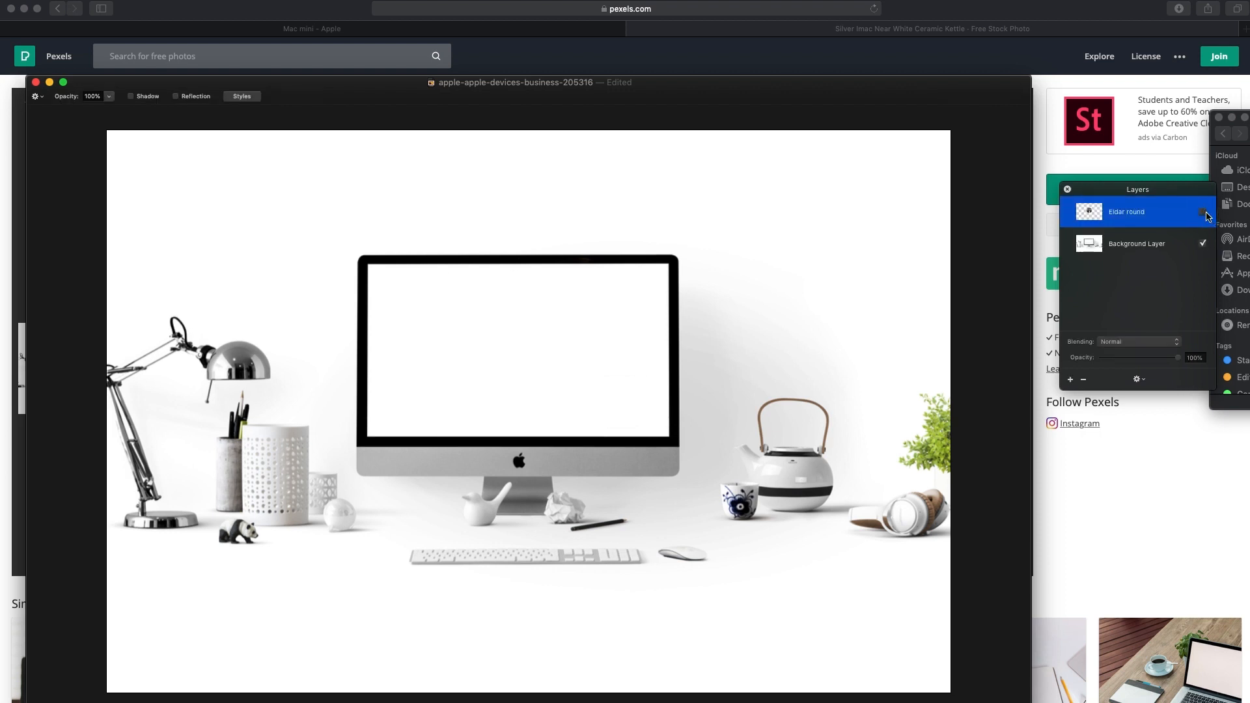
{"action": "left_click", "coordinate": [1202, 211]}
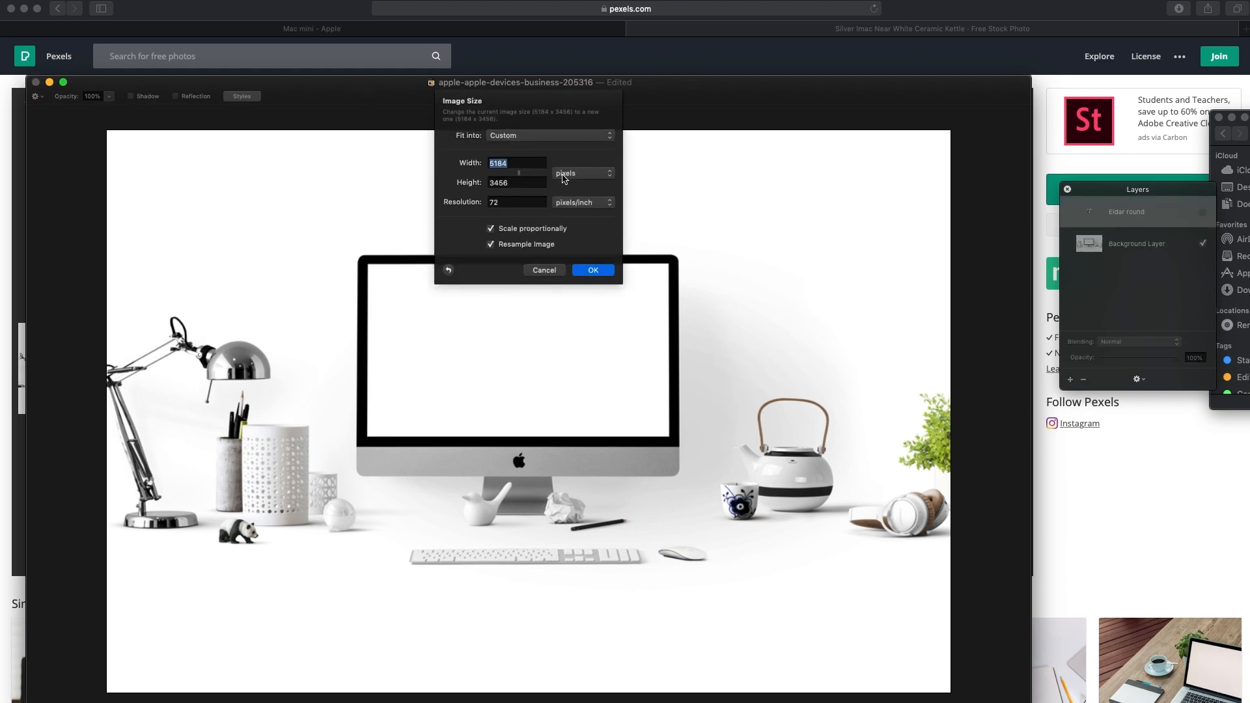
Resize the mockup to 2500 x 1667 pixels with proportional scaling
{"action": "type", "text": "2500"}
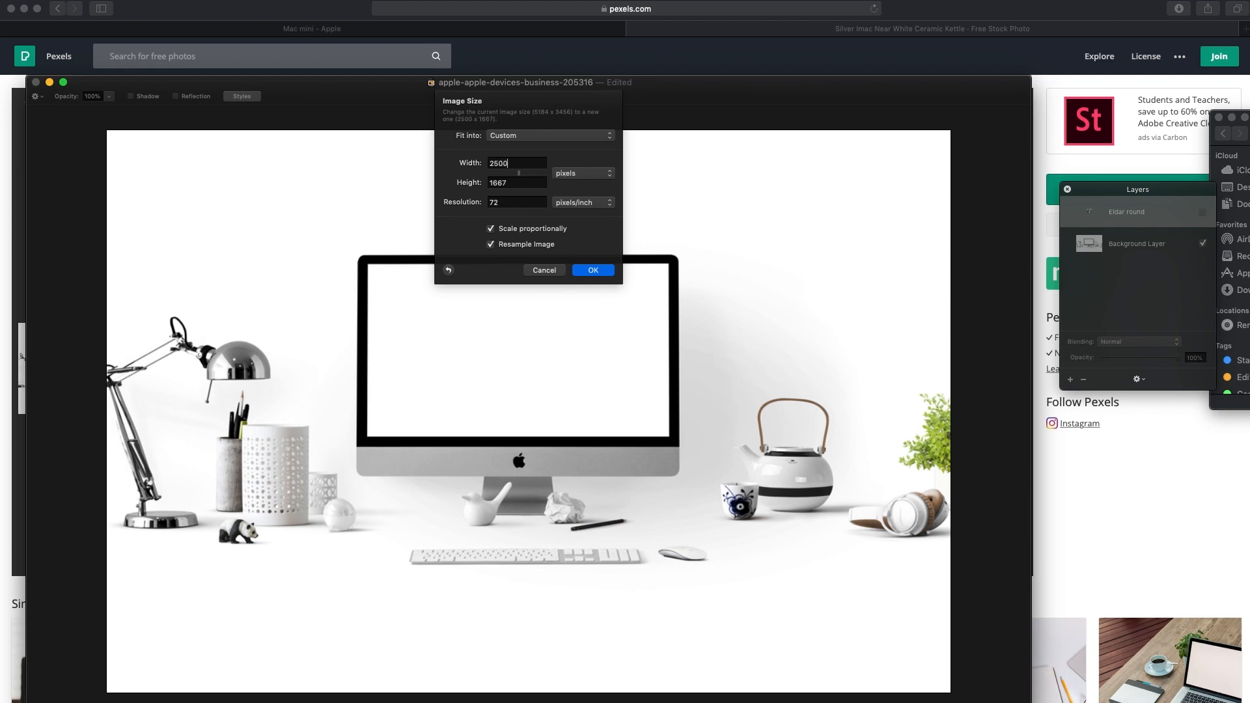
{"action": "left_click", "coordinate": [593, 269]}
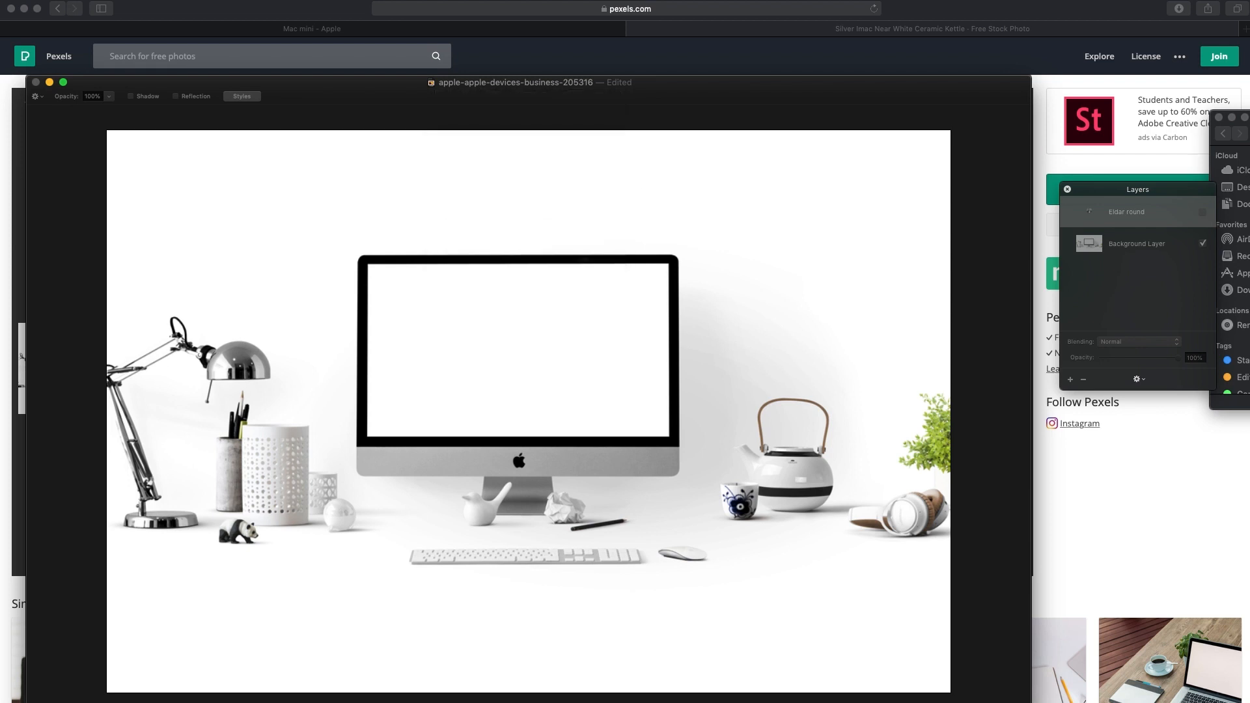
{"action": "left_click", "coordinate": [1126, 211]}
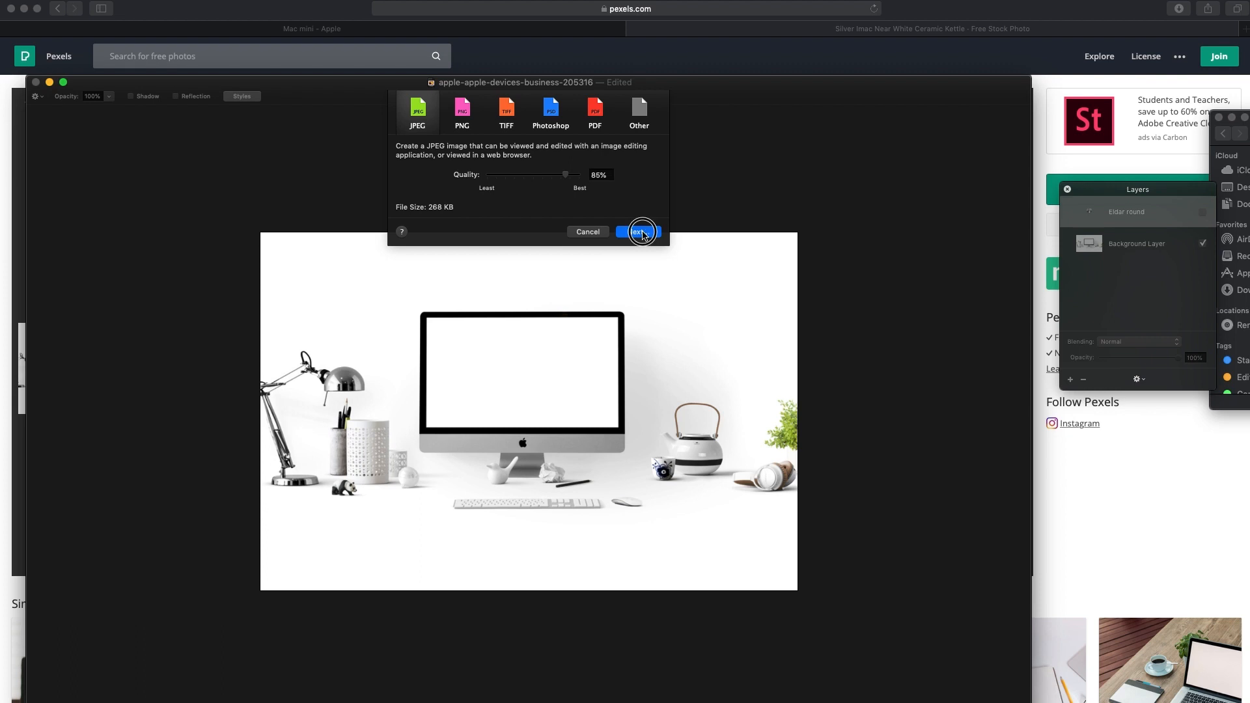
Export the blank-screen mockup as an 85% quality JPEG to the Desktop
{"action": "left_click", "coordinate": [639, 231]}
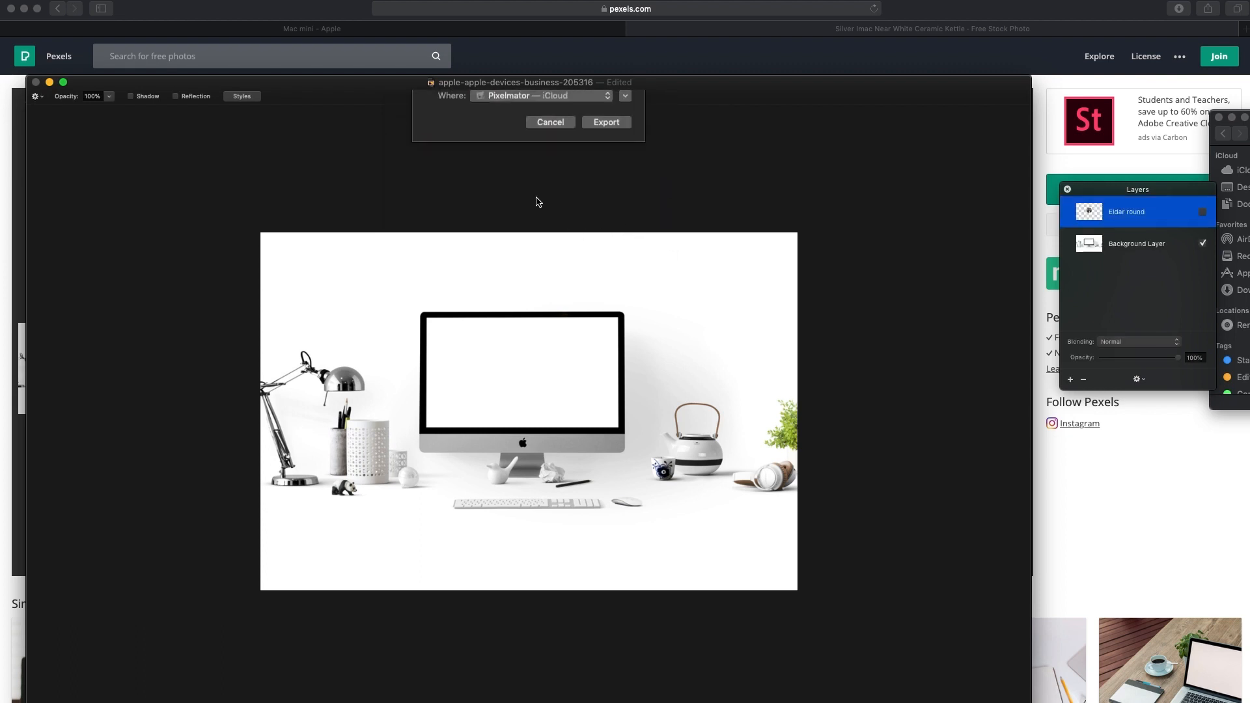
{"action": "left_click", "coordinate": [624, 95]}
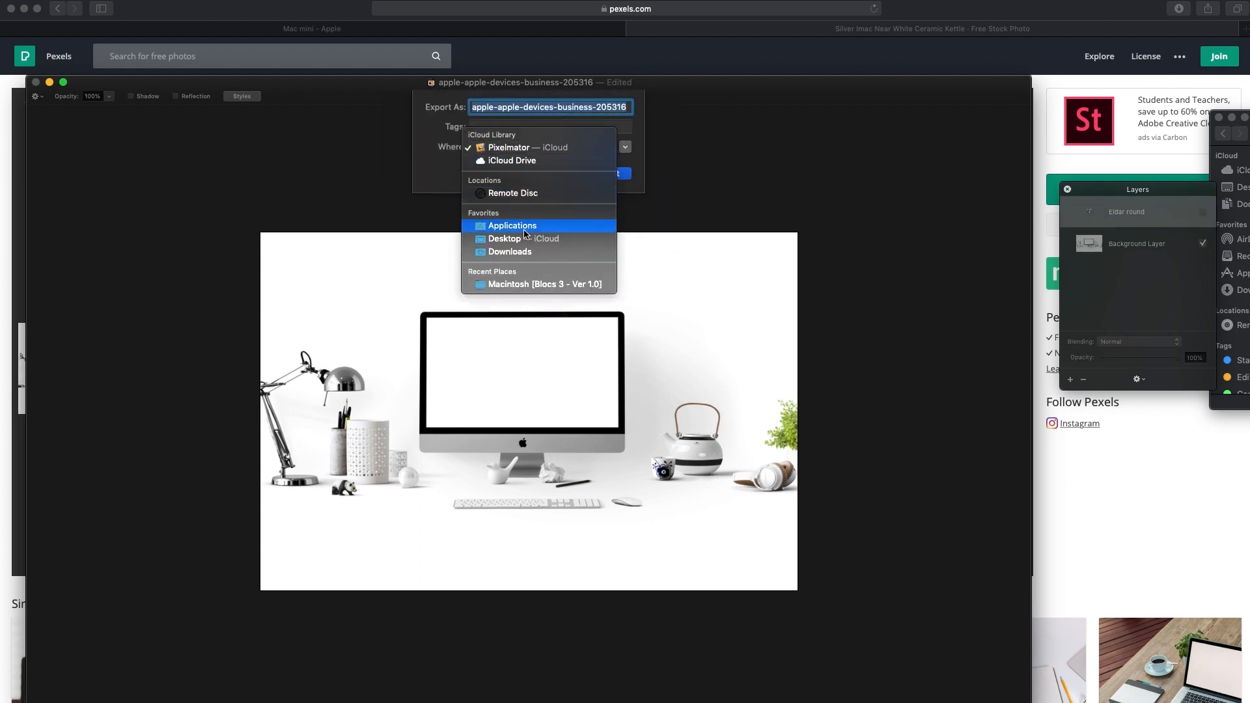
{"action": "left_click", "coordinate": [503, 238]}
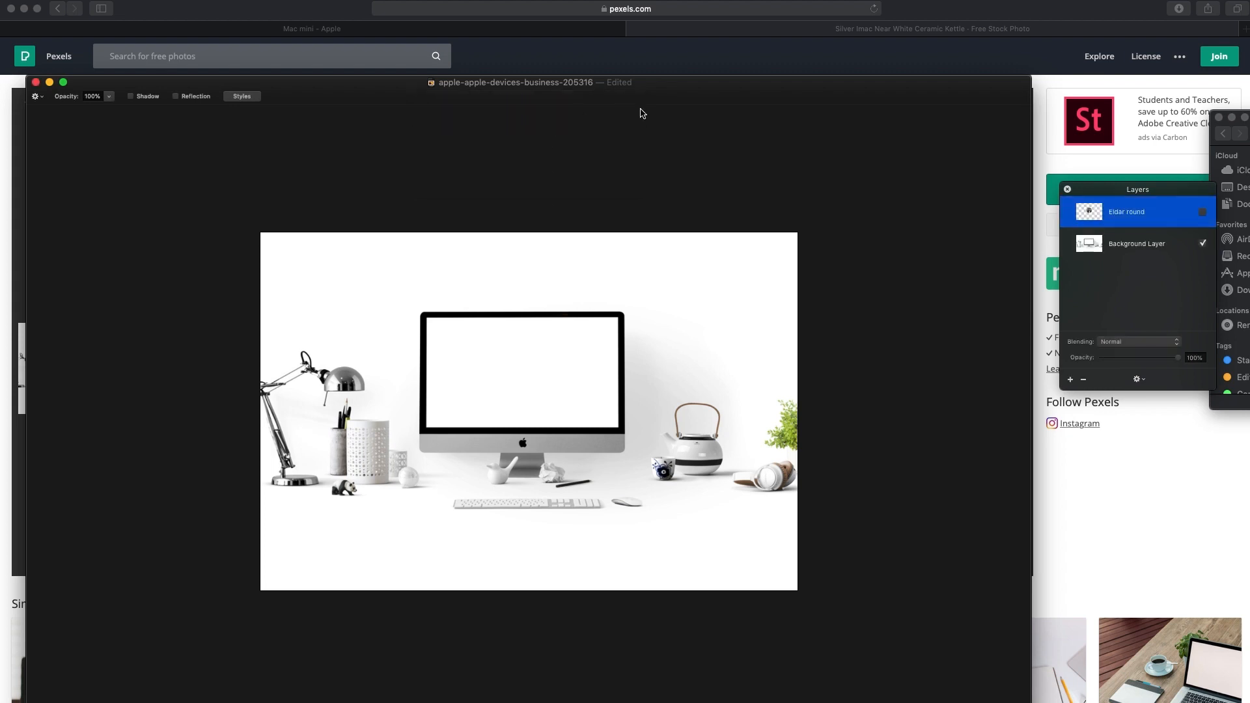
Make the portrait layer visible and export a second 85% JPEG to the Desktop
{"action": "left_click", "coordinate": [1203, 211]}
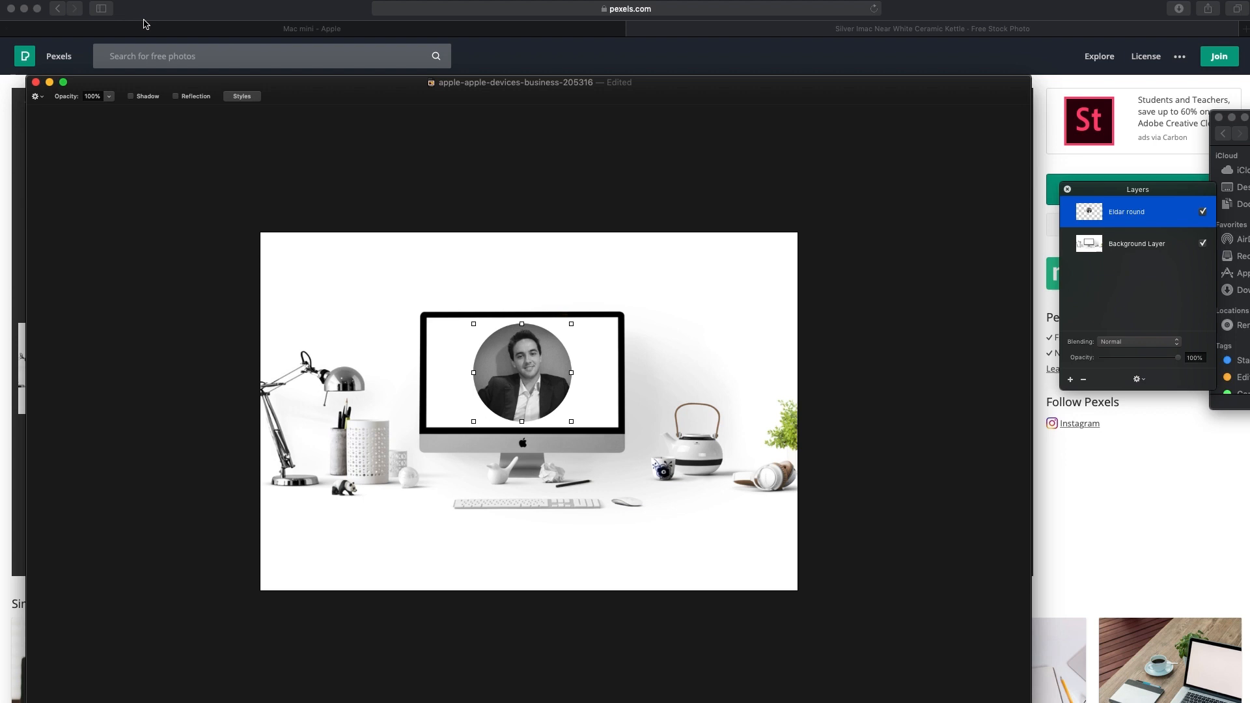
{"action": "mouse_move", "coordinate": [478, 338]}
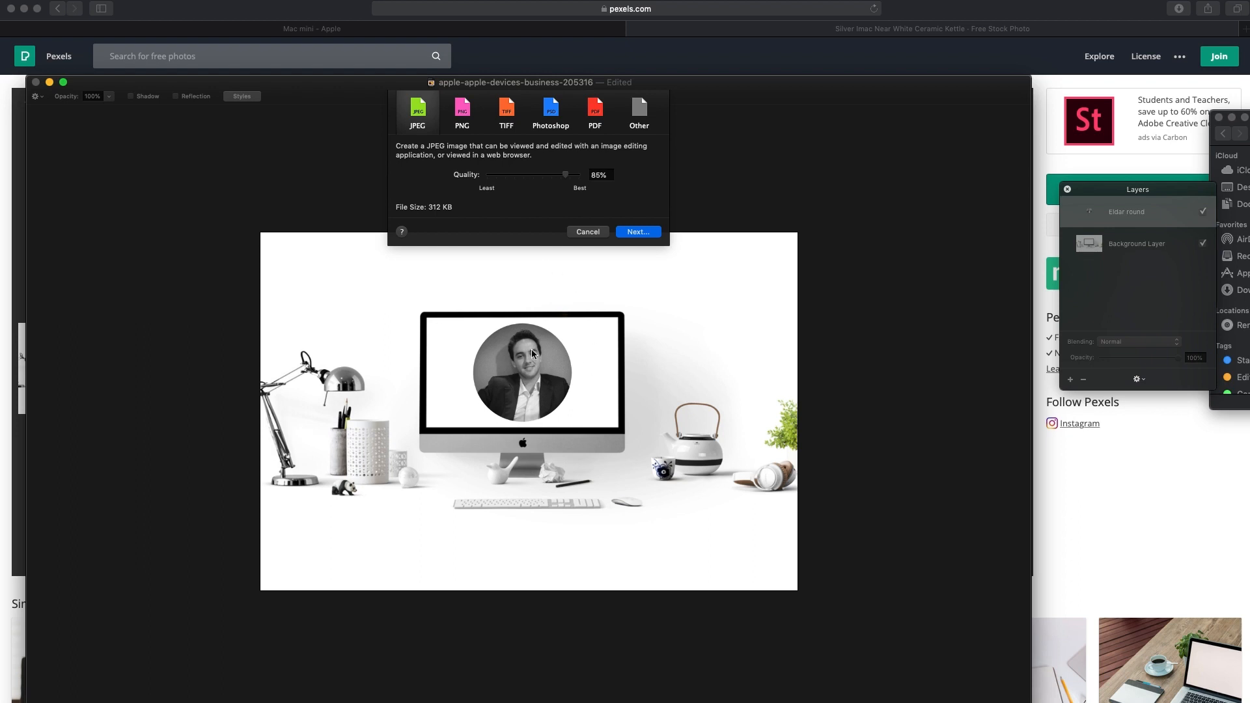
{"action": "mouse_move", "coordinate": [638, 231]}
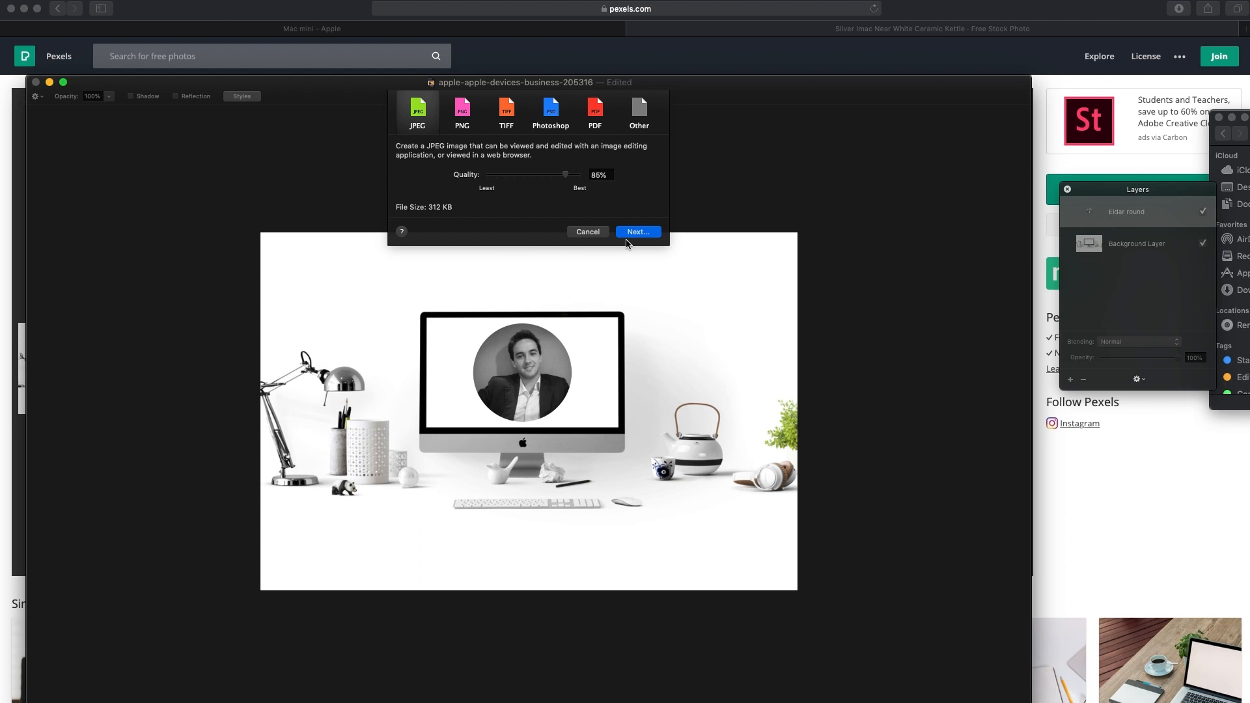
{"action": "left_click", "coordinate": [637, 231]}
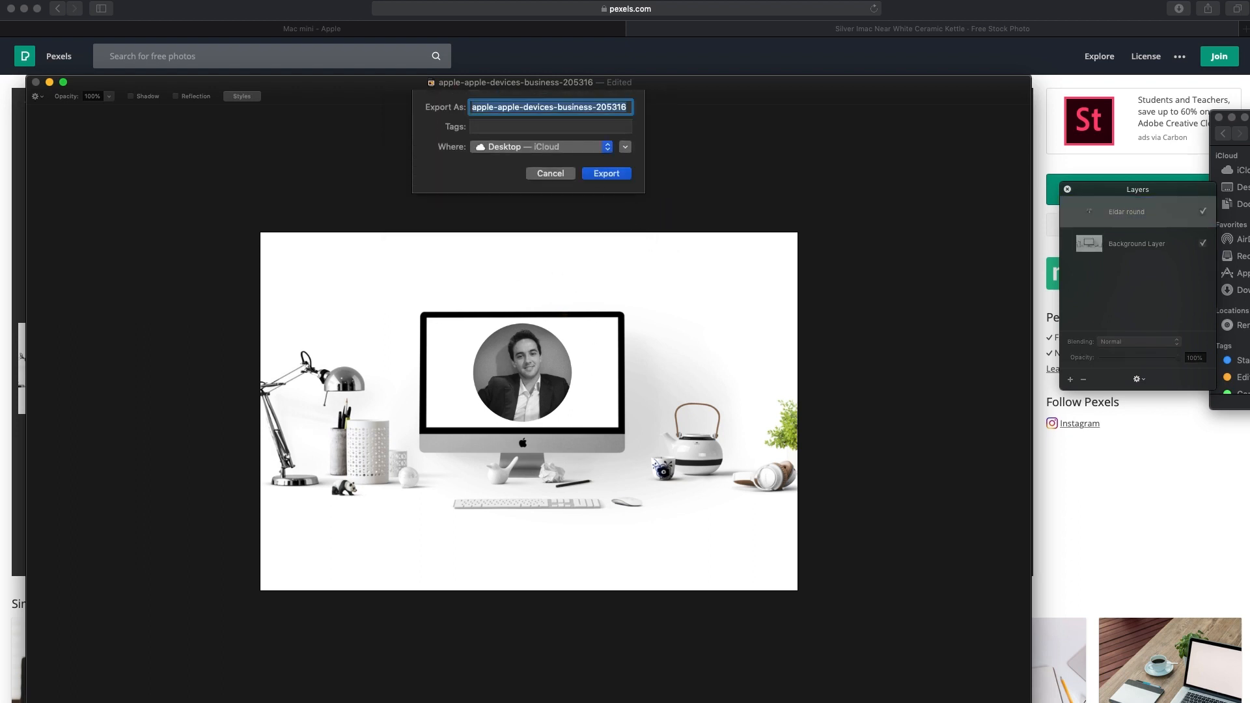
{"action": "left_click", "coordinate": [550, 173]}
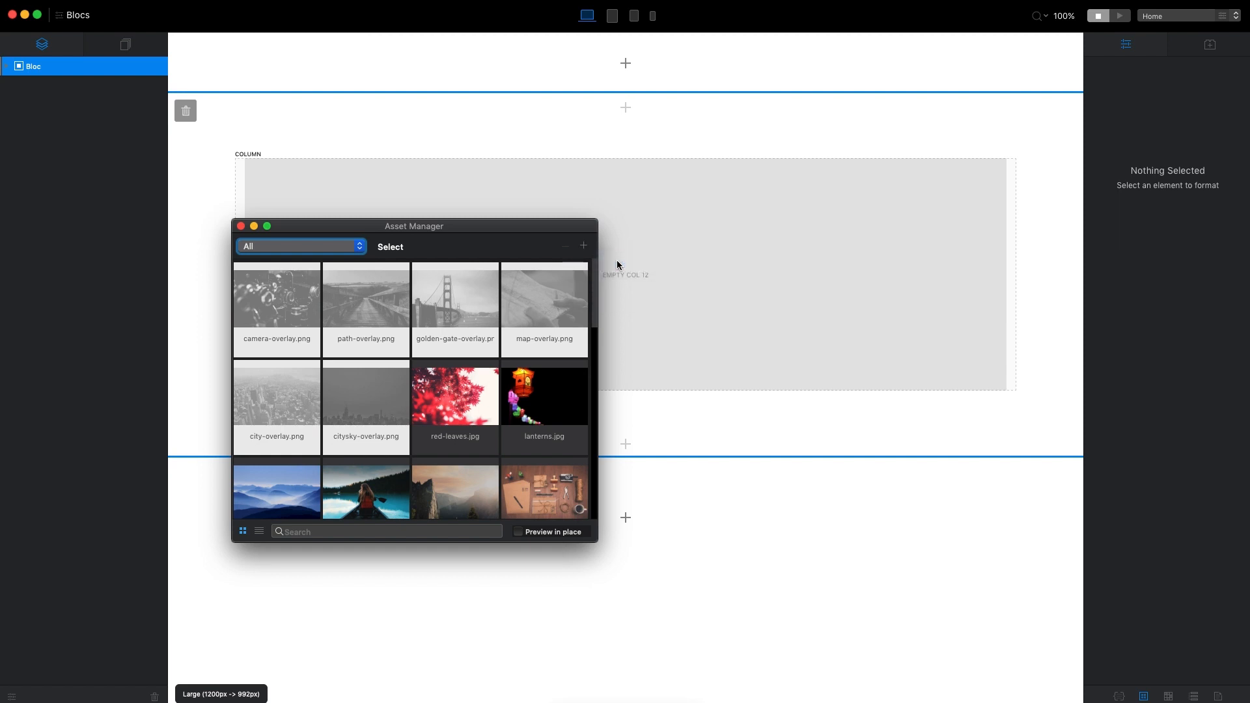
Close the Asset Manager and add a header bloc with navbar, strapline and MacBook image
{"action": "left_click", "coordinate": [582, 245]}
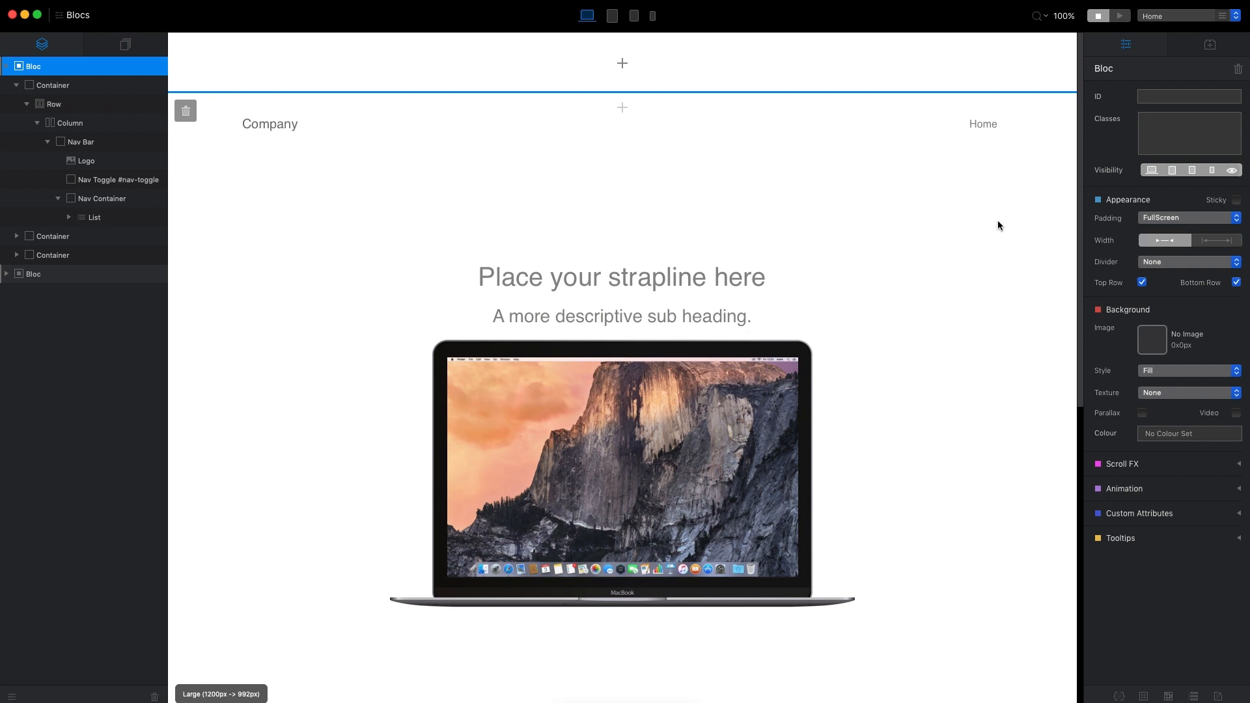
{"action": "scroll", "scroll_direction": "down", "scroll_amount": 3}
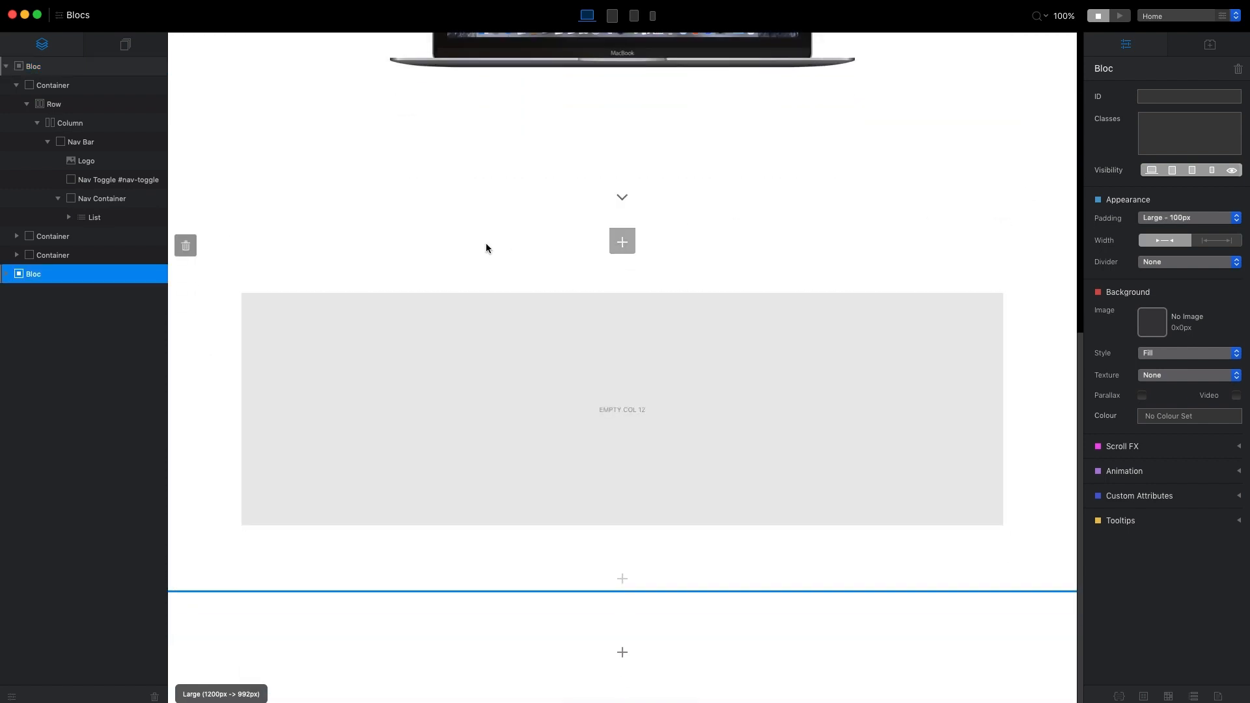
{"action": "mouse_move", "coordinate": [511, 267]}
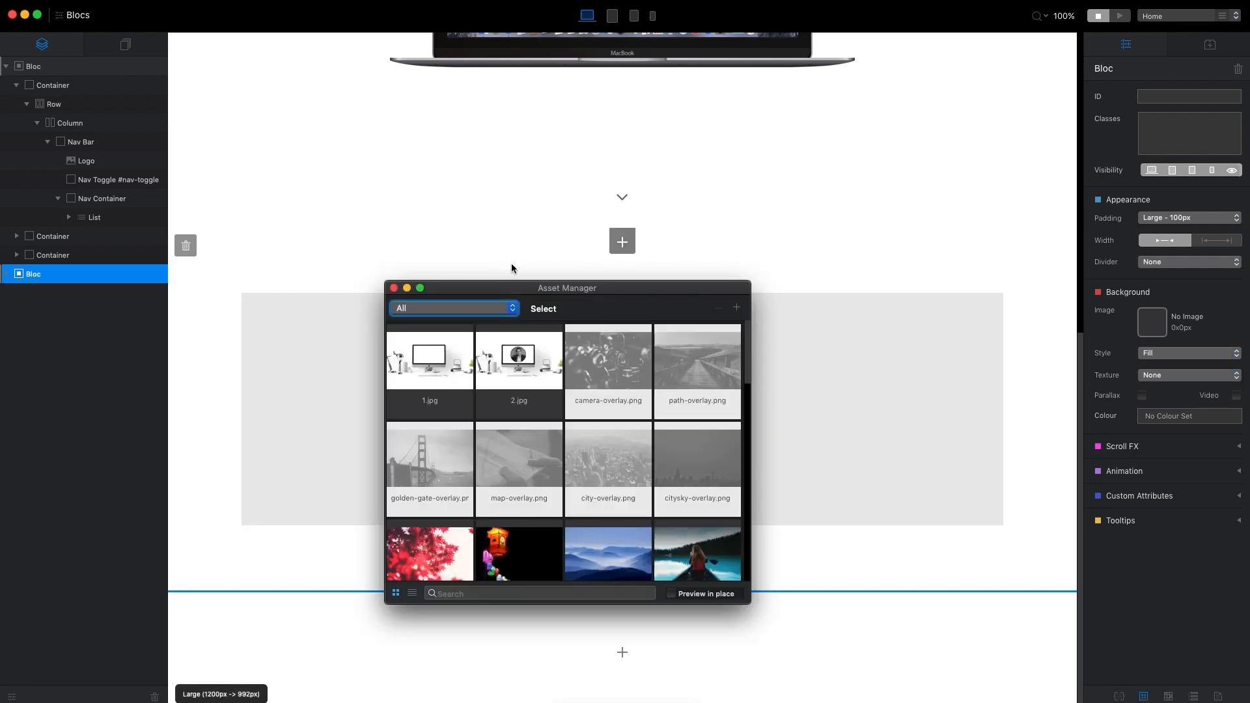
Set the bloc background to 1.jpg with FullScreen padding and parallax enabled
{"action": "left_click", "coordinate": [428, 360]}
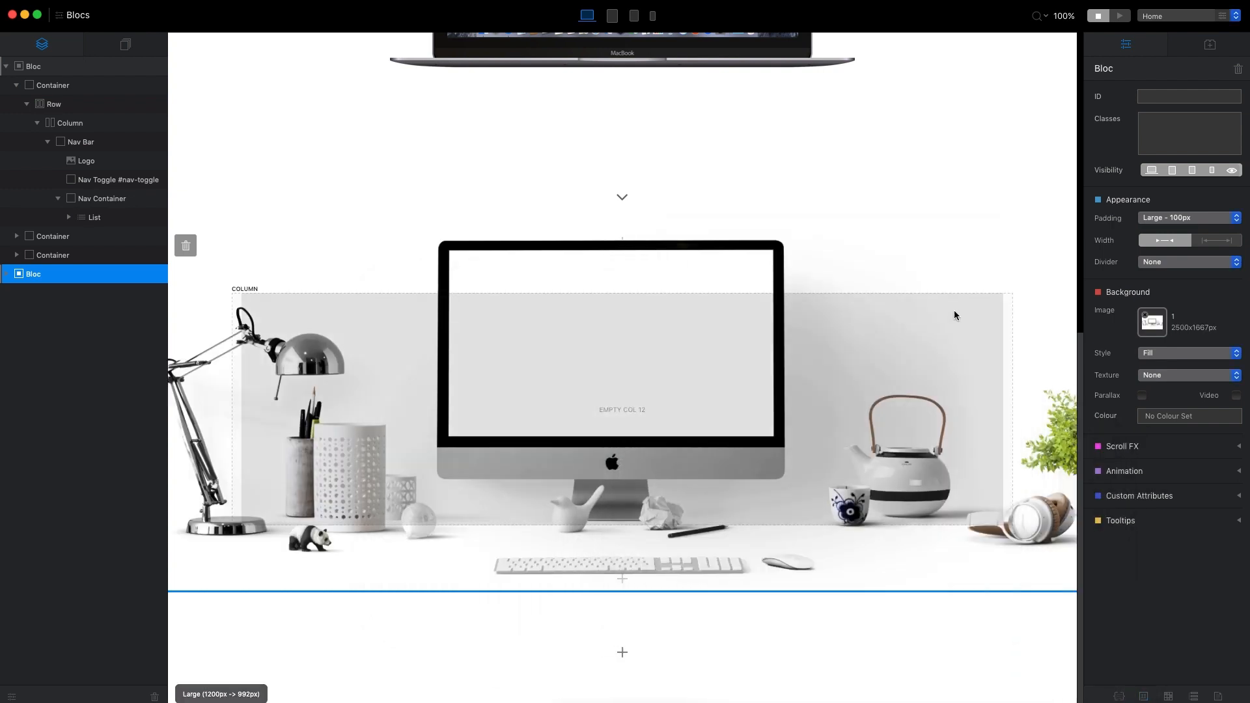
{"action": "left_click", "coordinate": [1187, 217]}
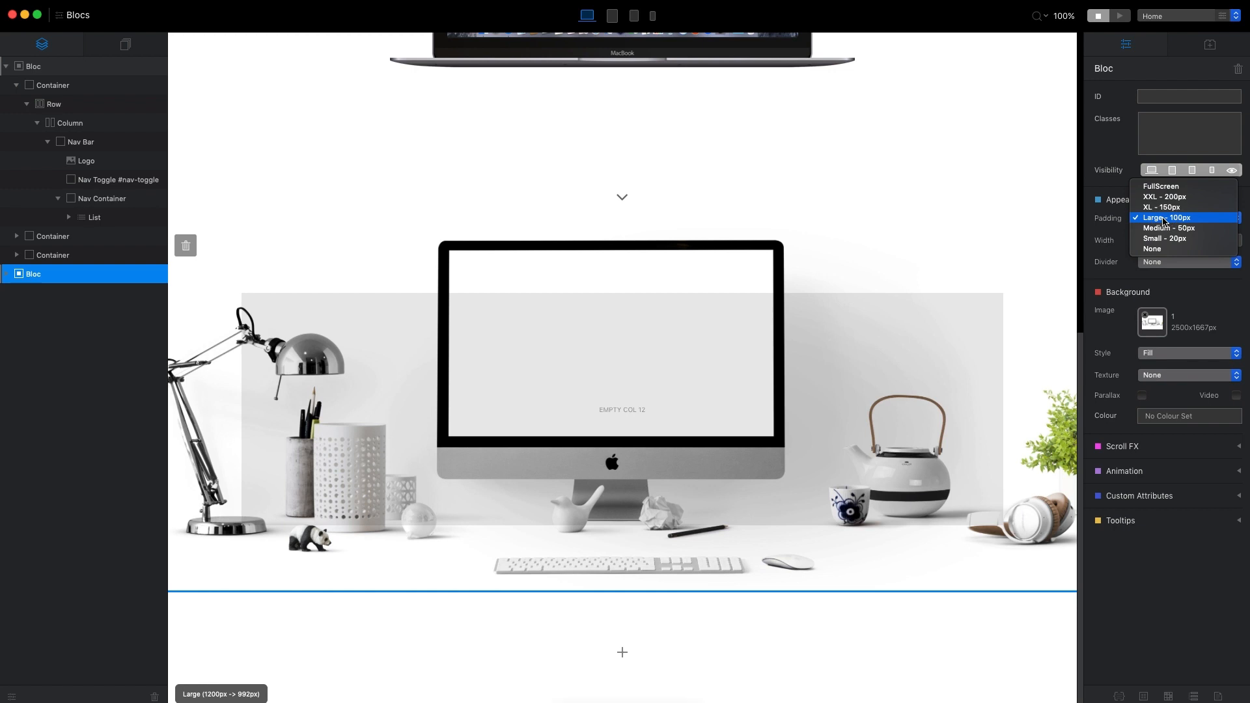
{"action": "left_click", "coordinate": [1161, 185]}
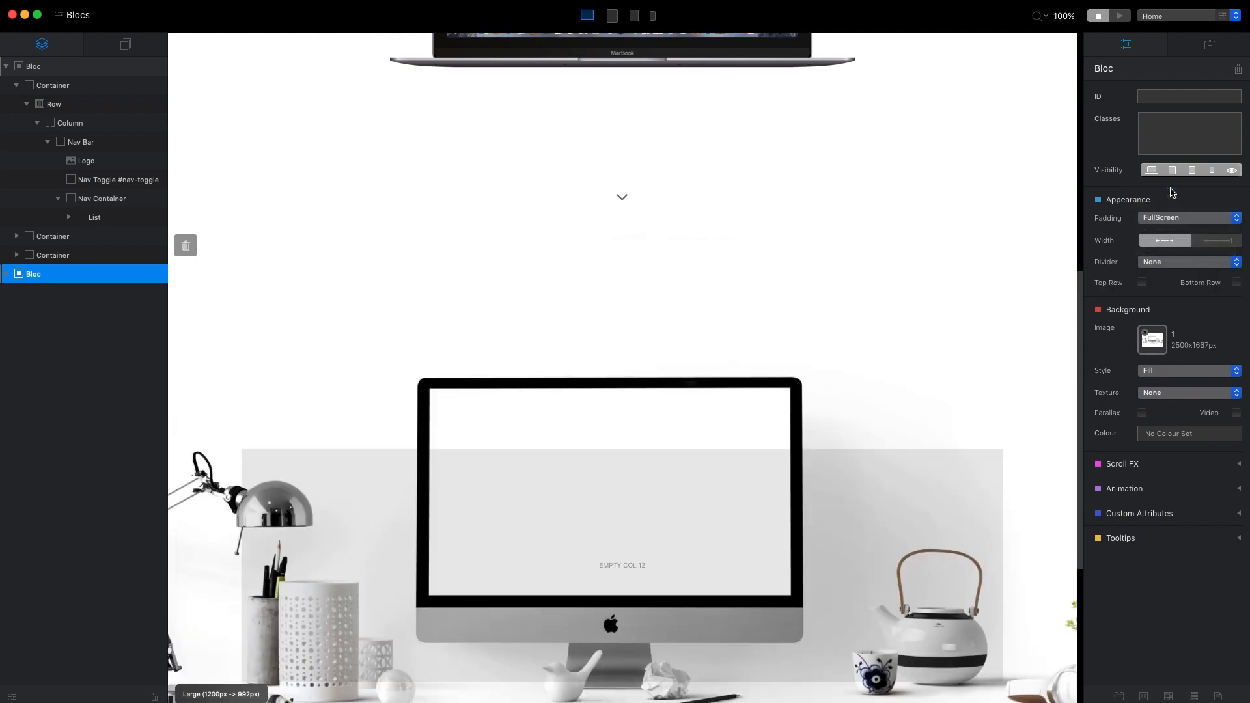
{"action": "scroll", "scroll_direction": "down", "scroll_amount": 3}
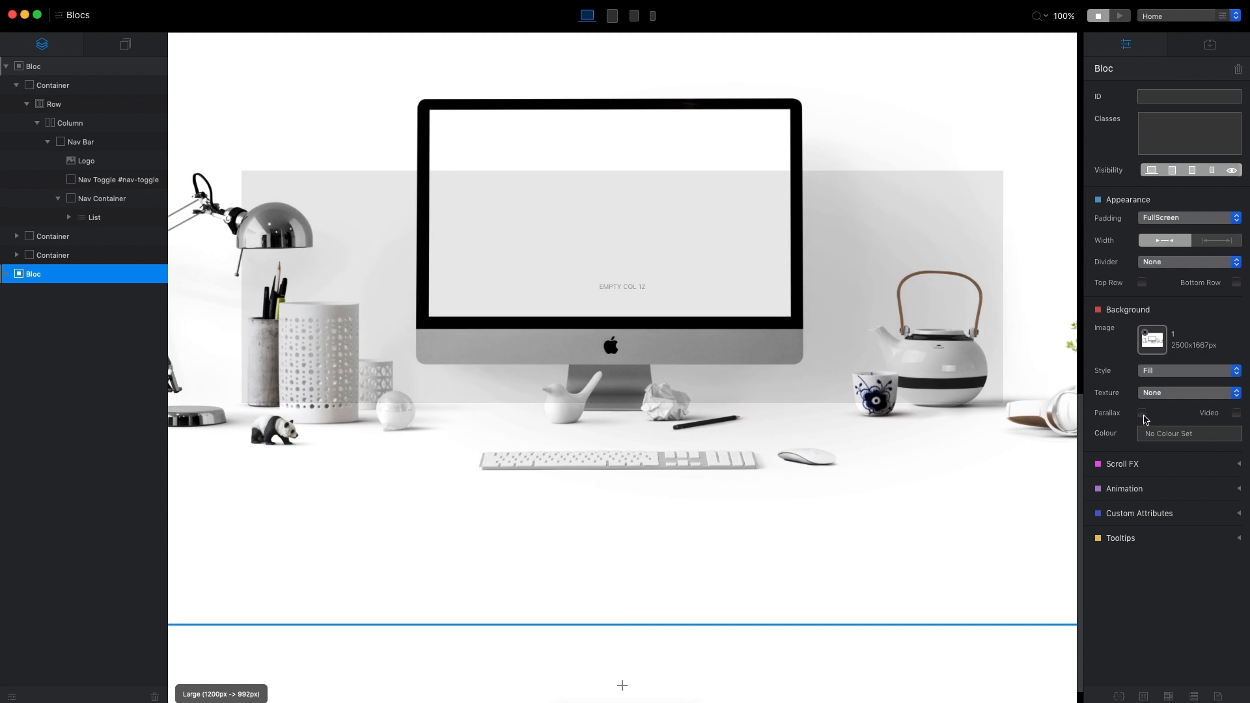
{"action": "left_click", "coordinate": [1141, 413]}
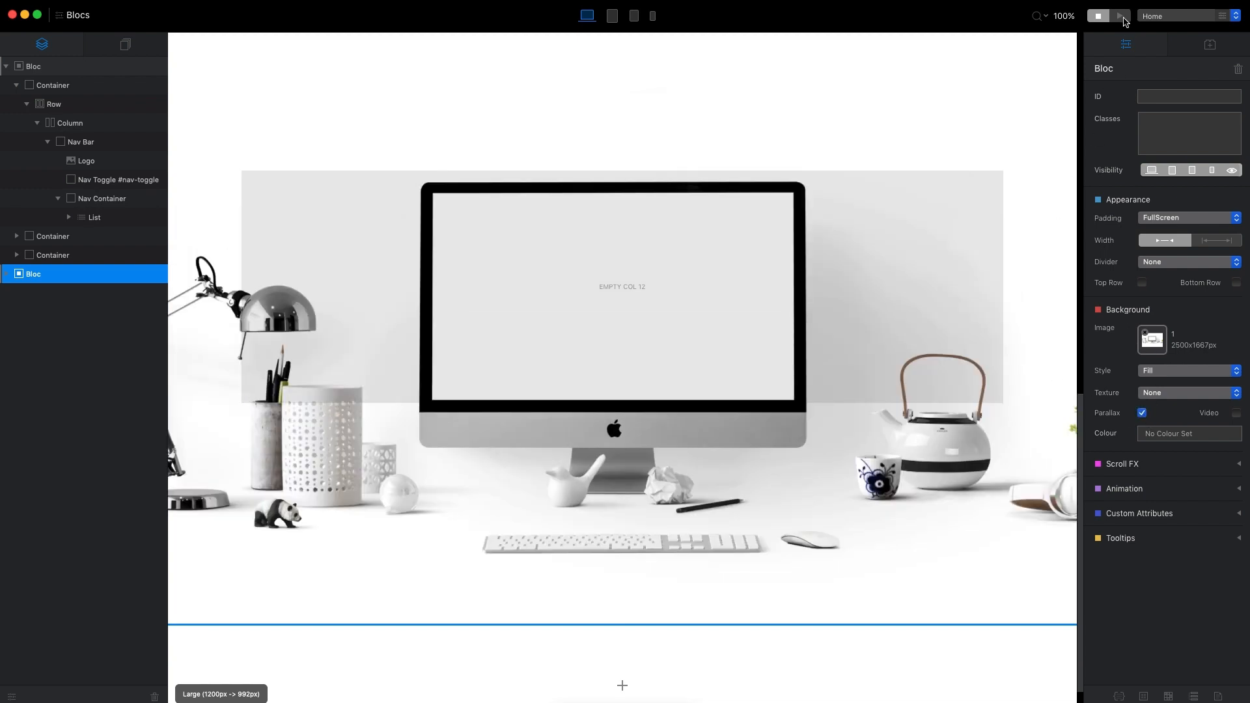
Preview the page live and scroll down to the iMac parallax background section
{"action": "left_click", "coordinate": [1118, 15]}
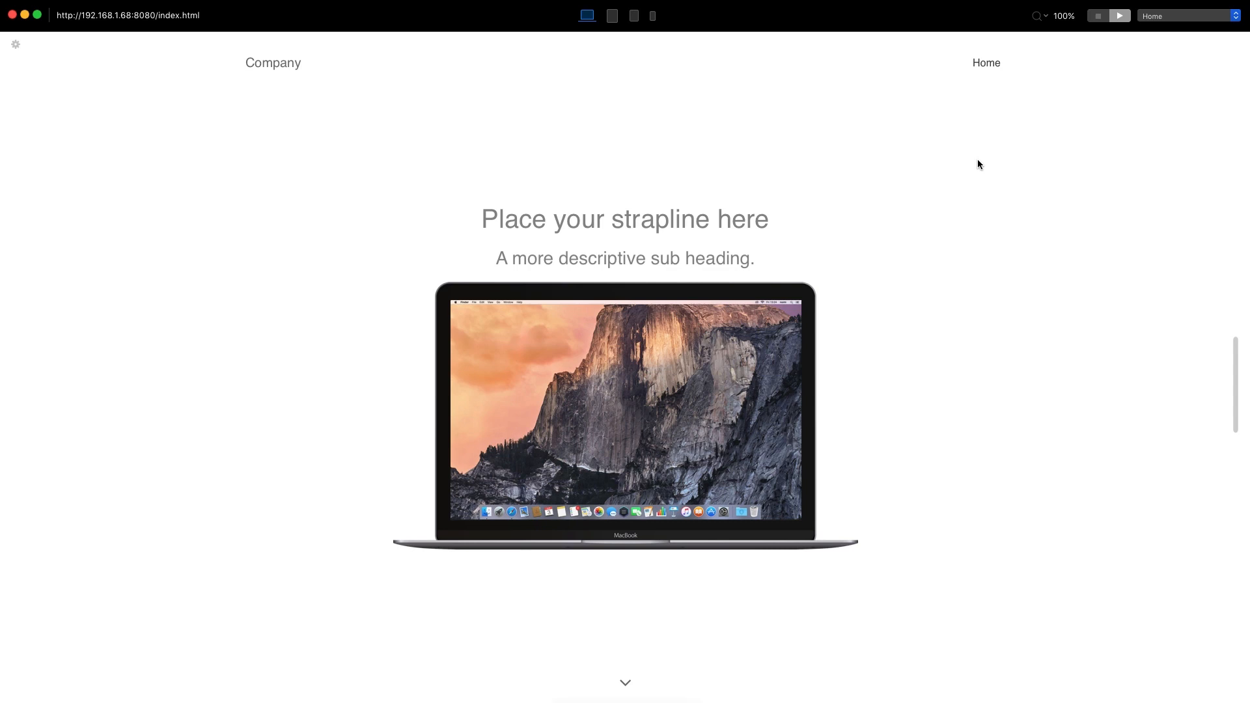
{"action": "scroll", "scroll_direction": "down", "scroll_amount": 3}
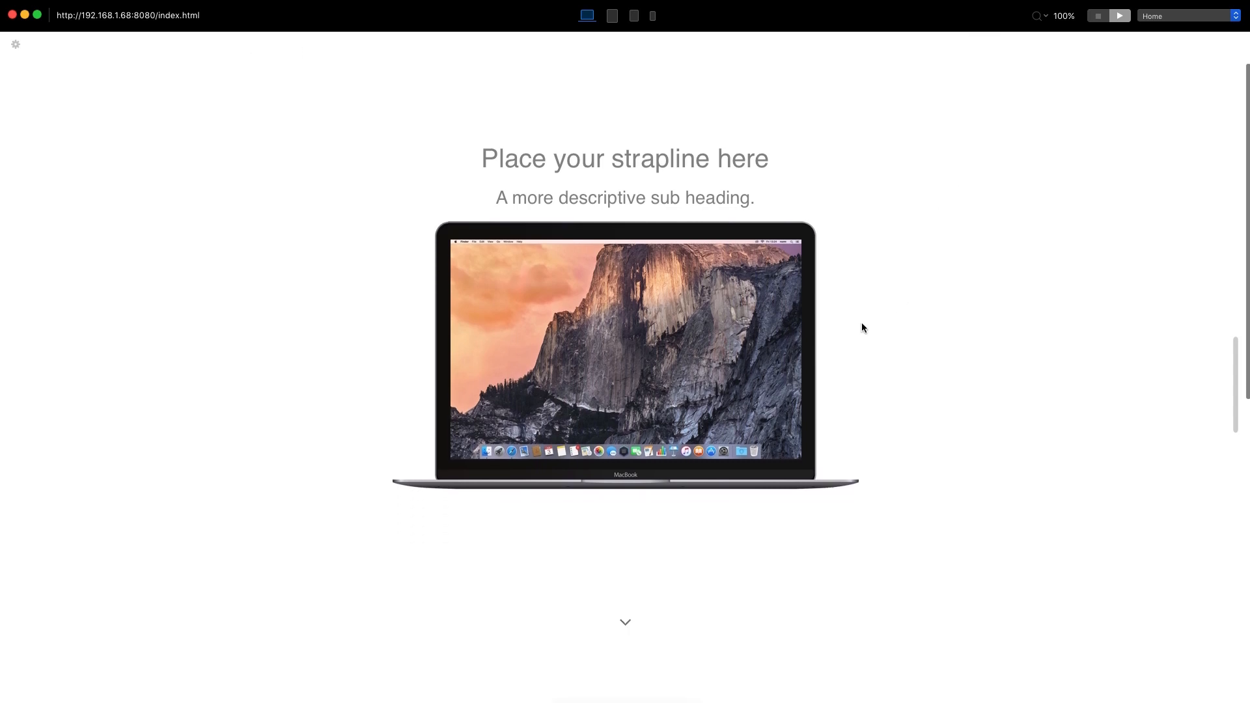
{"action": "scroll", "scroll_direction": "down", "scroll_amount": 3}
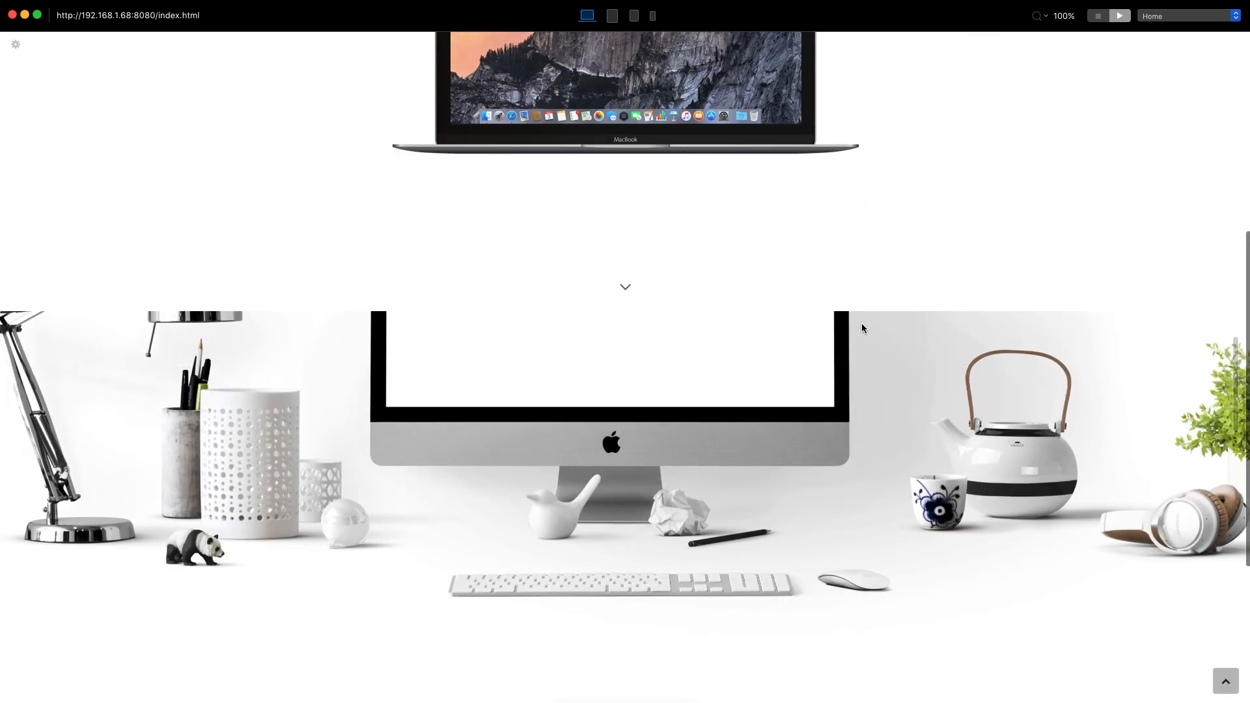
{"action": "scroll", "scroll_direction": "down", "scroll_amount": 3}
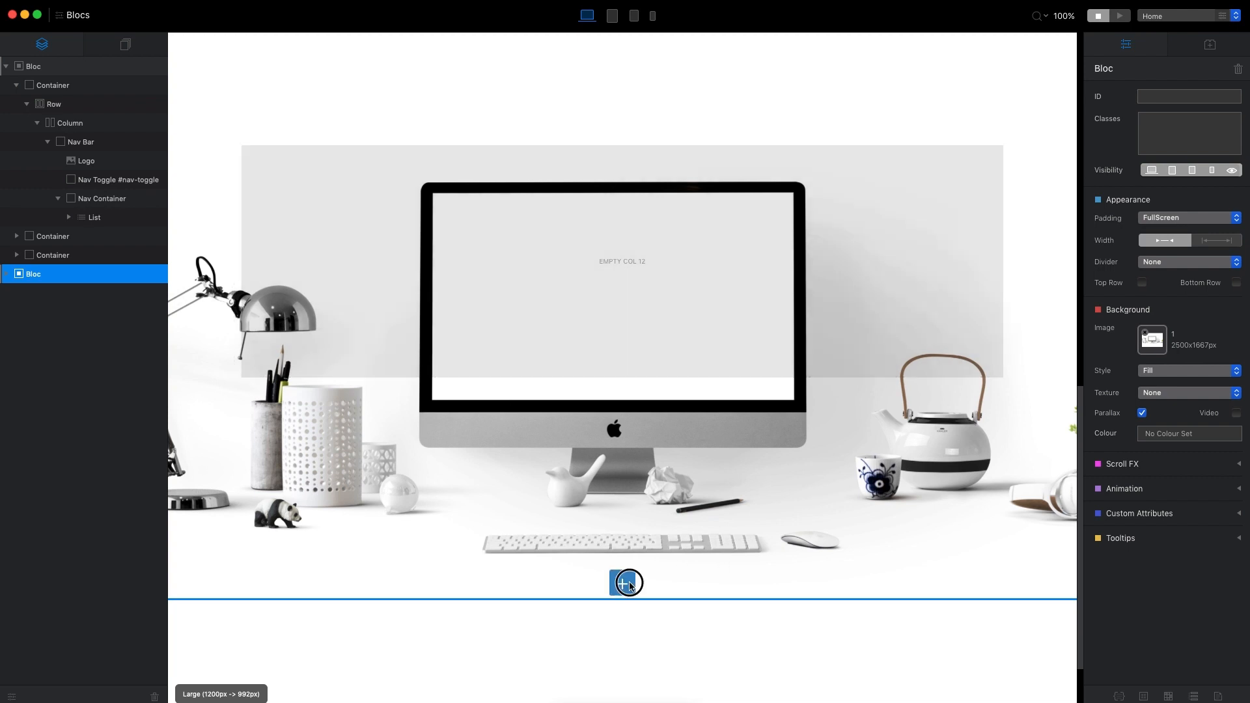
Add a FullScreen one-column bloc using the portrait iMac desk photo as a parallax background
{"action": "left_click", "coordinate": [626, 582]}
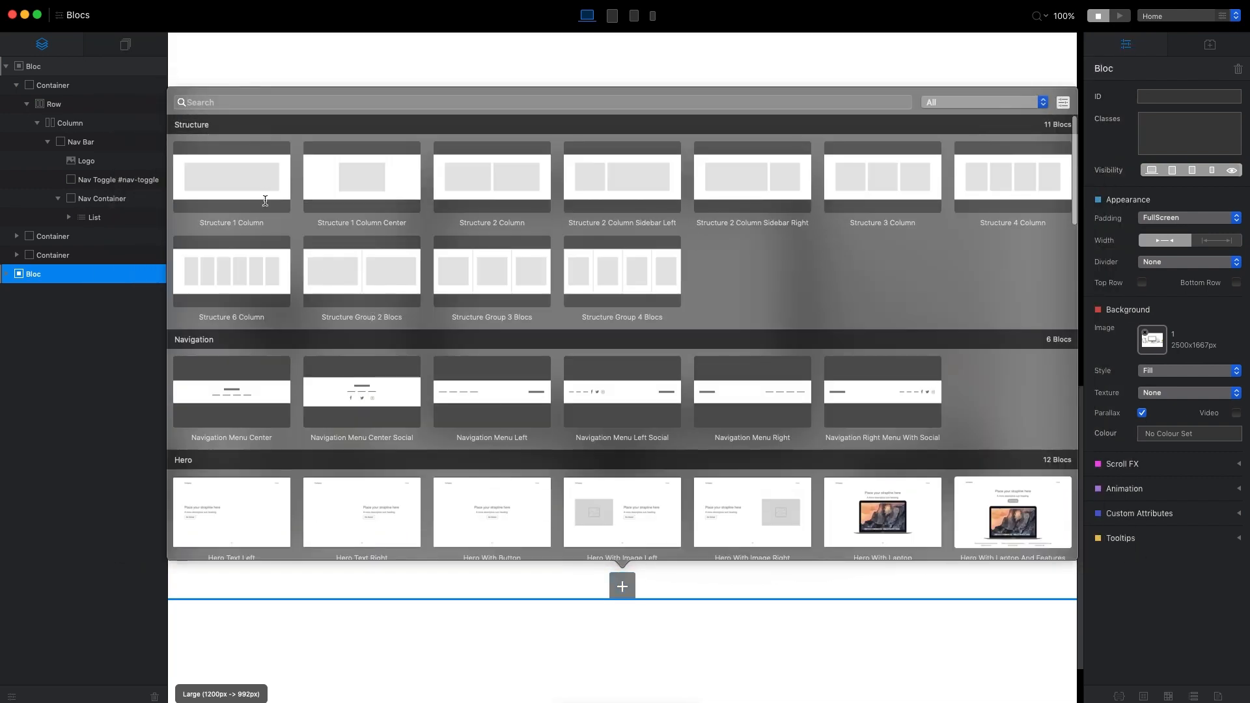
{"action": "left_click", "coordinate": [231, 177]}
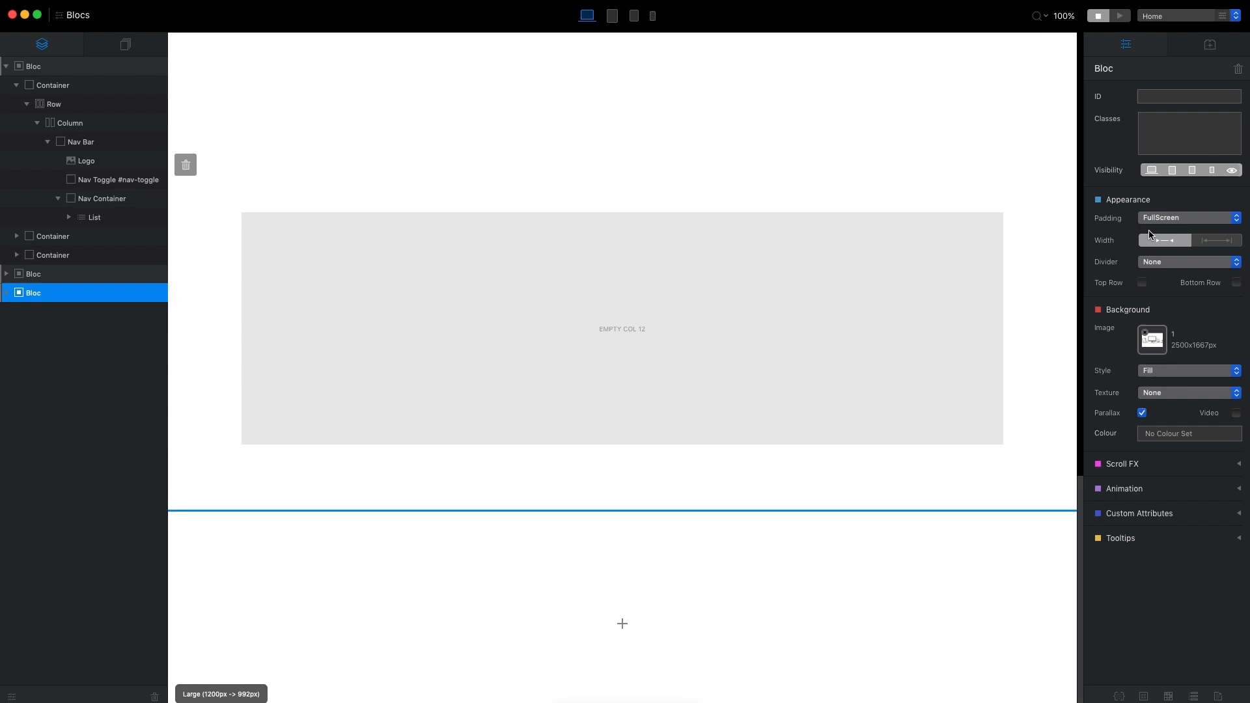
{"action": "left_click", "coordinate": [1187, 217]}
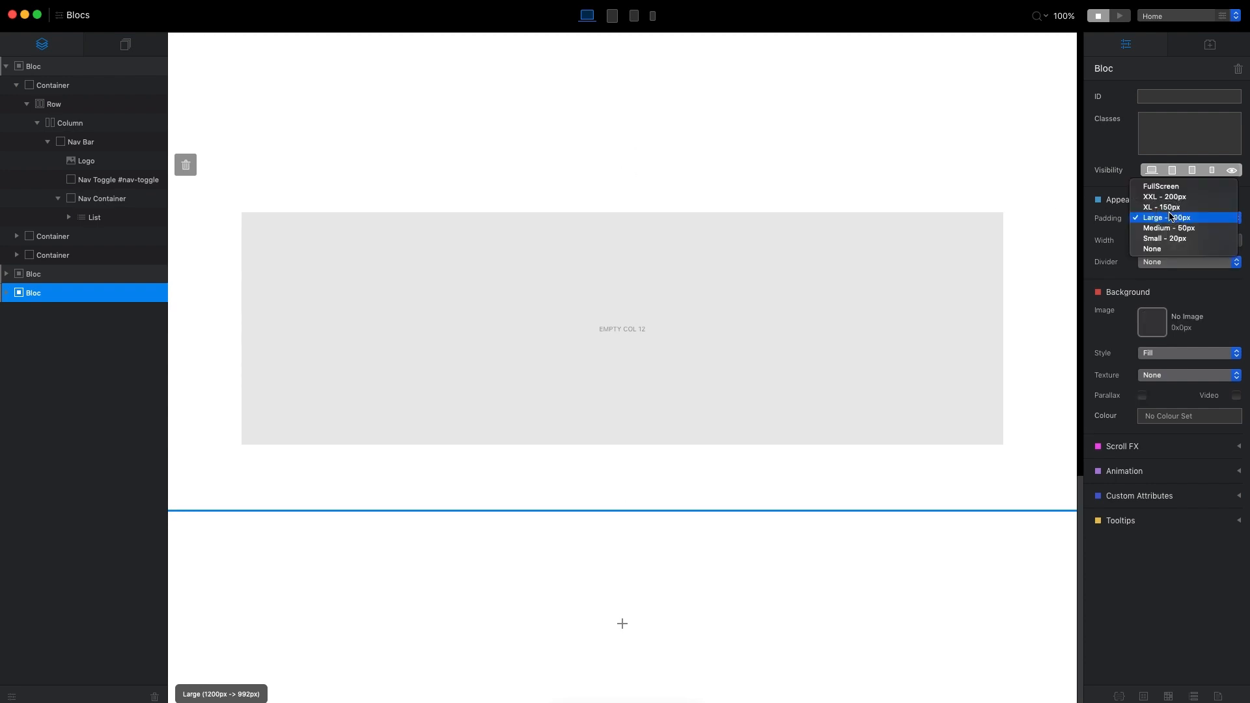
{"action": "left_click", "coordinate": [1159, 186]}
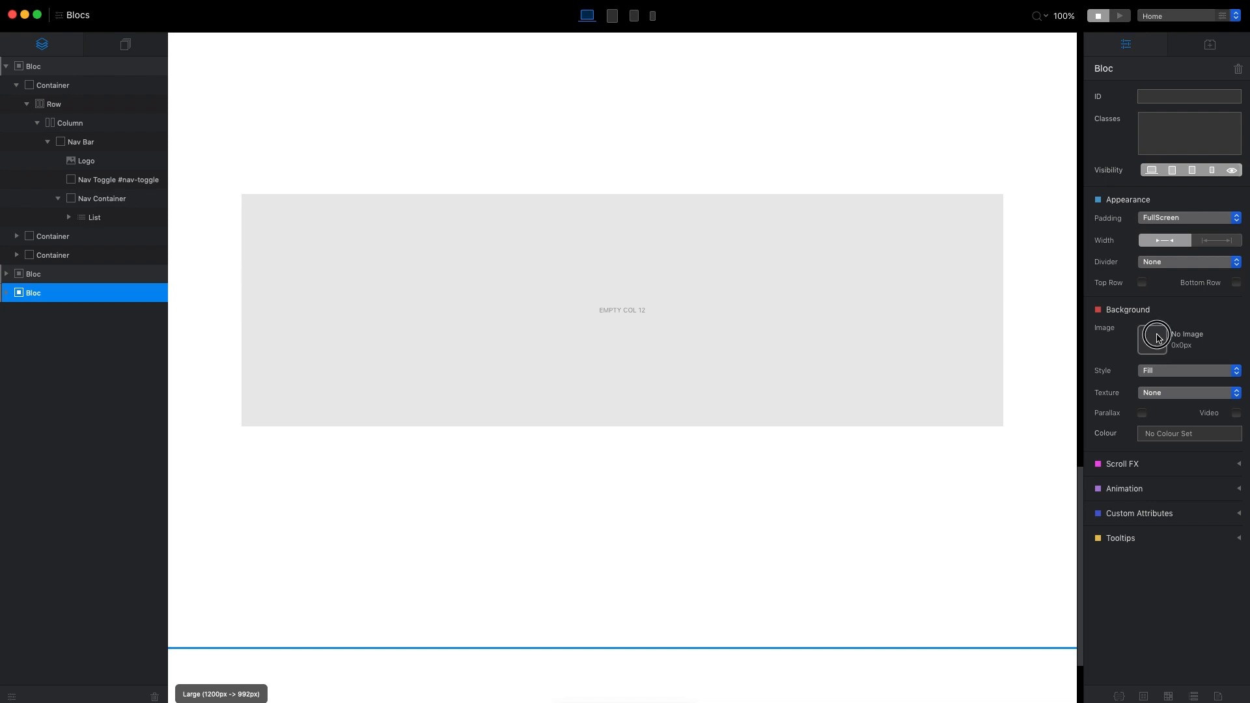
{"action": "left_click", "coordinate": [1151, 337]}
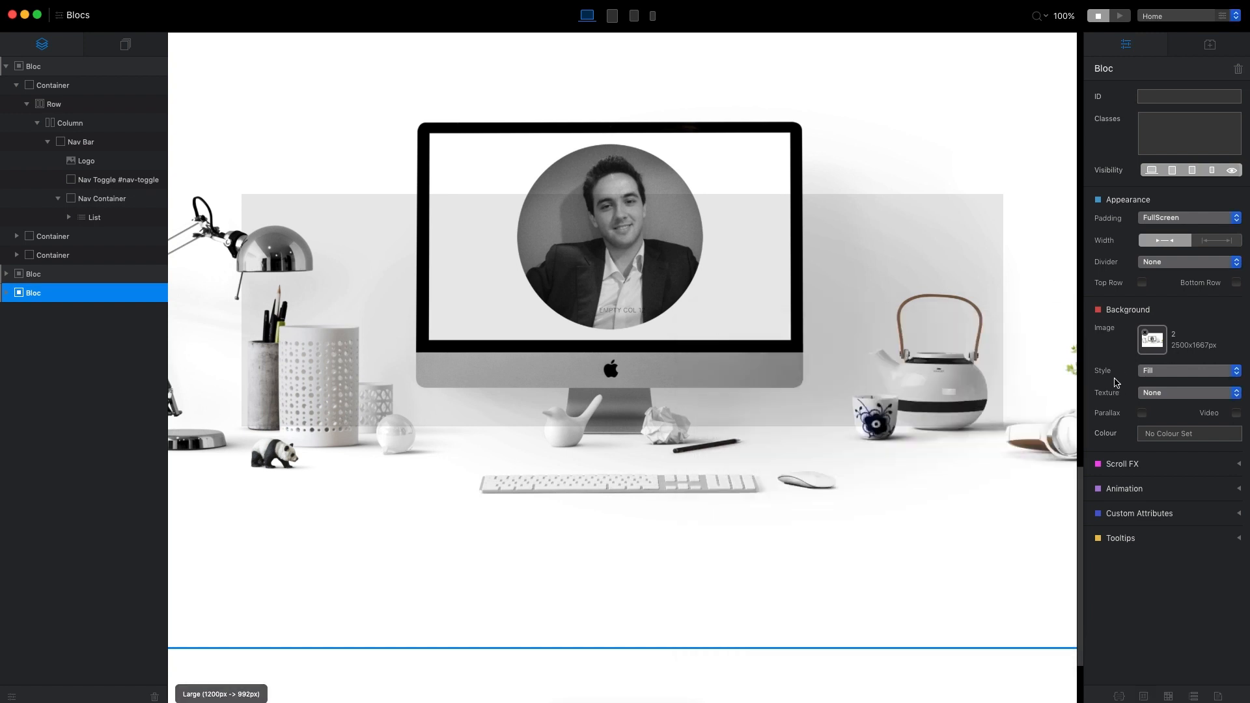
{"action": "mouse_move", "coordinate": [1146, 413]}
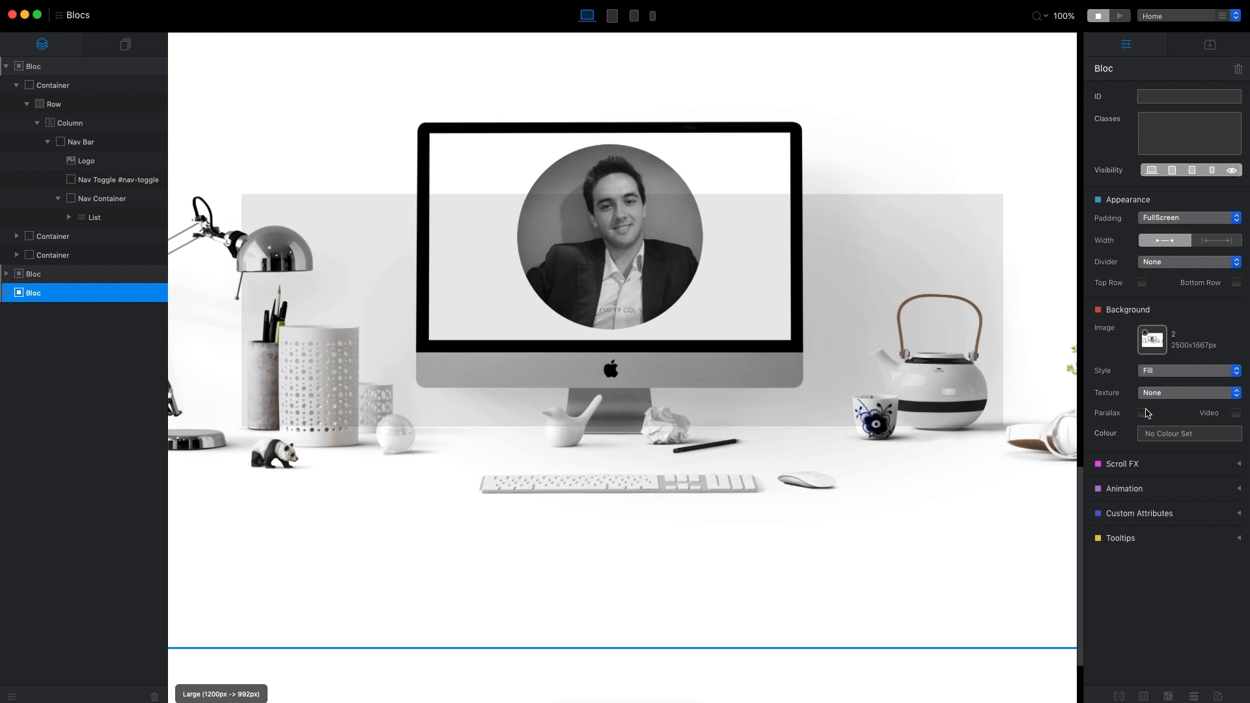
{"action": "mouse_move", "coordinate": [1143, 420]}
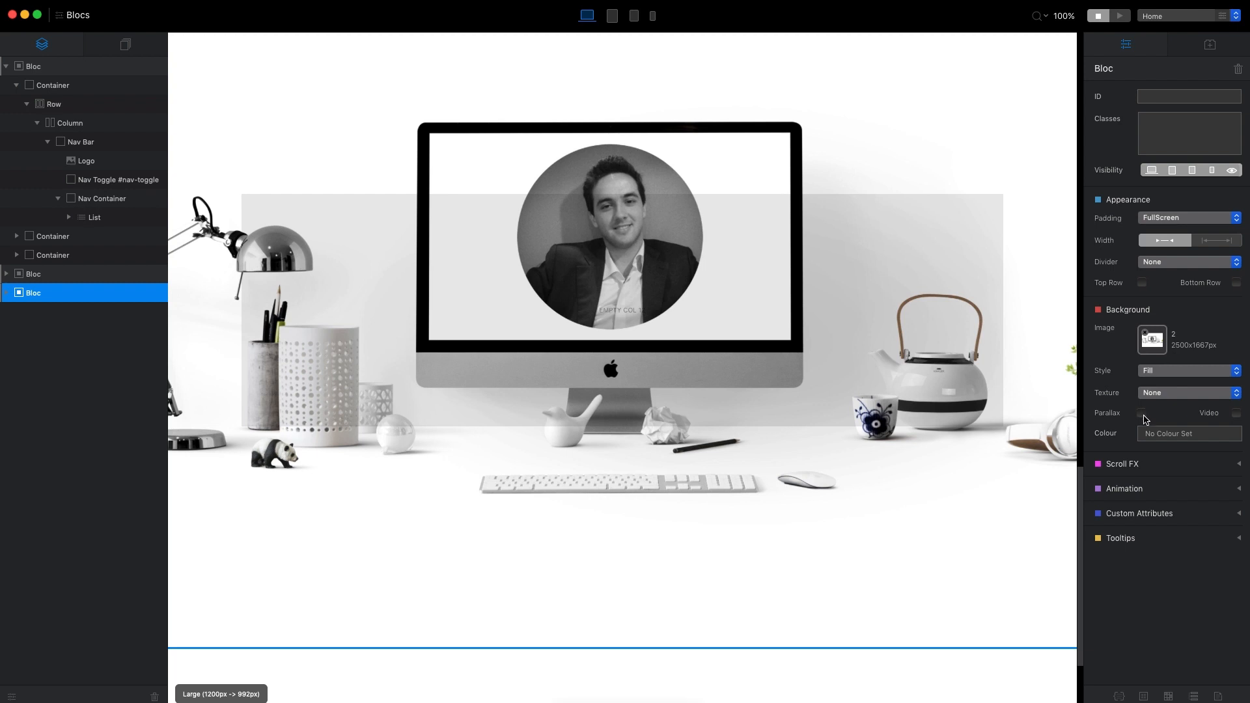
{"action": "left_click", "coordinate": [1141, 412]}
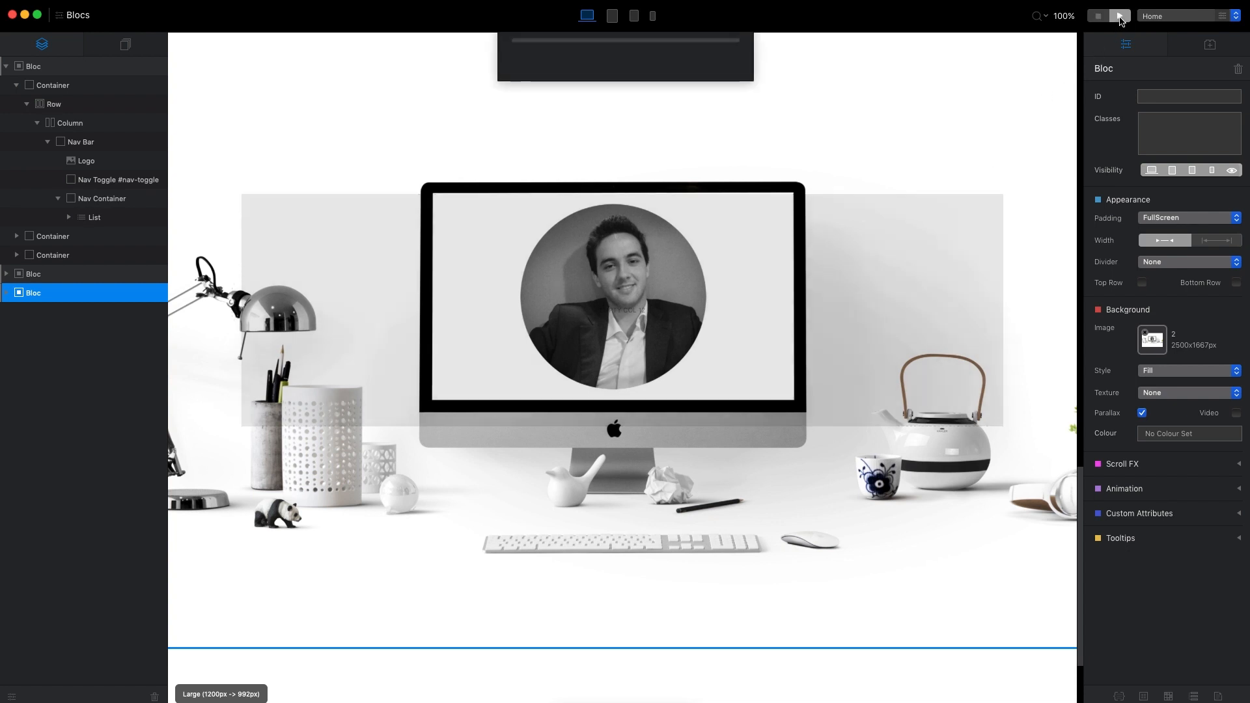
Preview the page live and scroll down through the hero and parallax desk sections
{"action": "left_click", "coordinate": [1118, 15]}
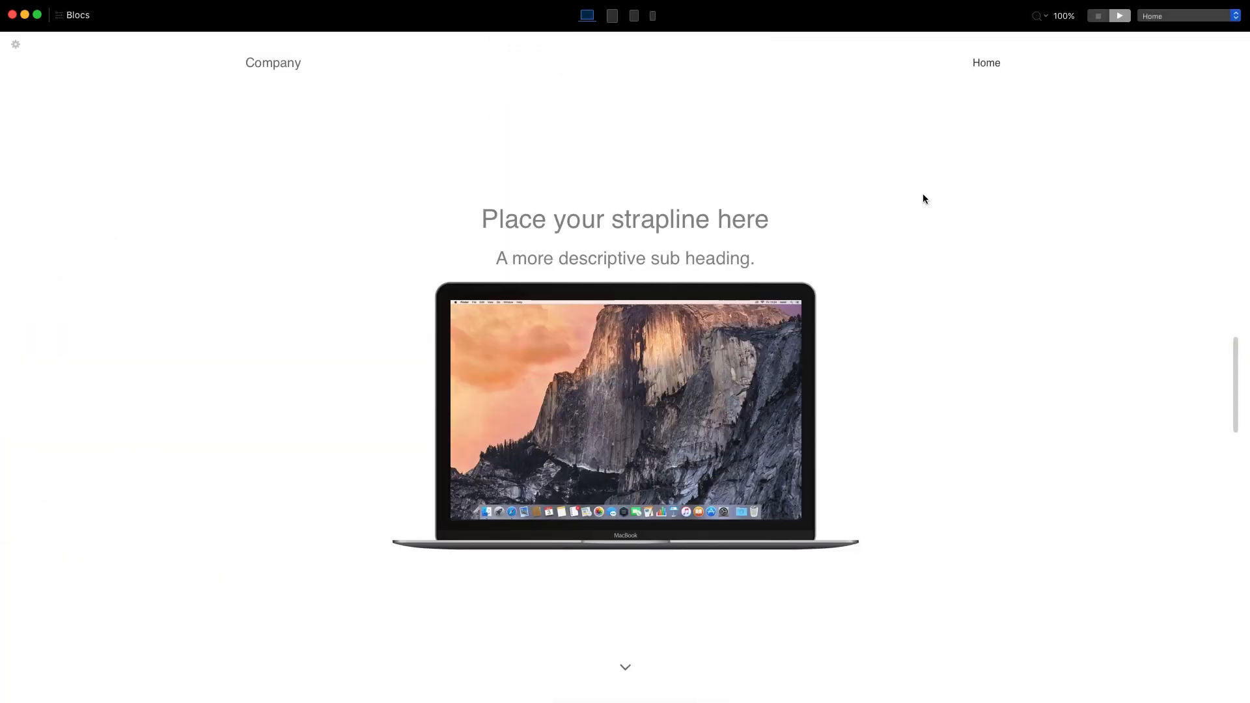
{"action": "scroll", "scroll_direction": "down", "scroll_amount": 3}
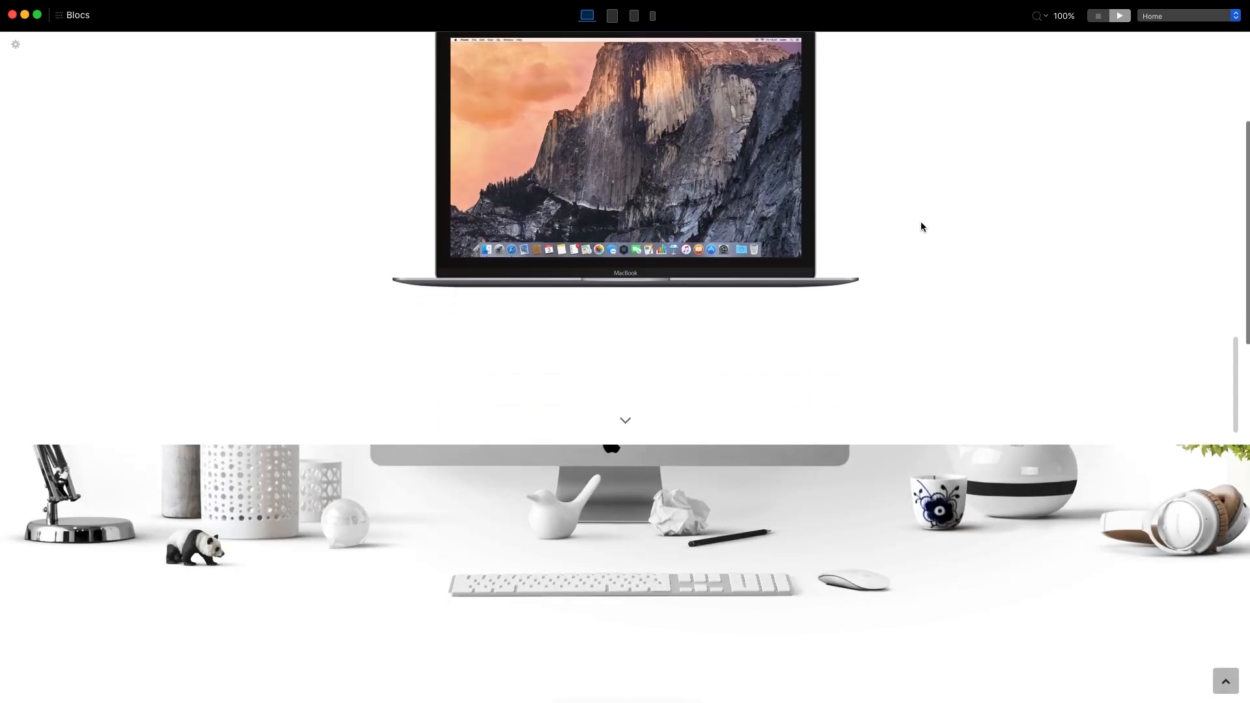
{"action": "scroll", "scroll_direction": "down", "scroll_amount": 3}
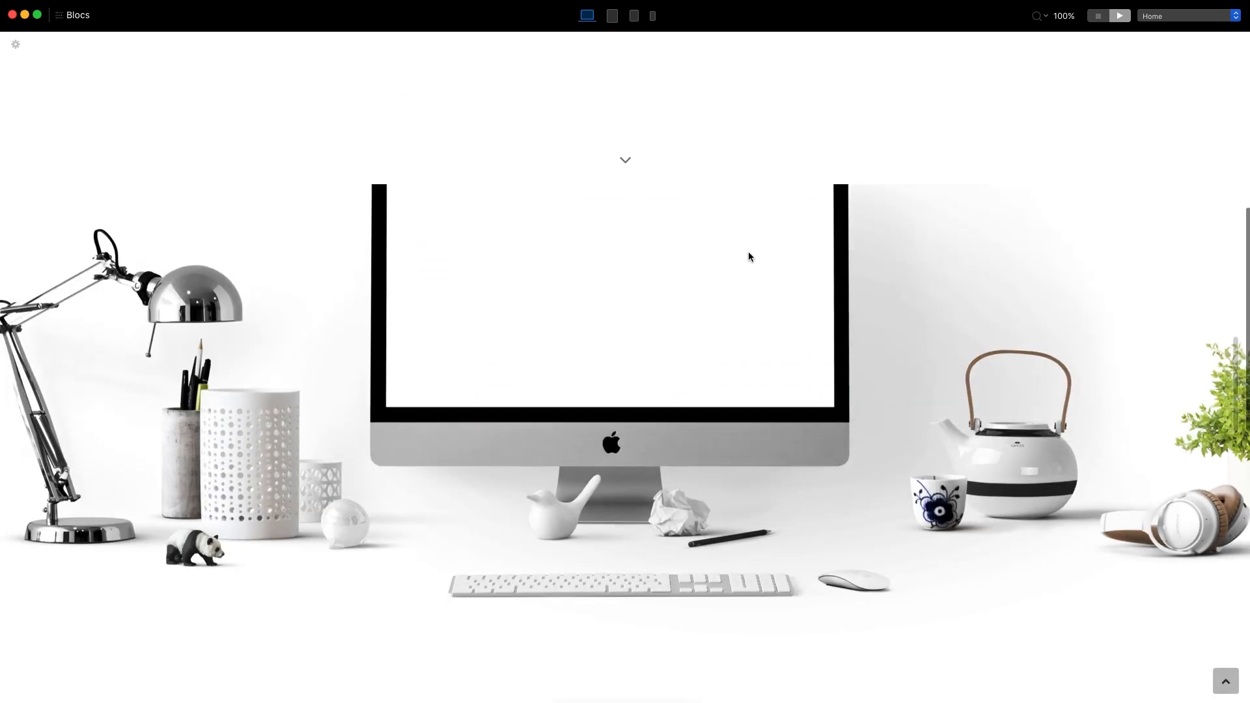
{"action": "scroll", "scroll_direction": "down", "scroll_amount": 3}
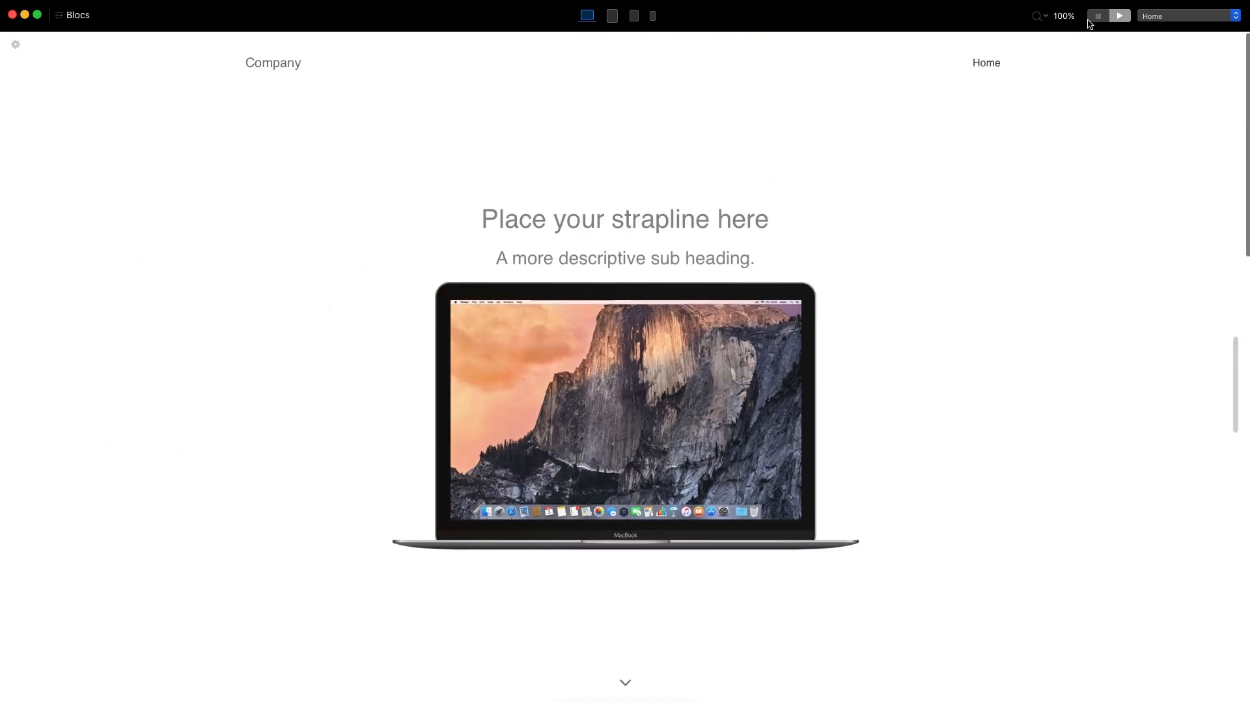
{"action": "left_click", "coordinate": [1099, 15]}
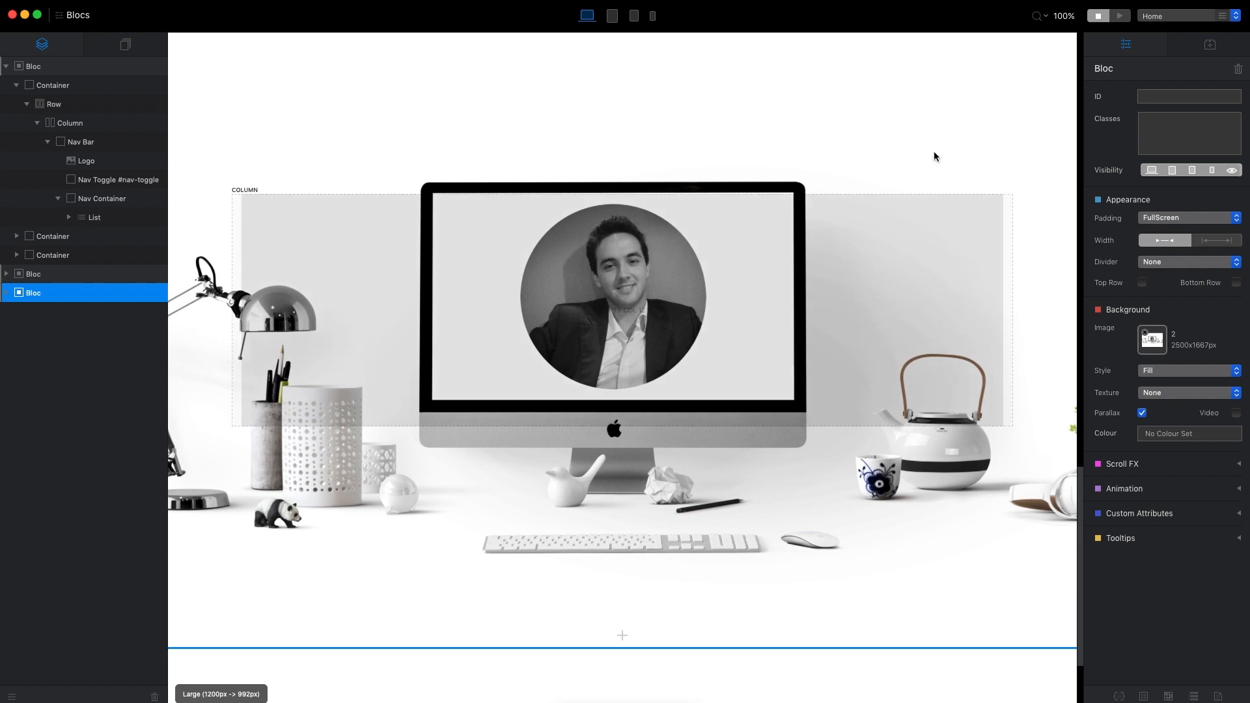
{"action": "mouse_move", "coordinate": [961, 451]}
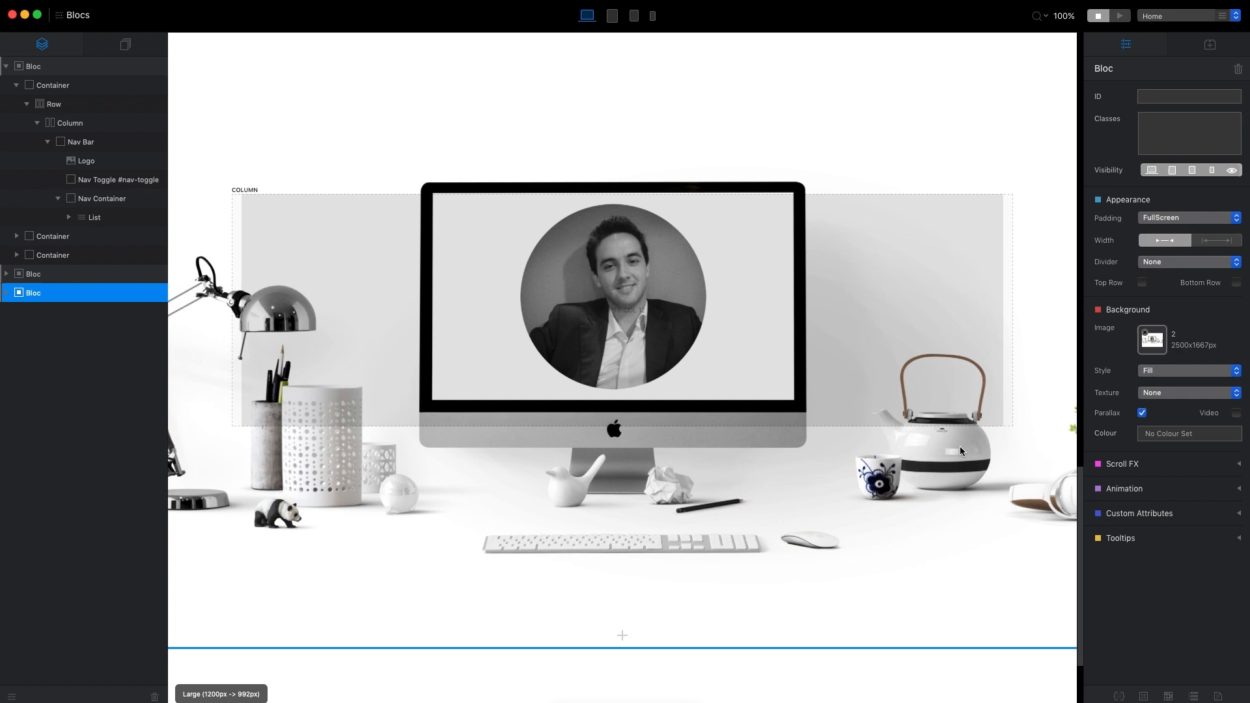
{"action": "mouse_move", "coordinate": [297, 471]}
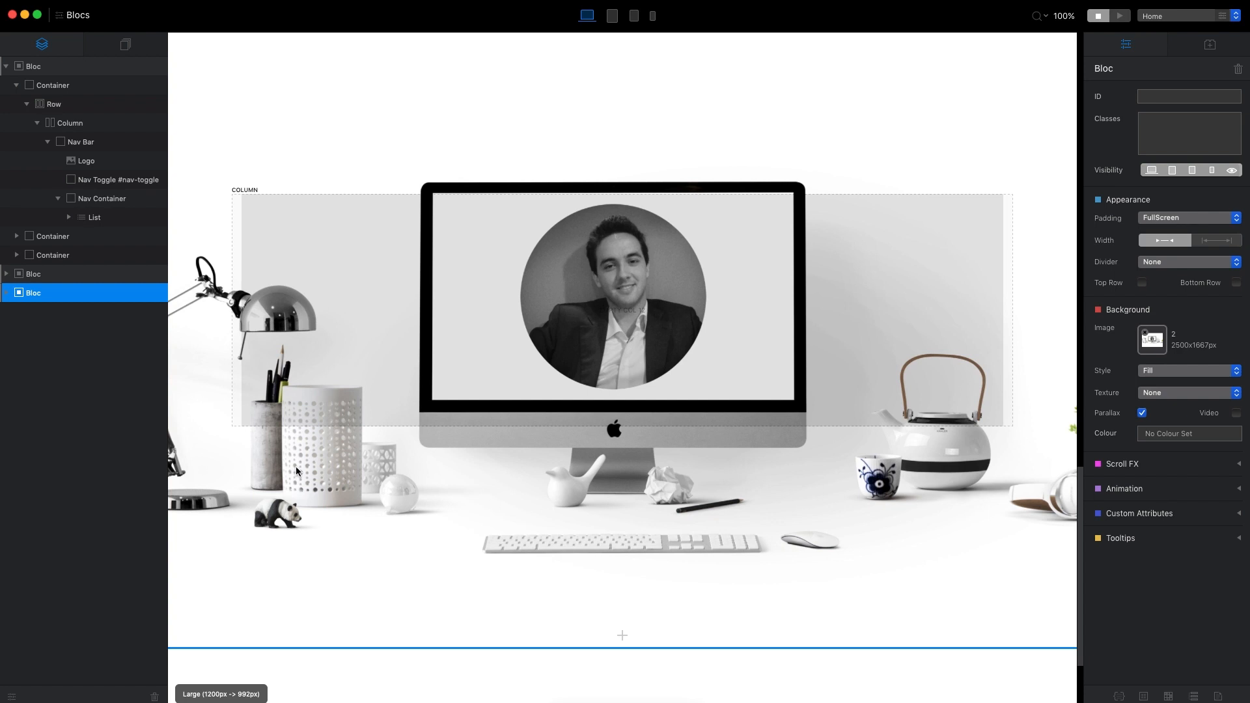
{"action": "mouse_move", "coordinate": [551, 234]}
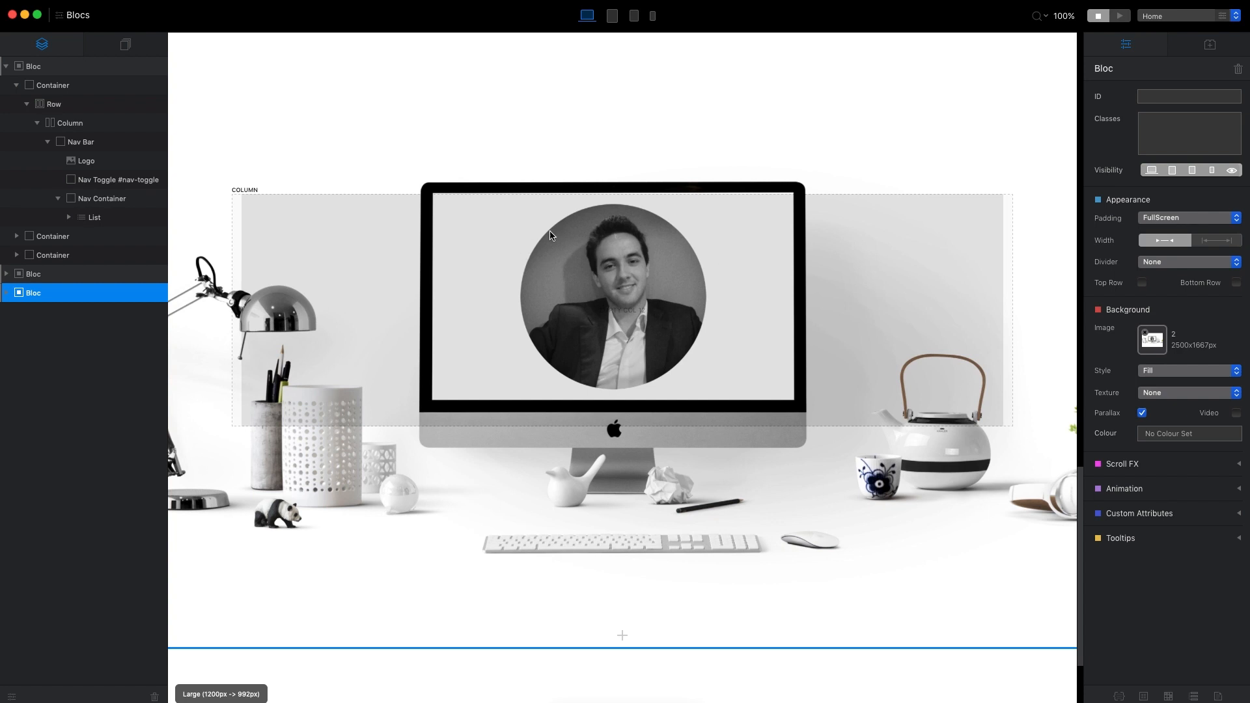
{"action": "mouse_move", "coordinate": [647, 315]}
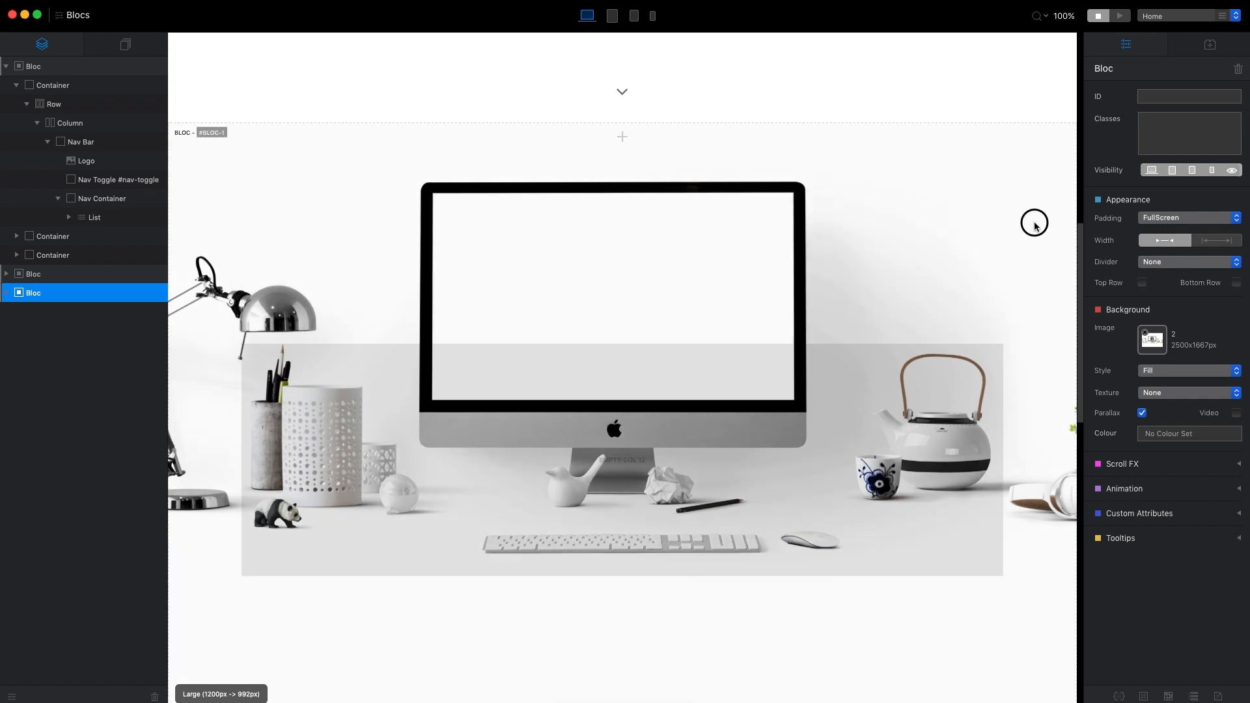
{"action": "left_click", "coordinate": [33, 273]}
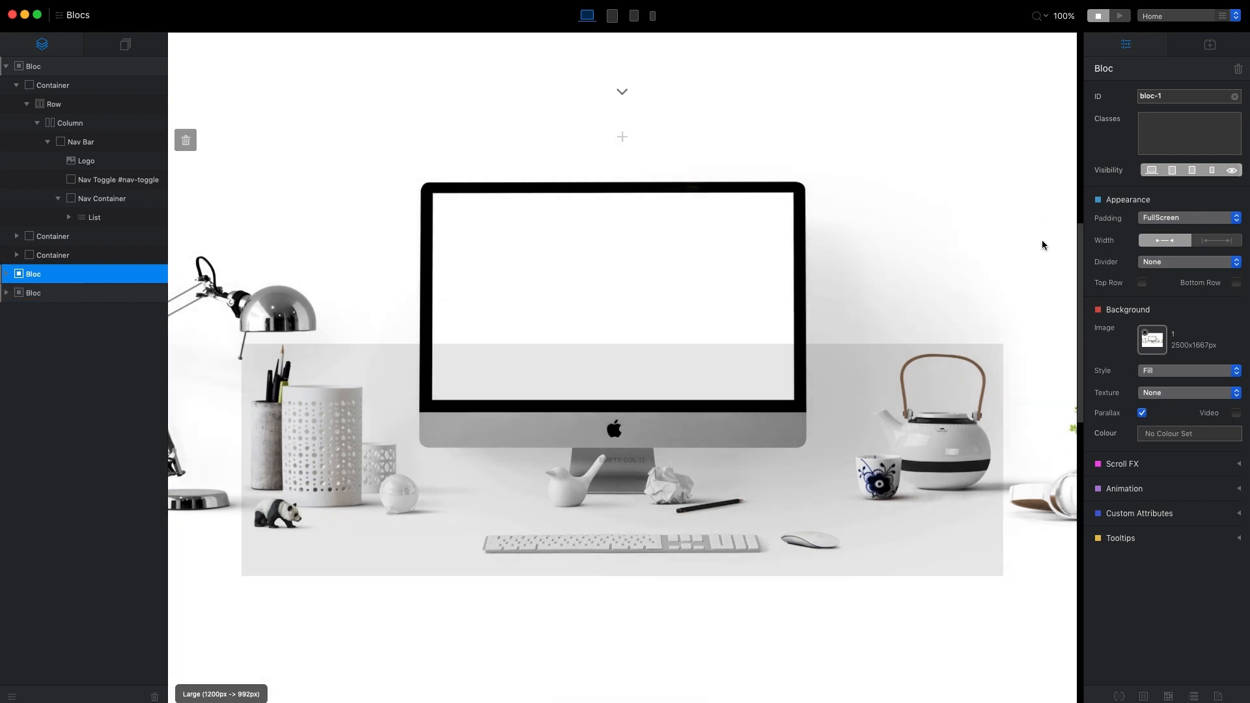
{"action": "left_click", "coordinate": [1186, 217]}
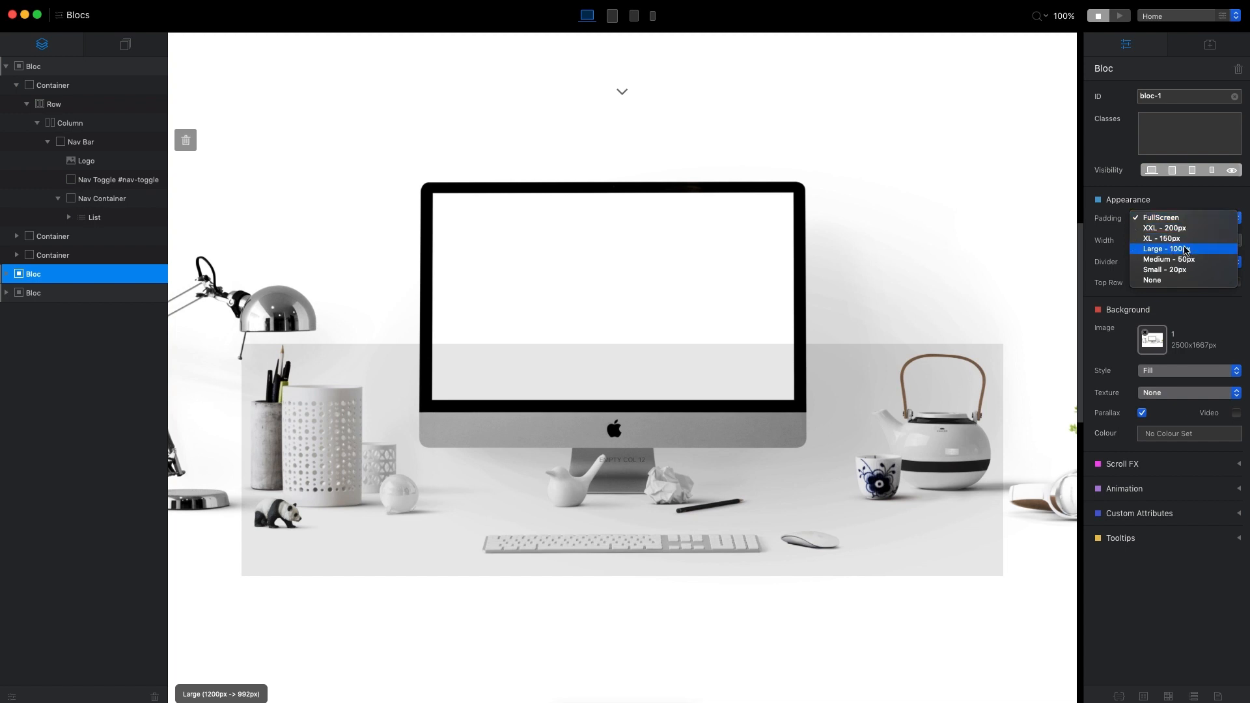
{"action": "left_click", "coordinate": [1163, 248]}
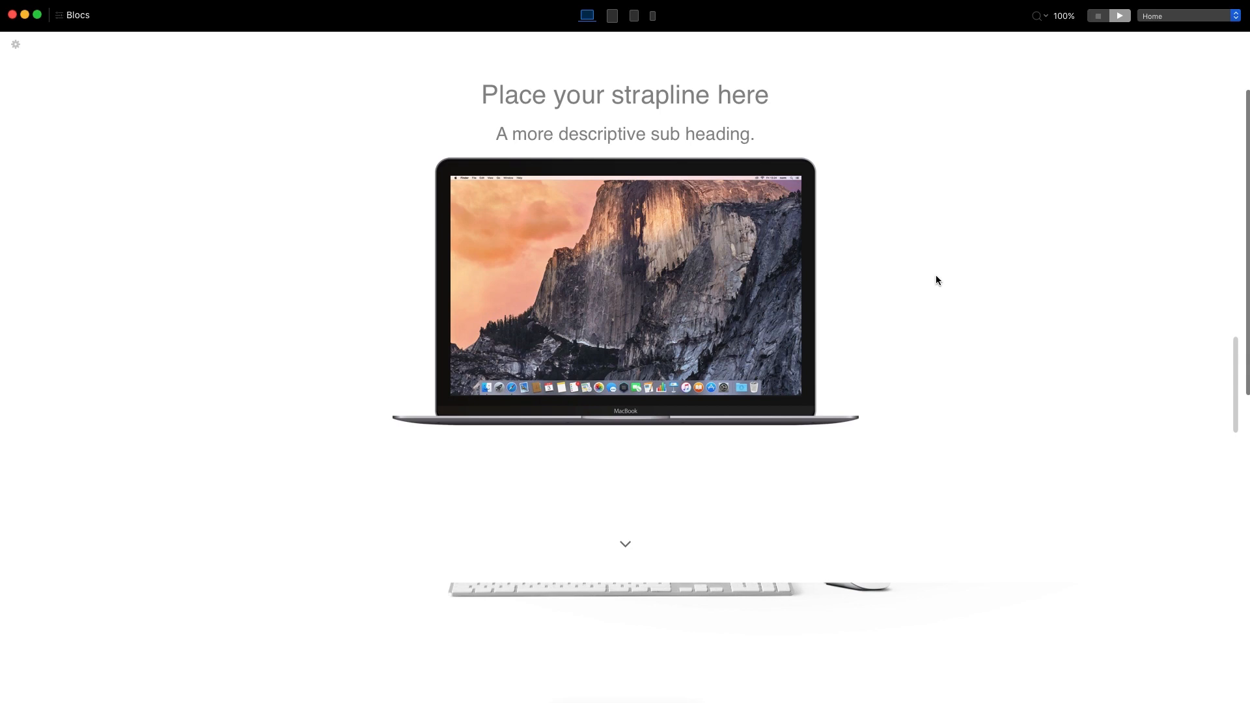
Scroll down the new Macintosh page toward the dark footer
{"action": "scroll", "scroll_direction": "down", "scroll_amount": 3}
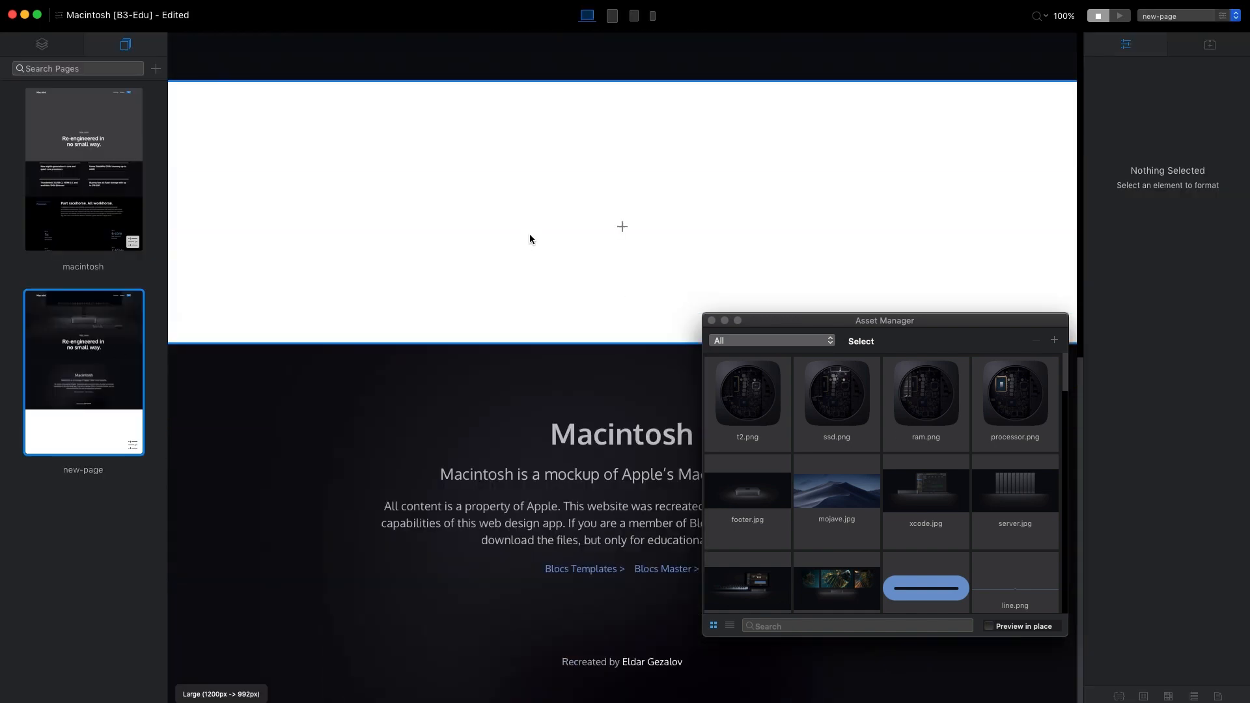
{"action": "mouse_move", "coordinate": [621, 226]}
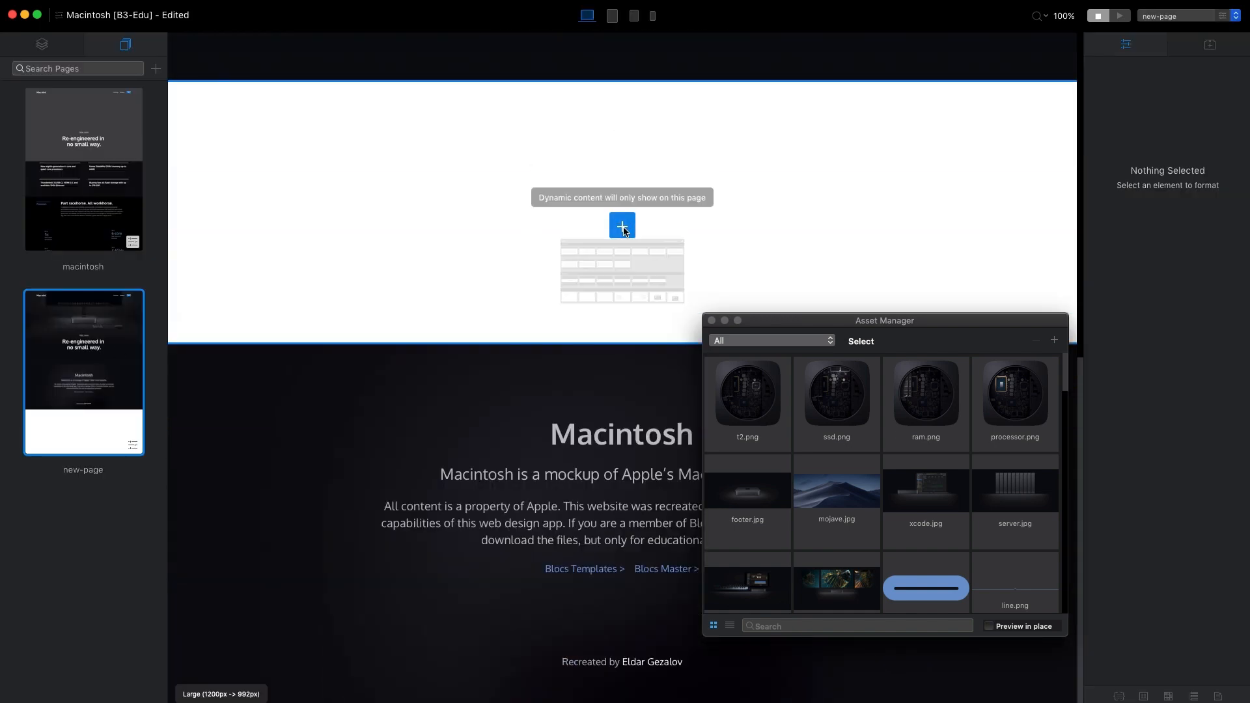
Insert a Structure 1 Column section into the empty page
{"action": "left_click", "coordinate": [621, 226]}
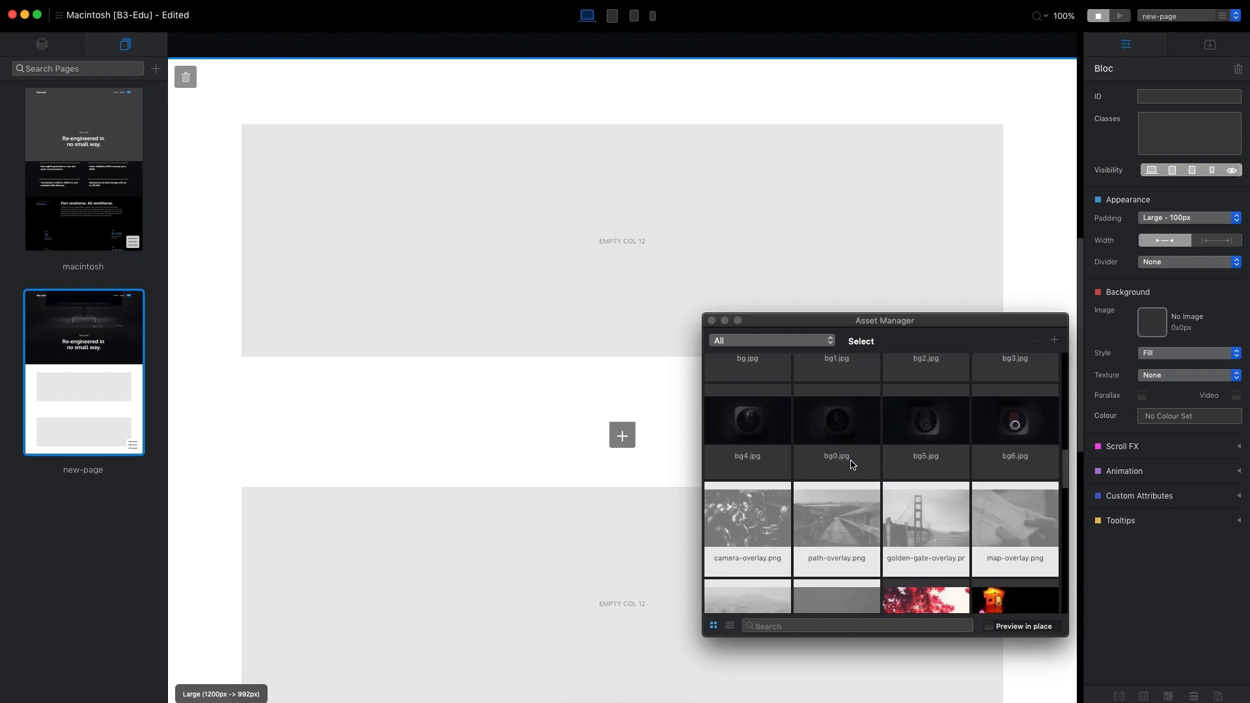
Apply the bg2 Mac mini logic-board image as the bloc background and scroll through the blocs
{"action": "left_click", "coordinate": [745, 421]}
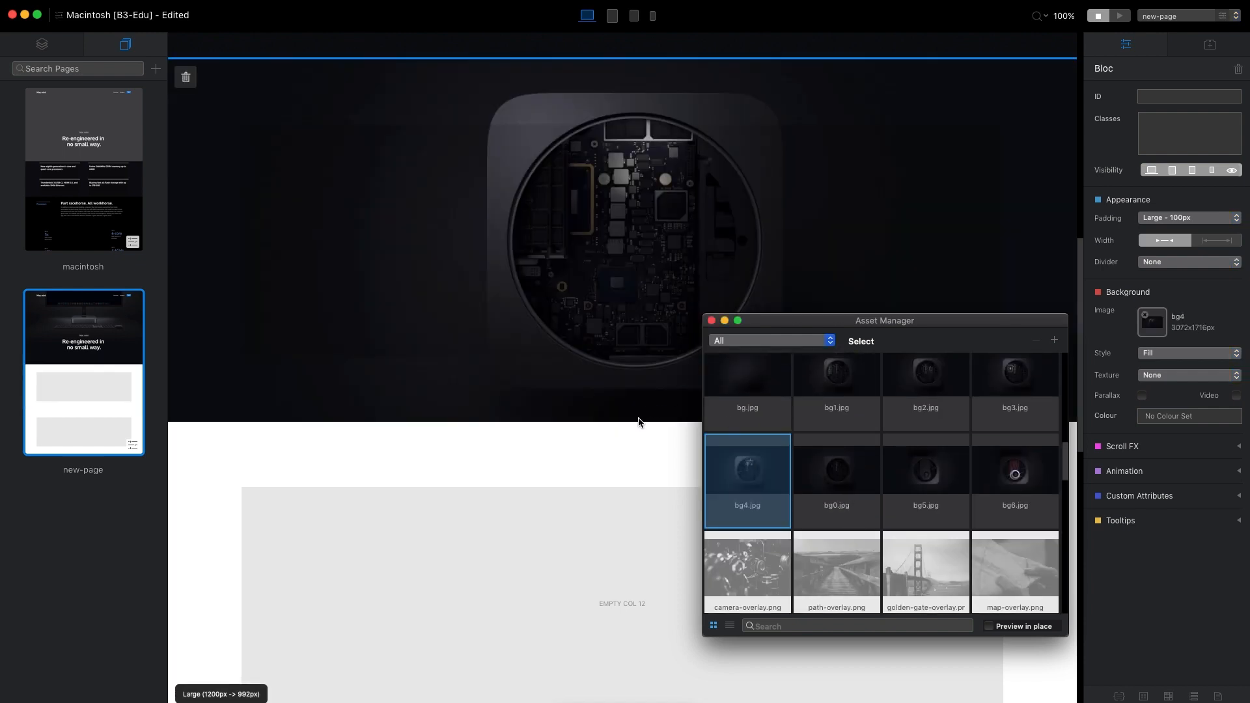
{"action": "left_click", "coordinate": [1014, 386]}
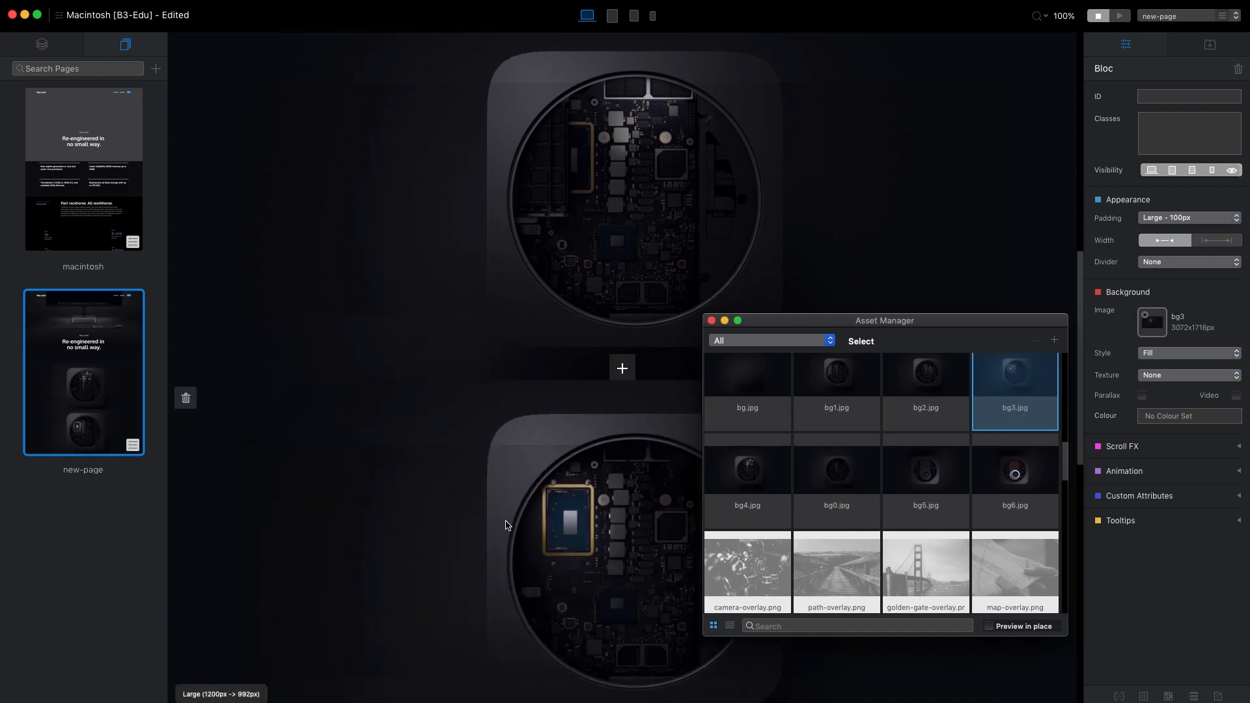
{"action": "left_click", "coordinate": [1014, 390]}
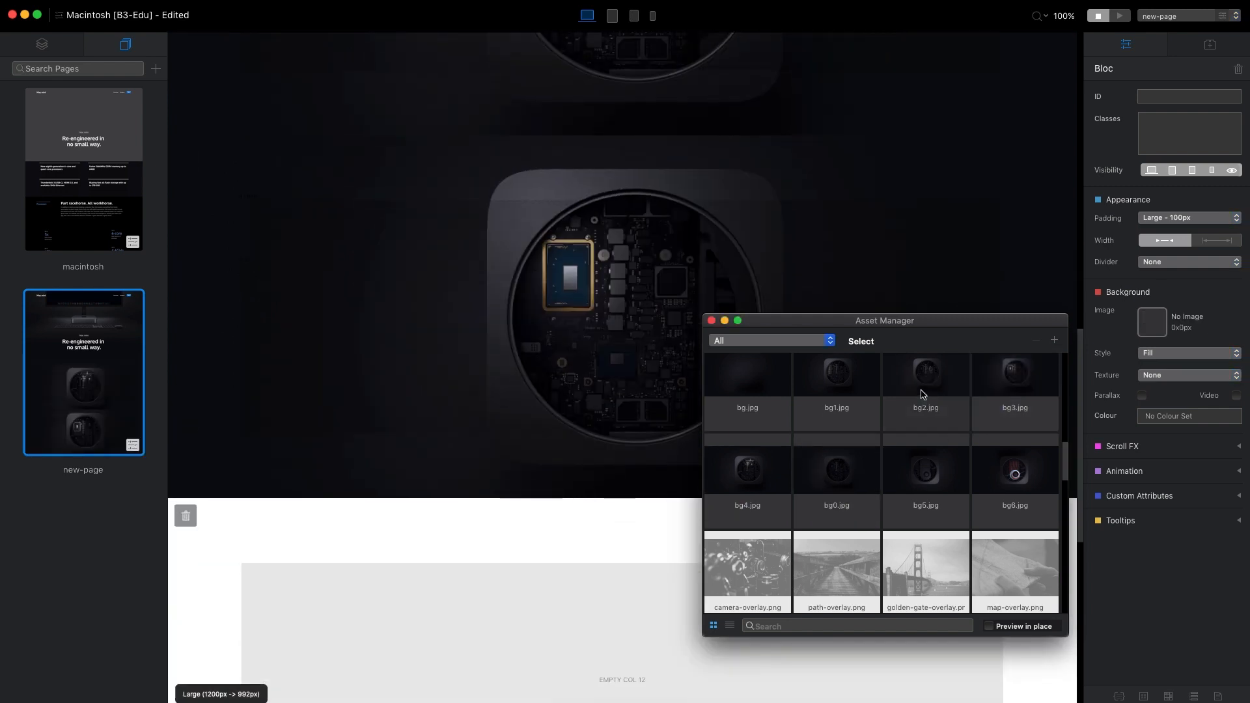
{"action": "left_click", "coordinate": [924, 375]}
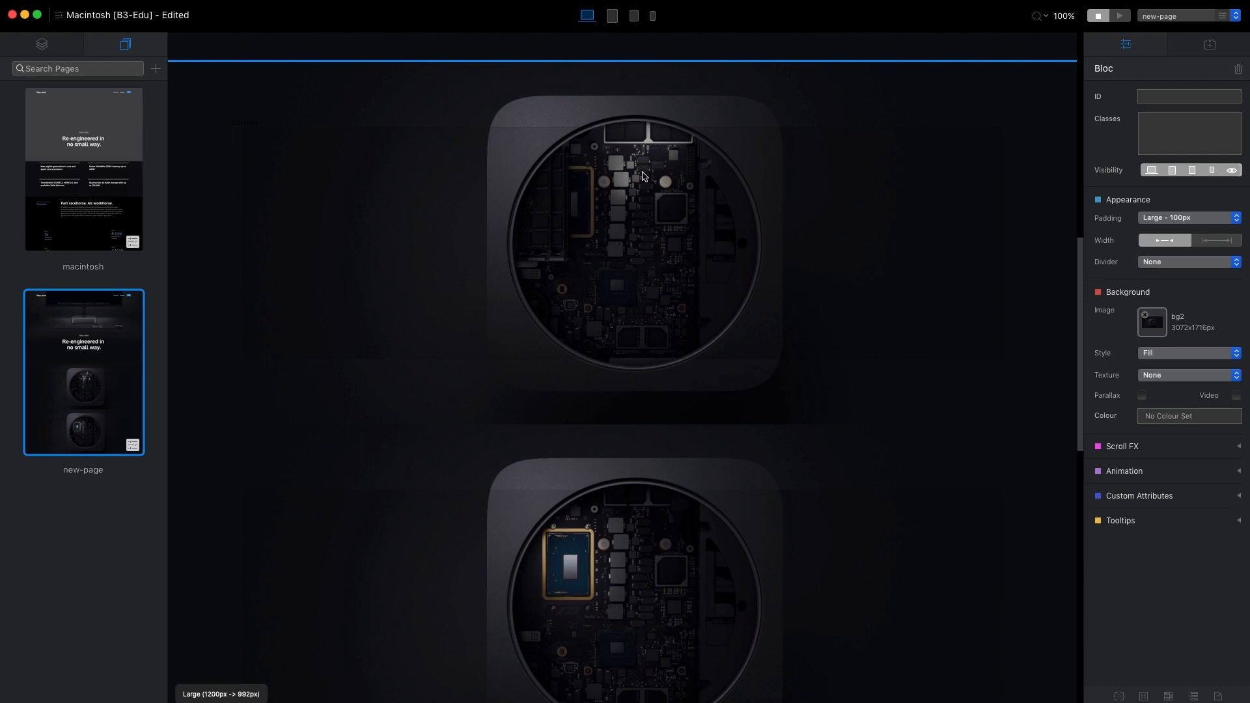
{"action": "mouse_move", "coordinate": [654, 163]}
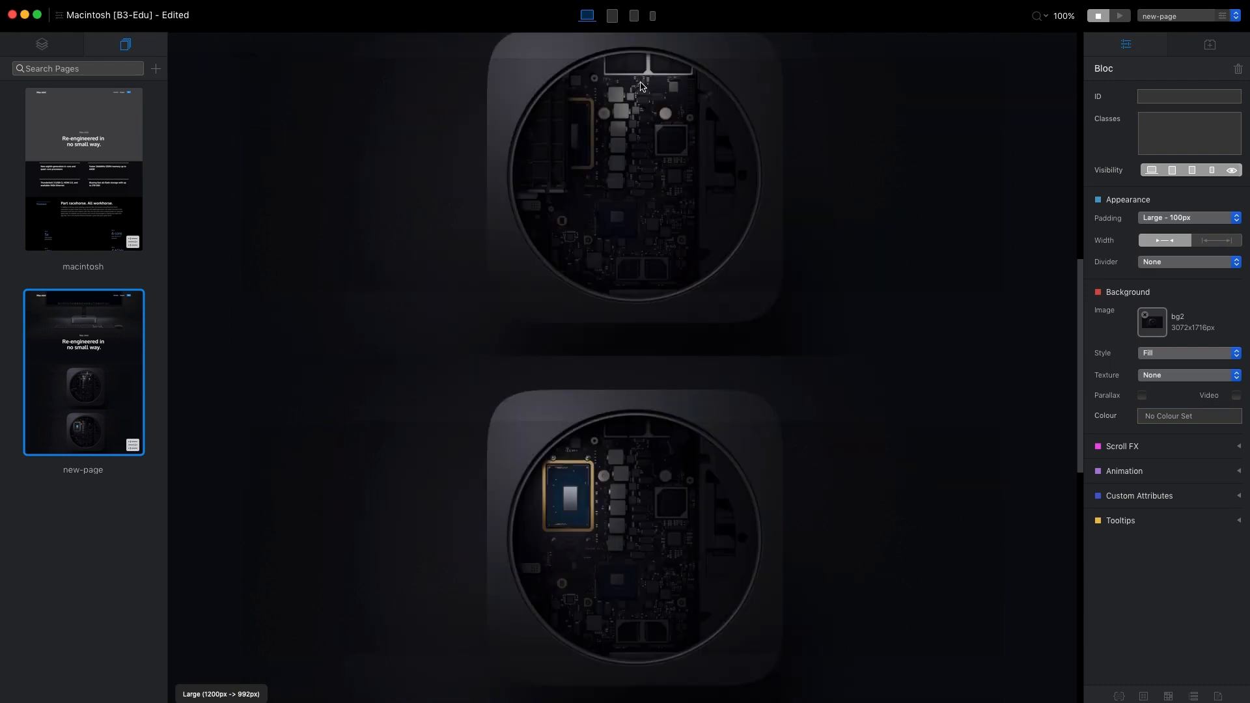
{"action": "scroll", "scroll_direction": "down", "scroll_amount": 3}
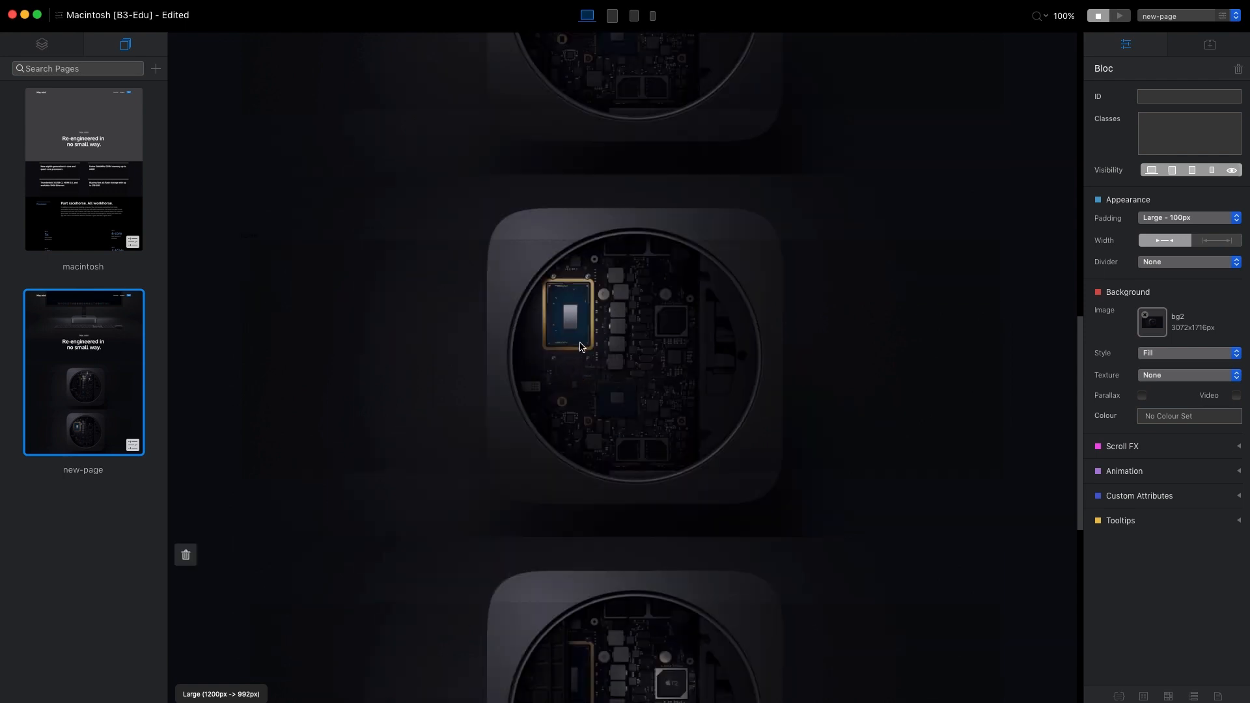
{"action": "scroll", "scroll_direction": "down", "scroll_amount": 3}
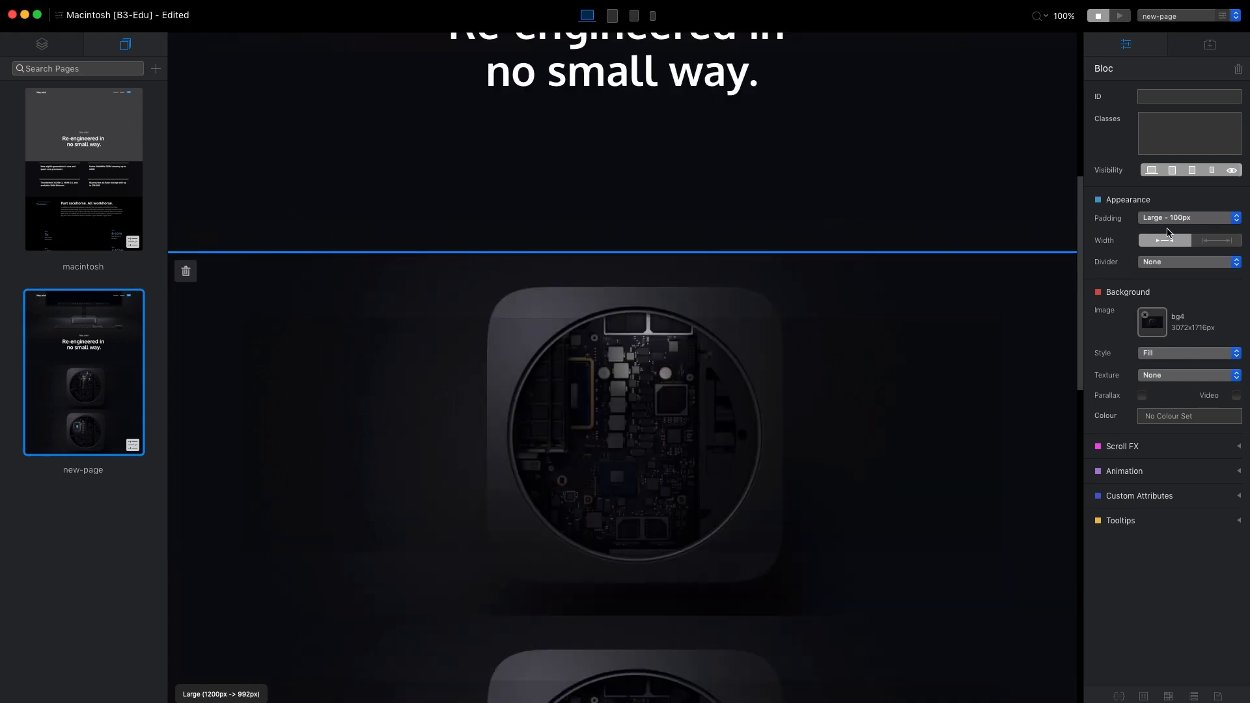
Set the Mac mini blocs to FullScreen padding with parallax backgrounds, then preview the page
{"action": "left_click", "coordinate": [1187, 217]}
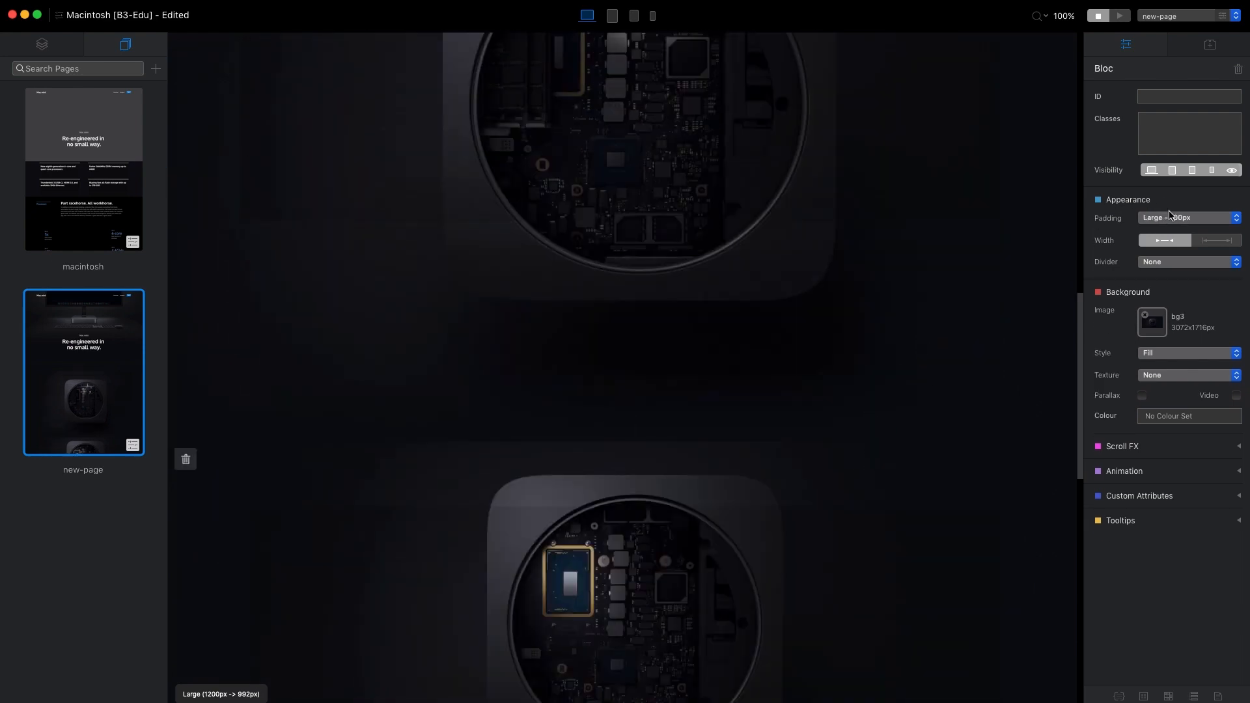
{"action": "left_click", "coordinate": [1187, 217]}
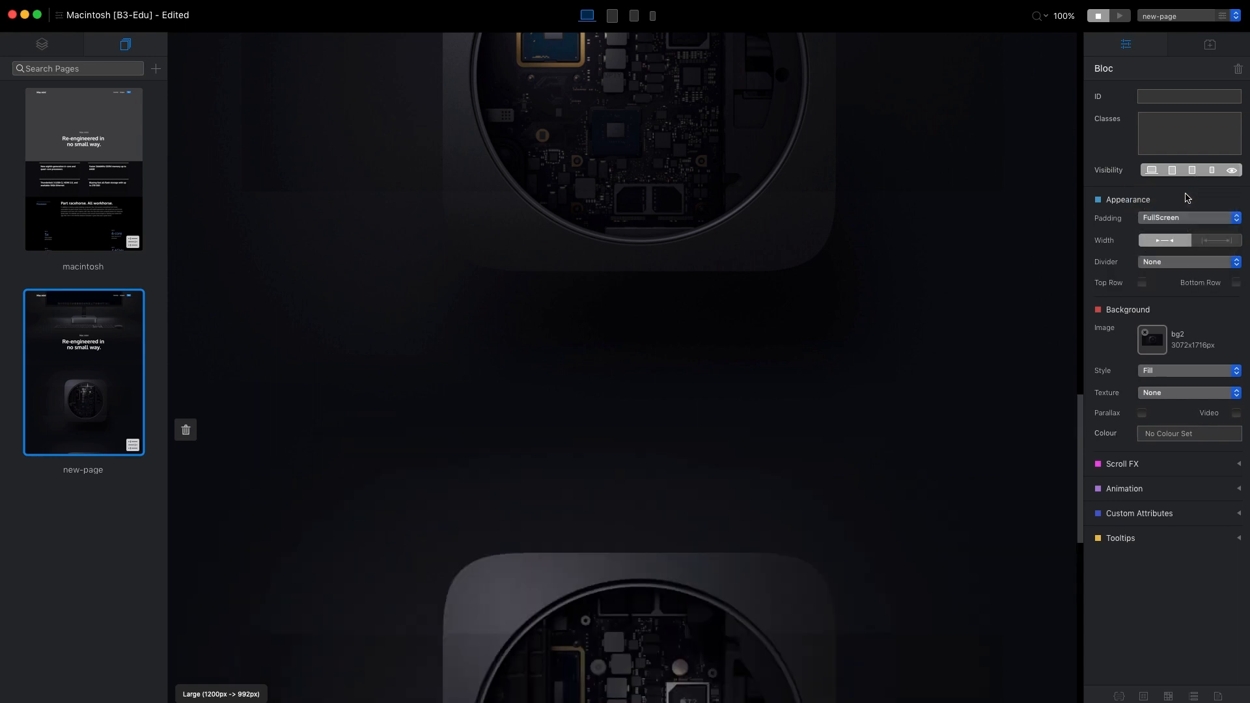
{"action": "left_click", "coordinate": [1141, 412]}
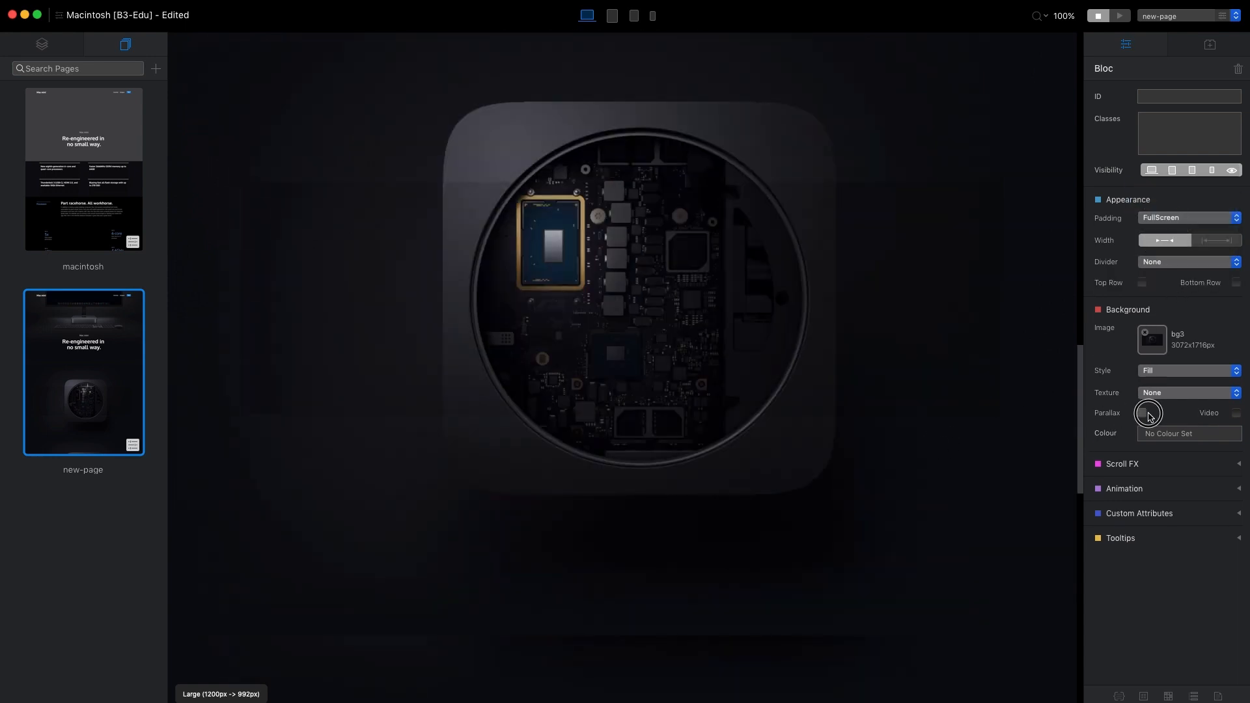
{"action": "left_click", "coordinate": [1141, 412]}
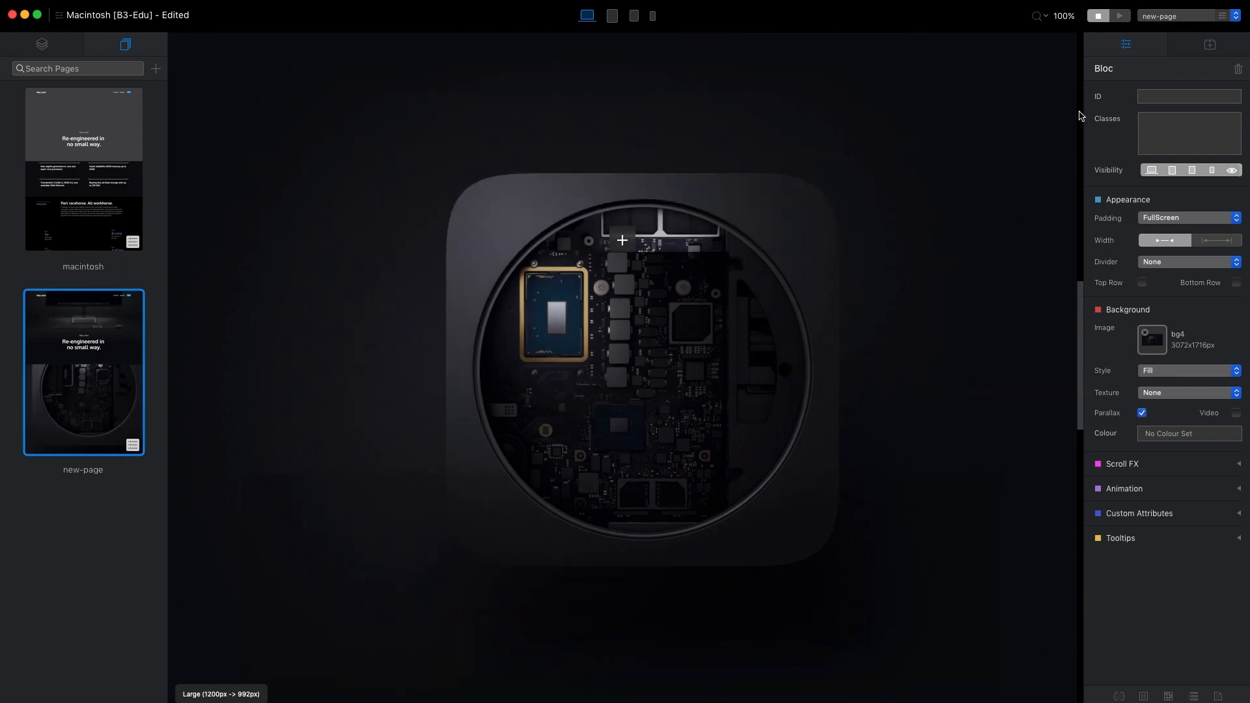
{"action": "left_click", "coordinate": [1119, 15]}
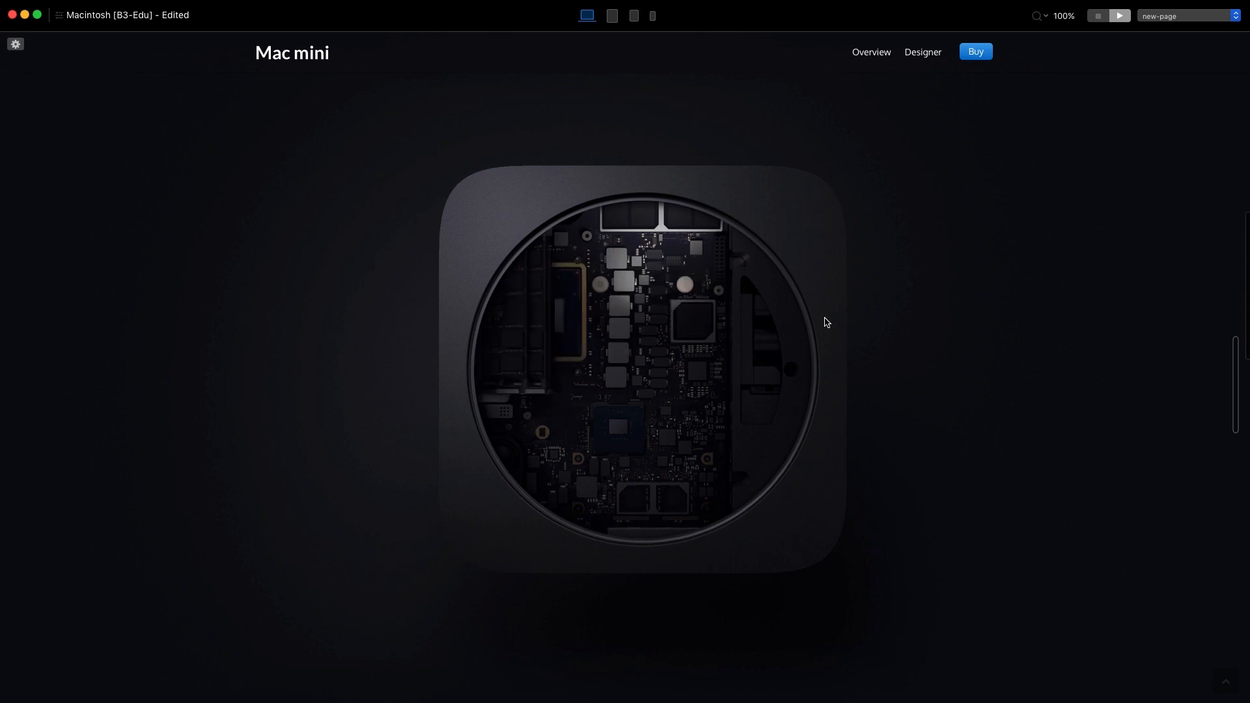
{"action": "mouse_move", "coordinate": [673, 237]}
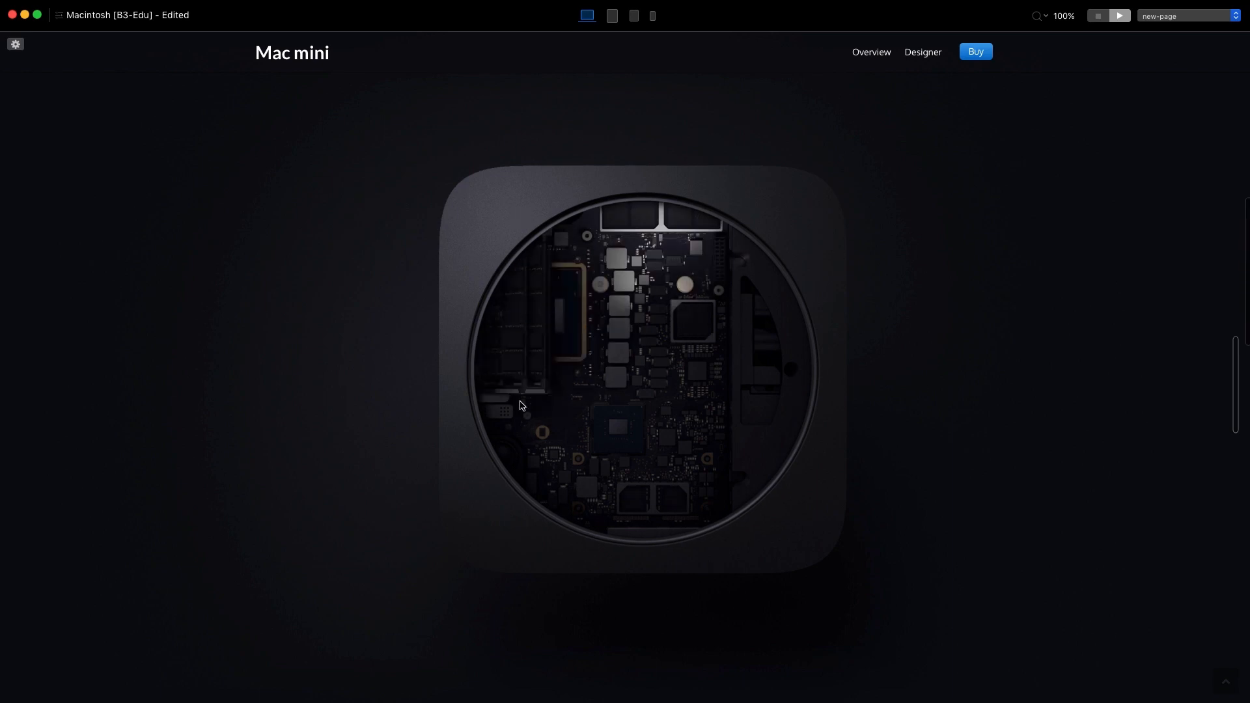
{"action": "mouse_move", "coordinate": [647, 236]}
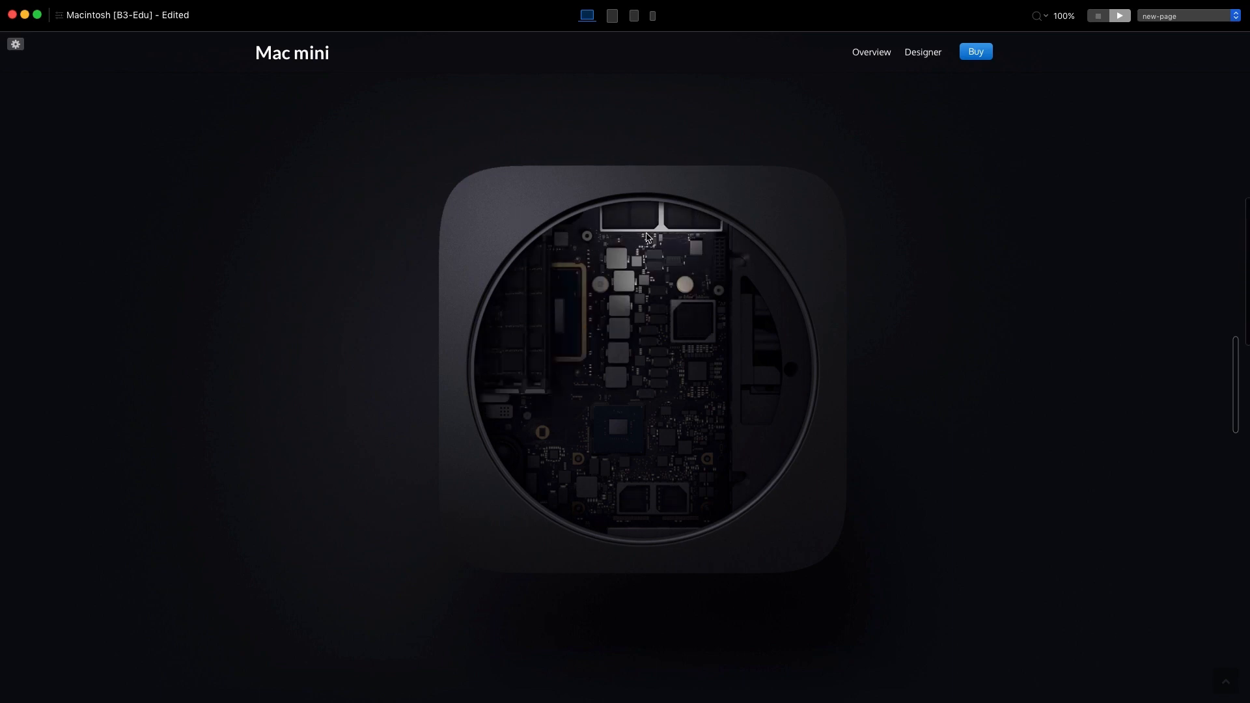
{"action": "mouse_move", "coordinate": [883, 314]}
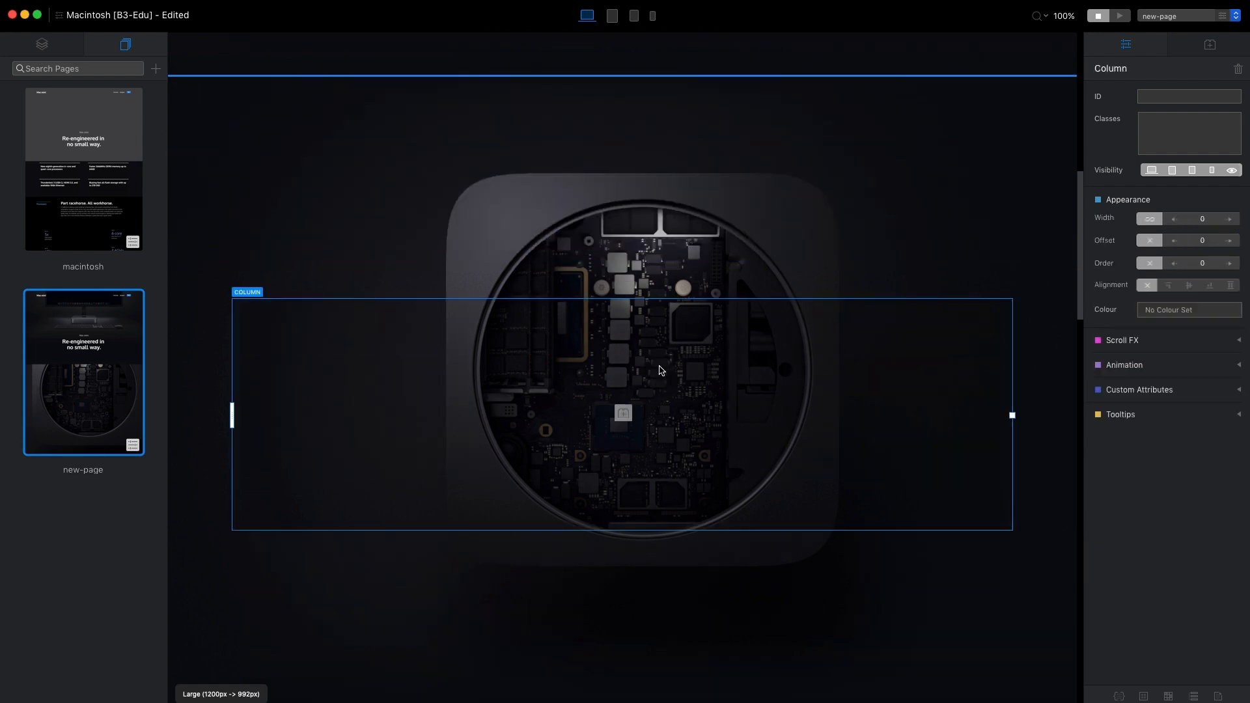
Narrow the column to width 3 with a heading and paragraph, and add a matching right column
{"action": "left_click_drag", "start_coordinate": [1012, 415], "coordinate": [750, 415]}
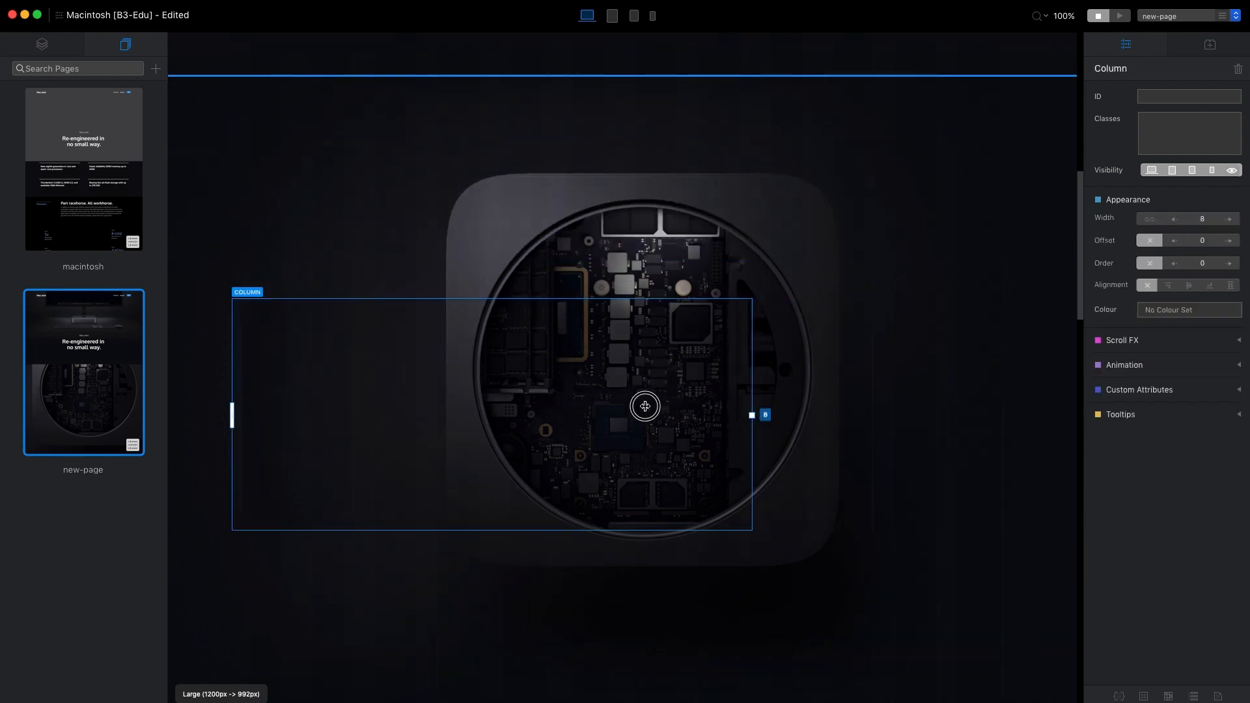
{"action": "left_click_drag", "start_coordinate": [764, 415], "coordinate": [425, 415]}
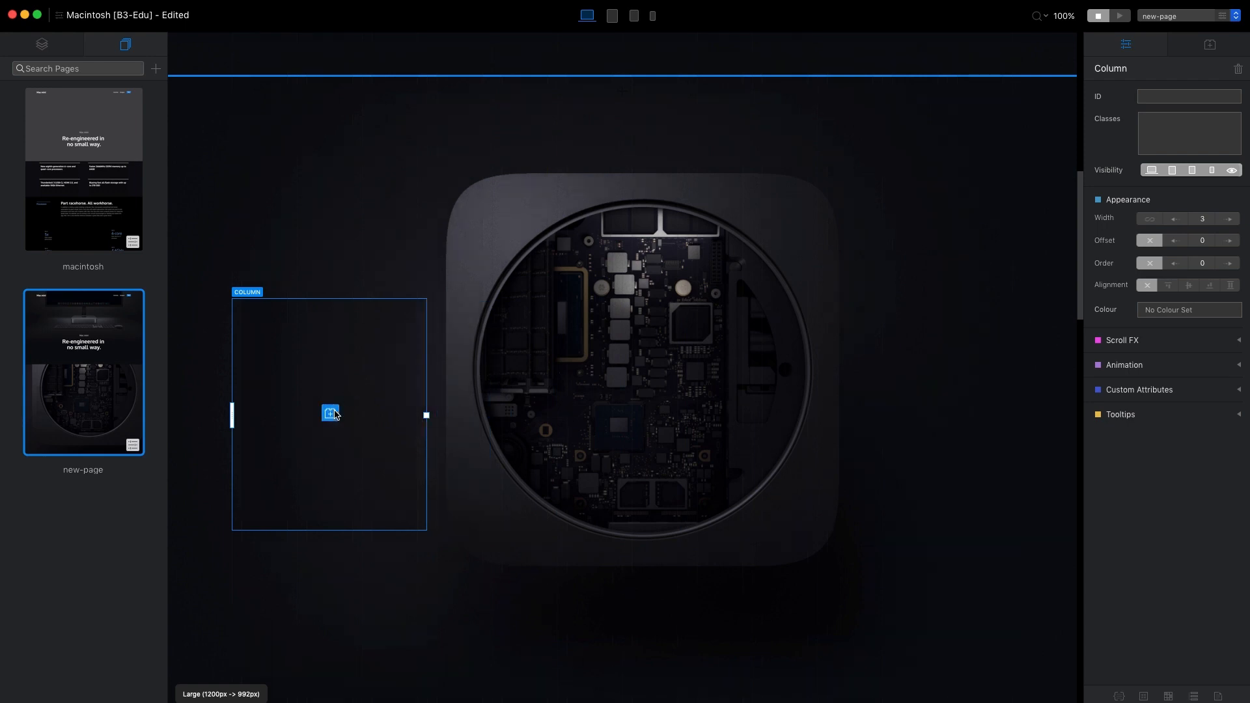
{"action": "left_click", "coordinate": [329, 412]}
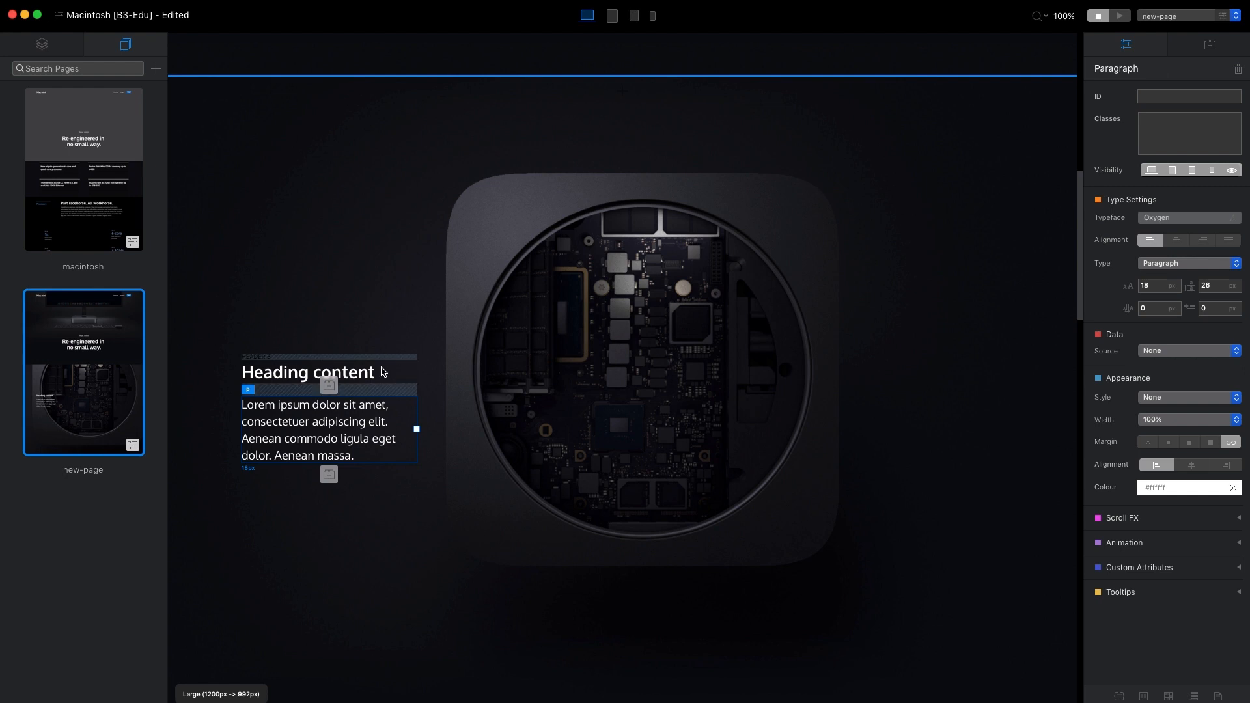
{"action": "left_click", "coordinate": [412, 353]}
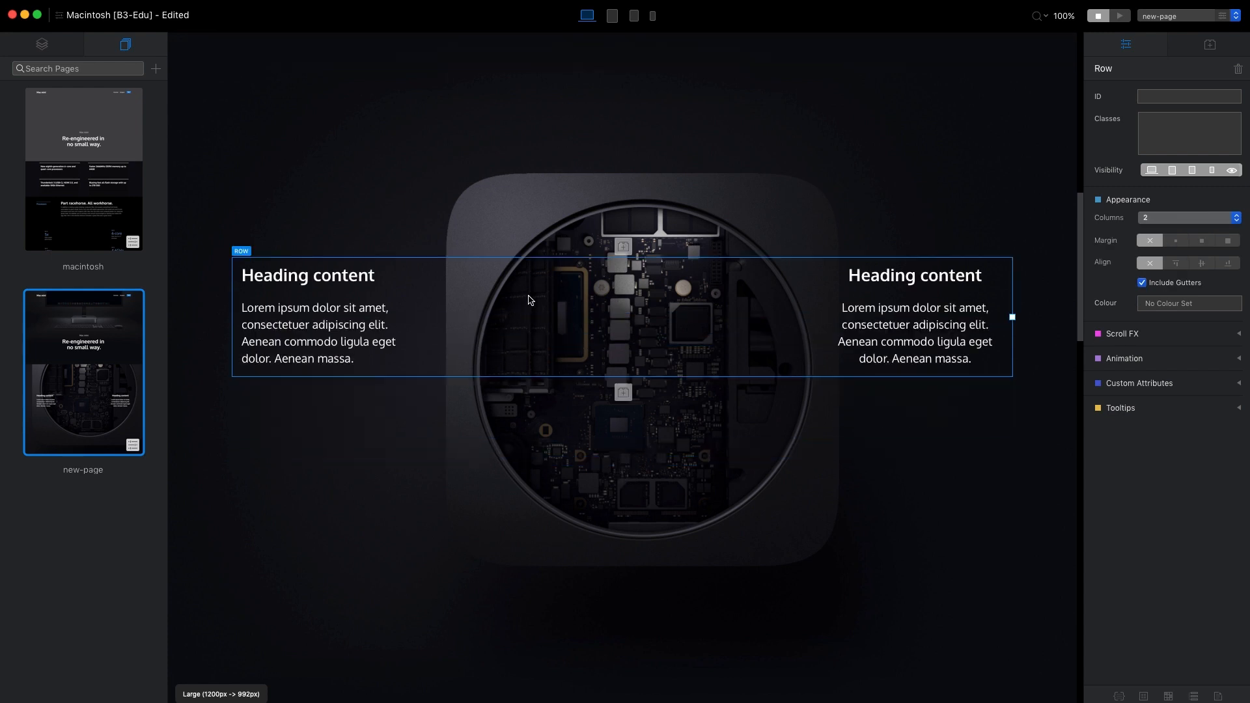
{"action": "mouse_move", "coordinate": [525, 331]}
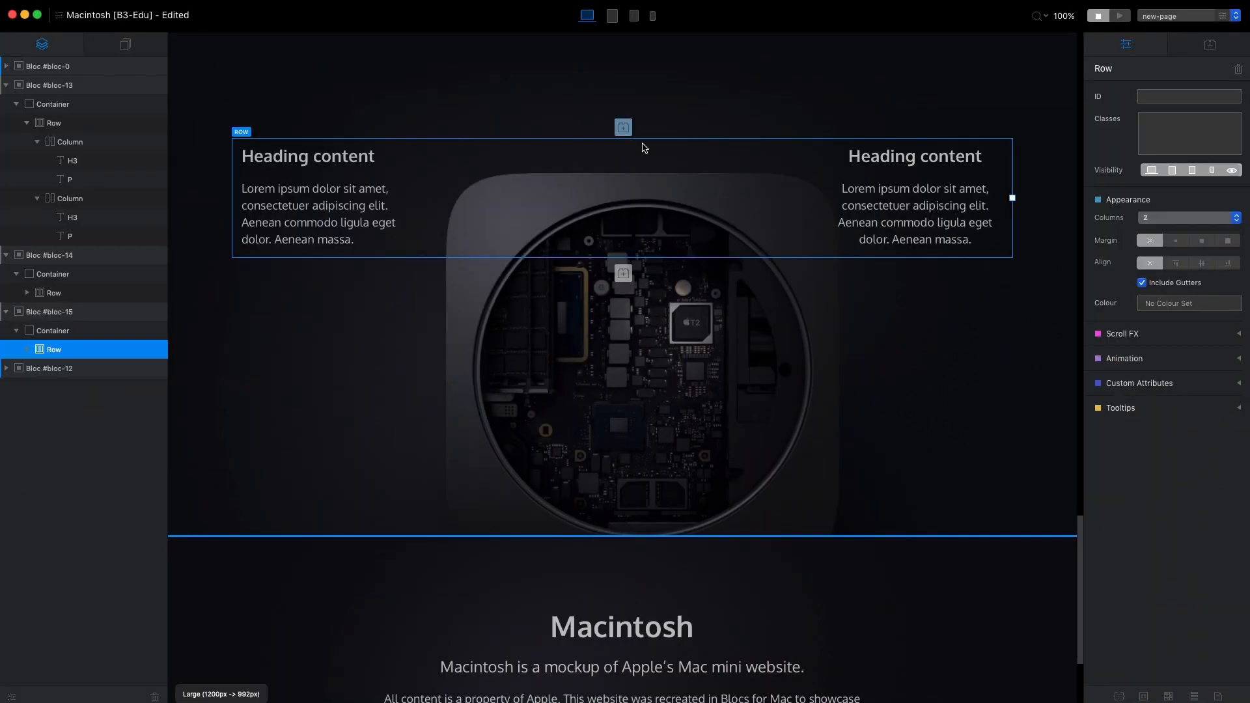
Scroll the canvas down to the two-column Mac mini bloc
{"action": "scroll", "scroll_direction": "down", "scroll_amount": 3}
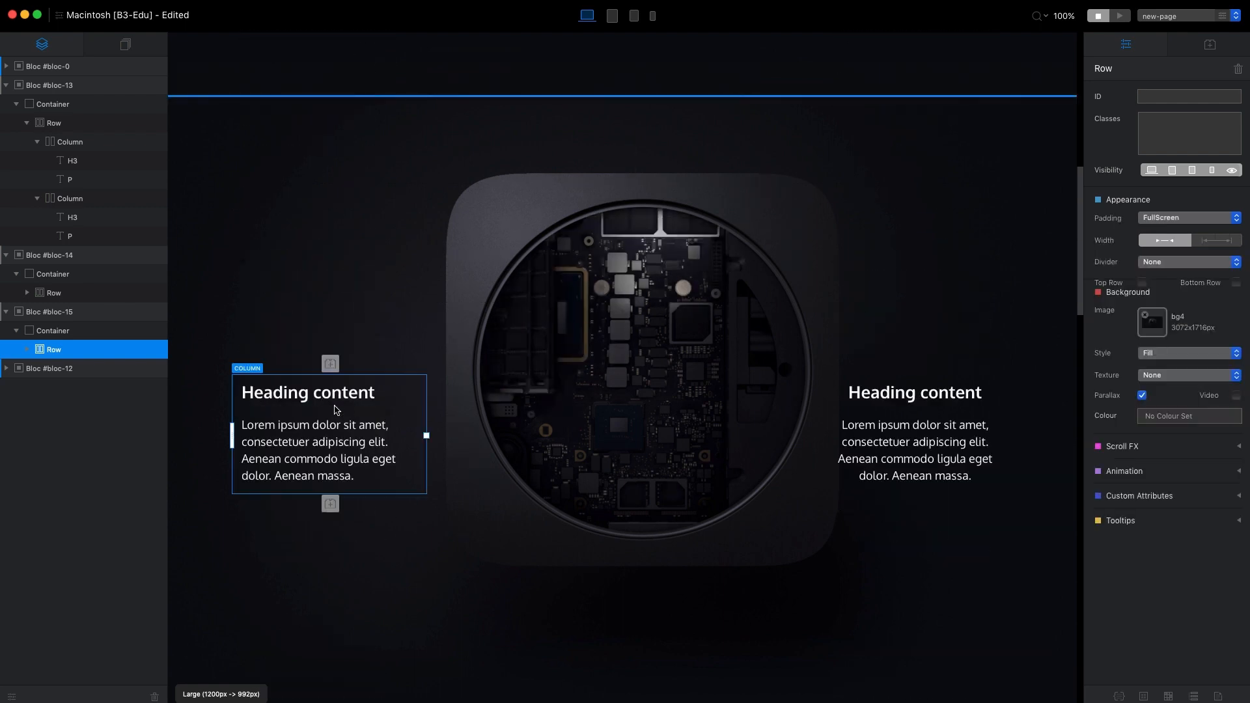
Give the left text column Fade In and Fade Out scroll effects, then the next column
{"action": "left_click", "coordinate": [71, 142]}
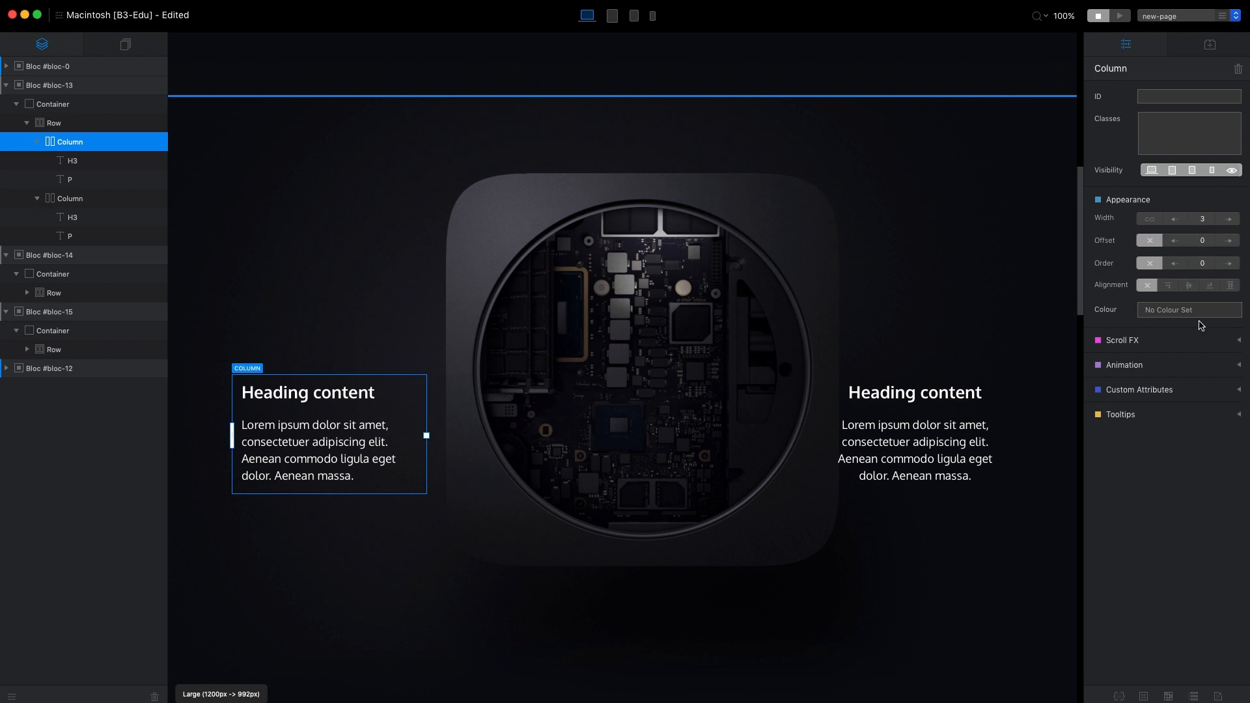
{"action": "left_click", "coordinate": [1121, 339]}
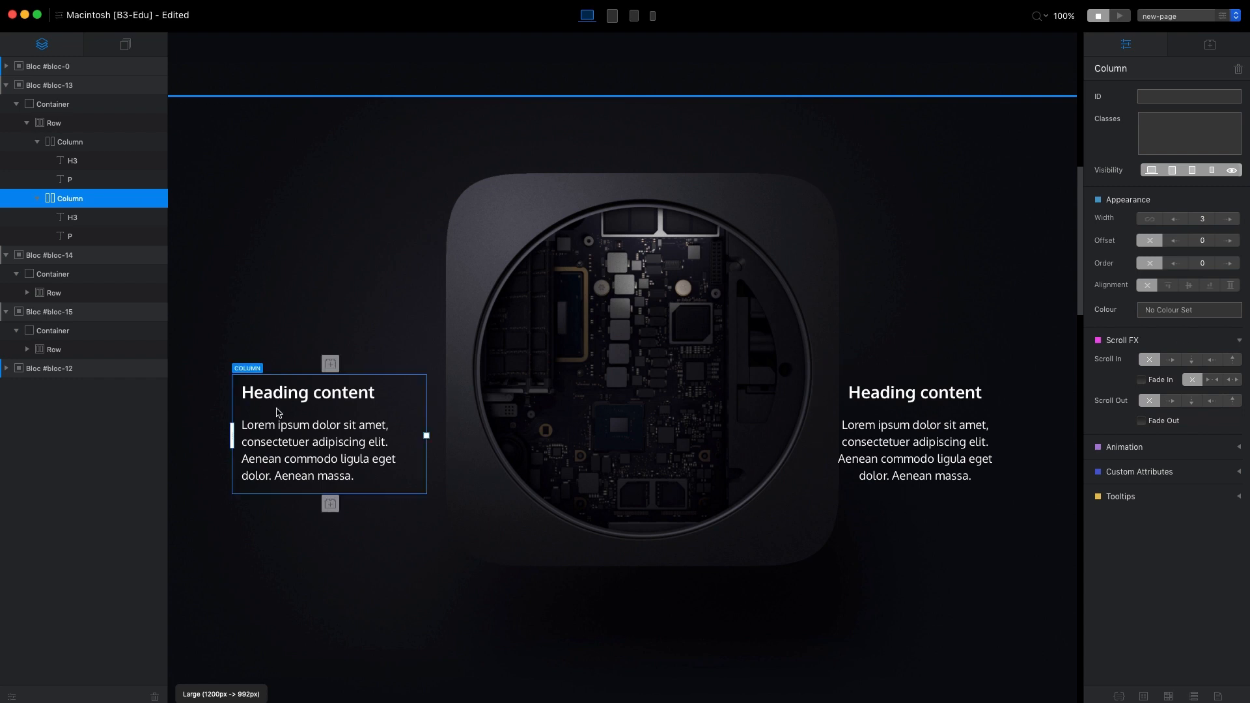
{"action": "left_click", "coordinate": [1140, 379]}
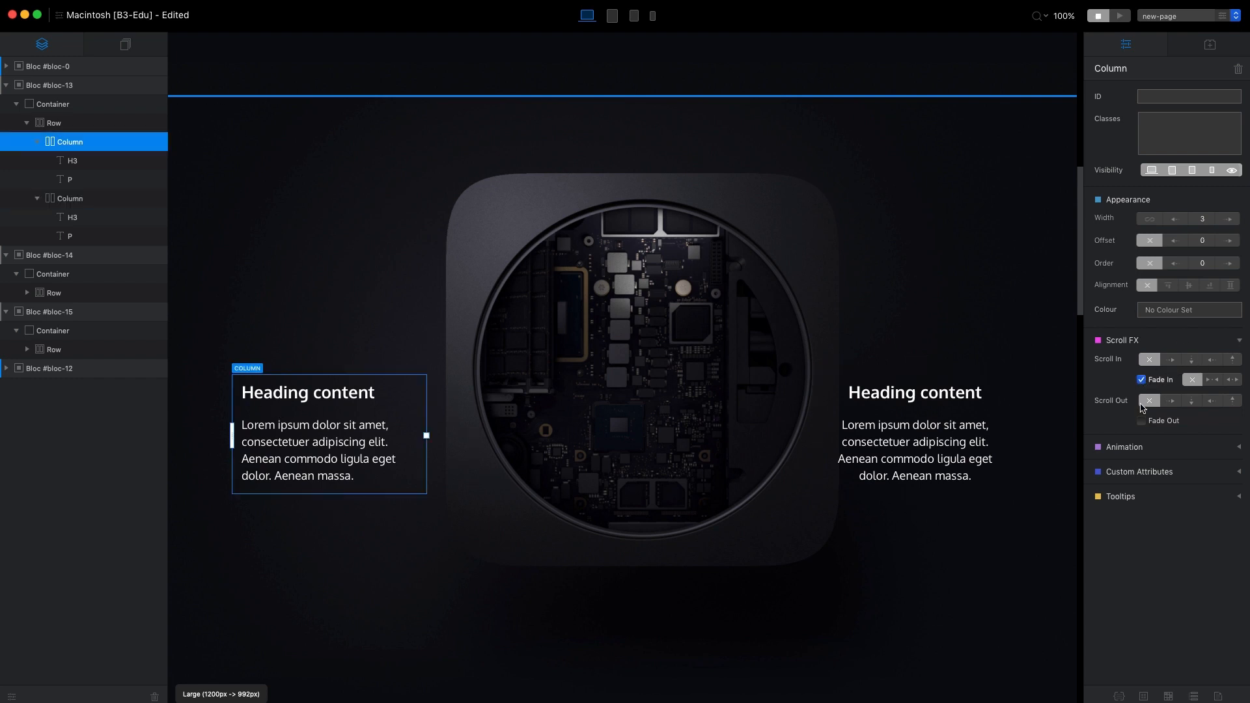
{"action": "left_click", "coordinate": [1139, 421]}
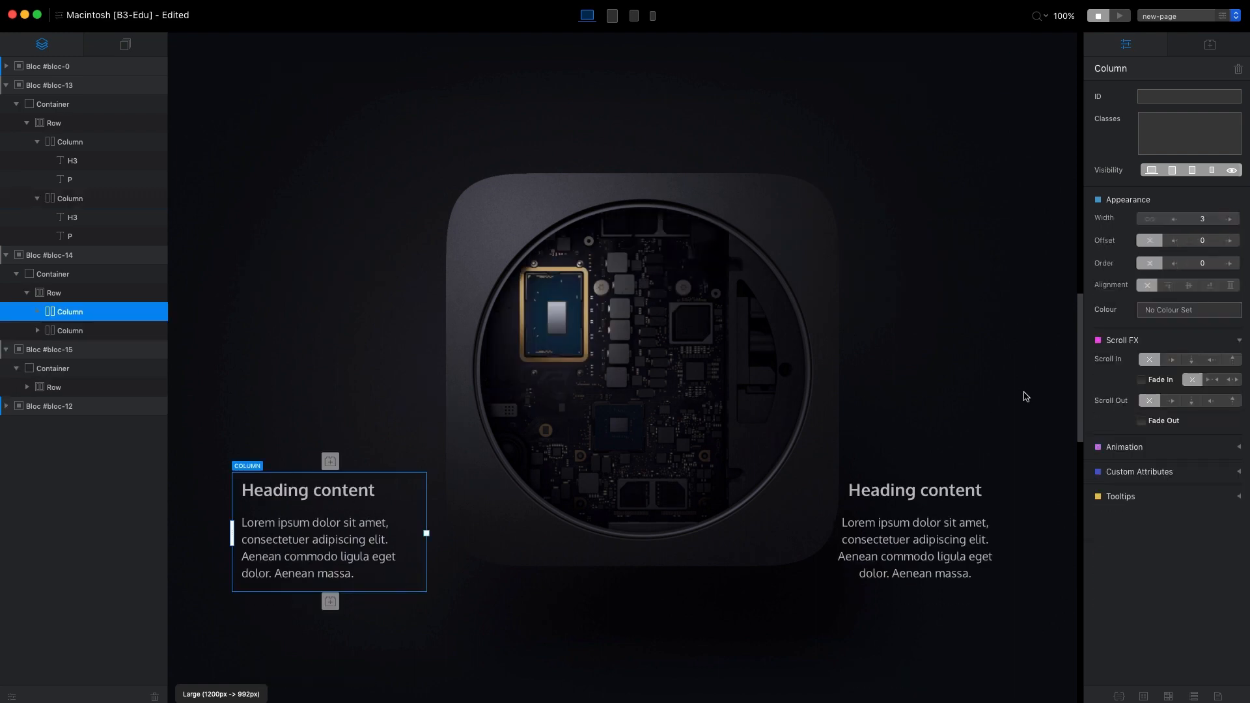
{"action": "left_click", "coordinate": [1140, 380]}
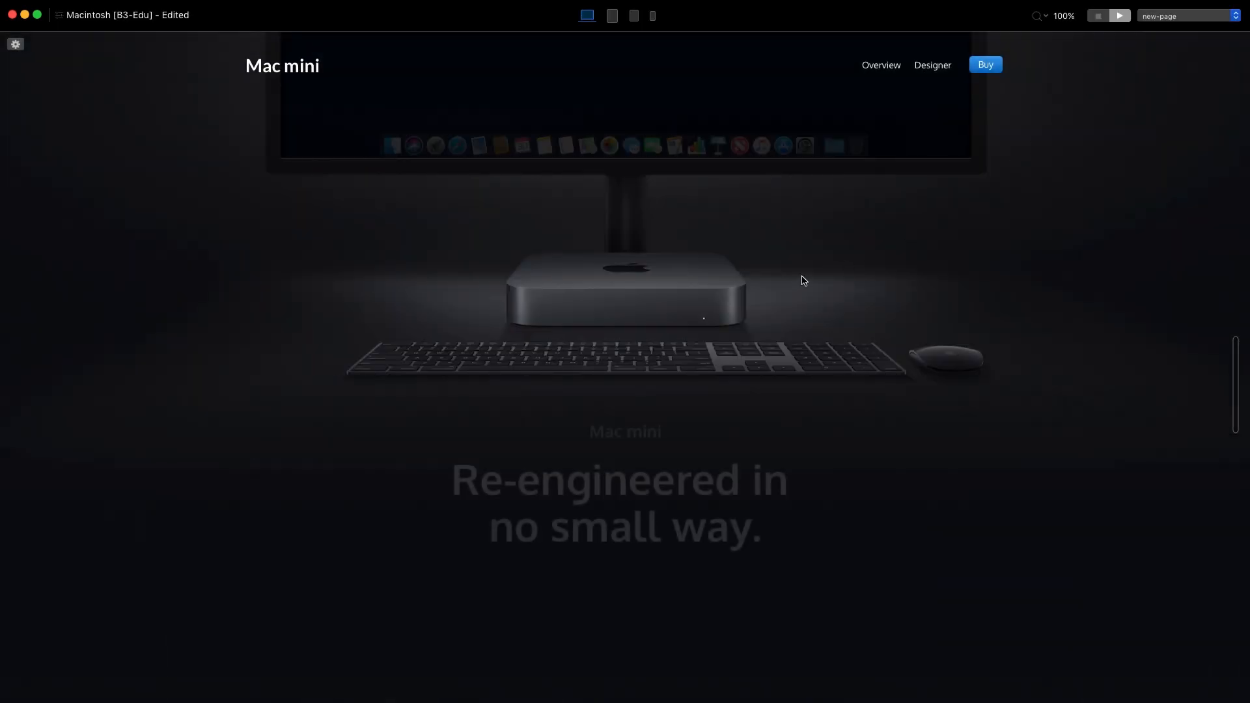
Scroll the live preview down to the Mac mini logic board section
{"action": "scroll", "scroll_direction": "down", "scroll_amount": 3}
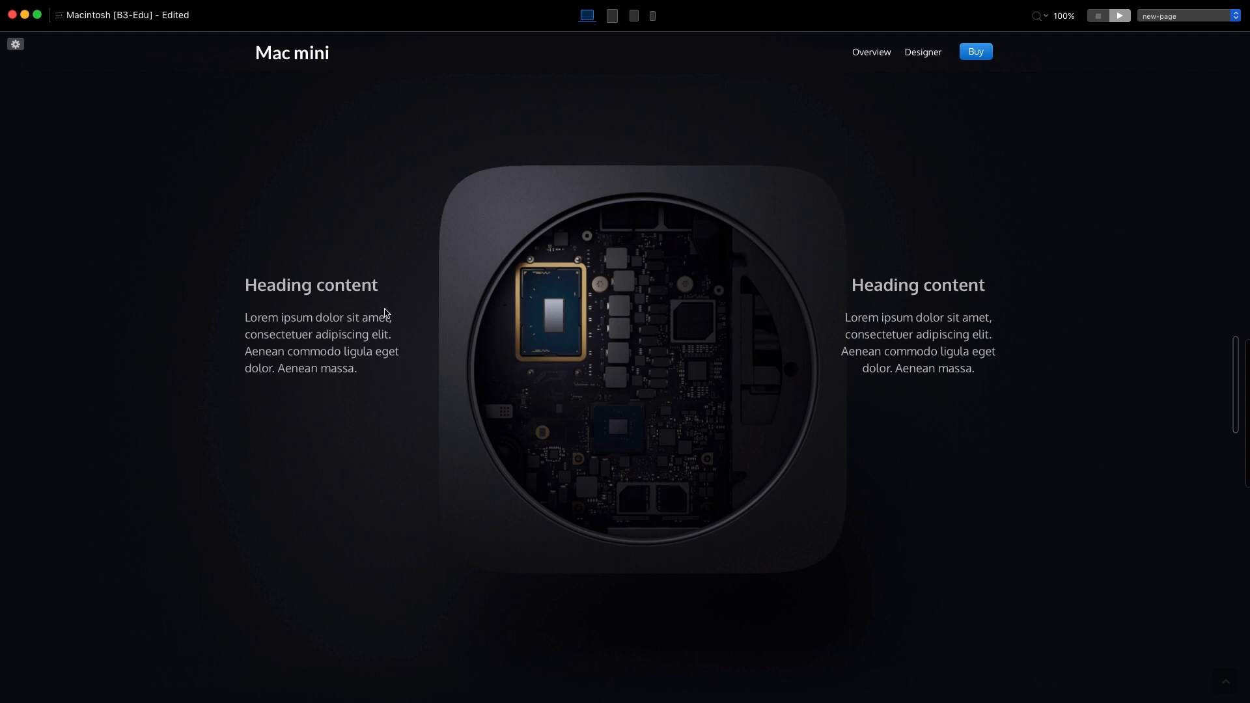
{"action": "mouse_move", "coordinate": [528, 309]}
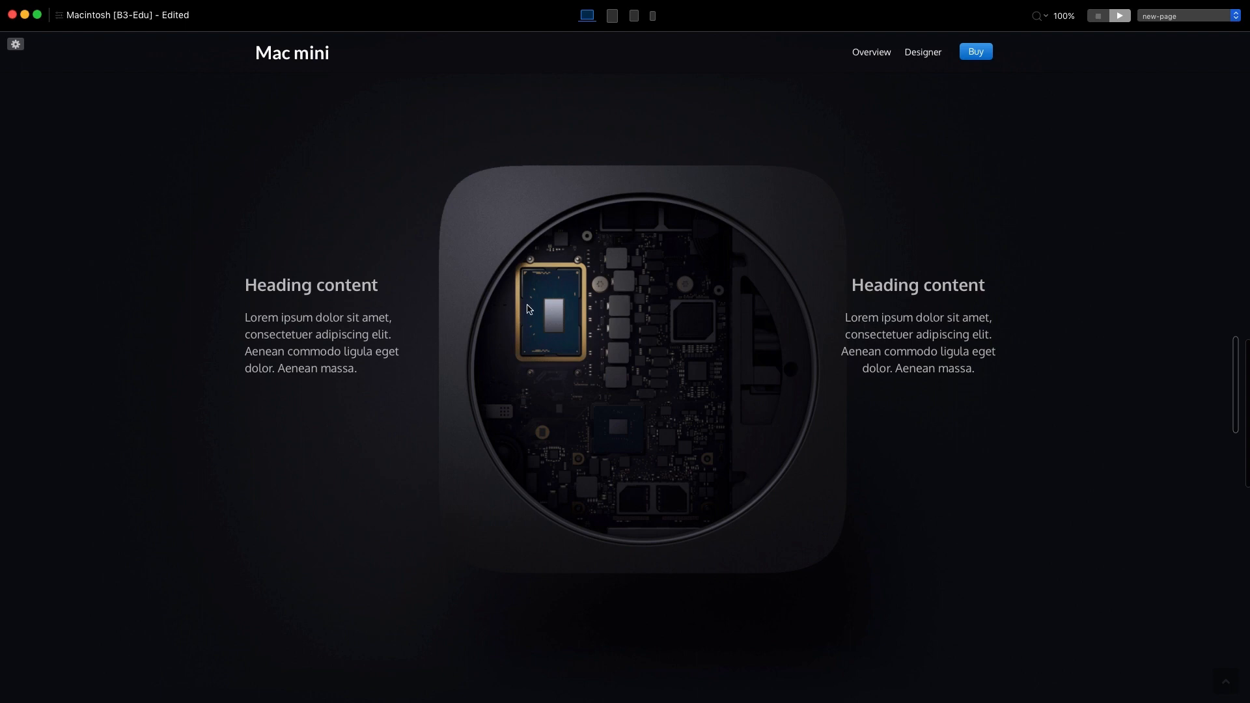